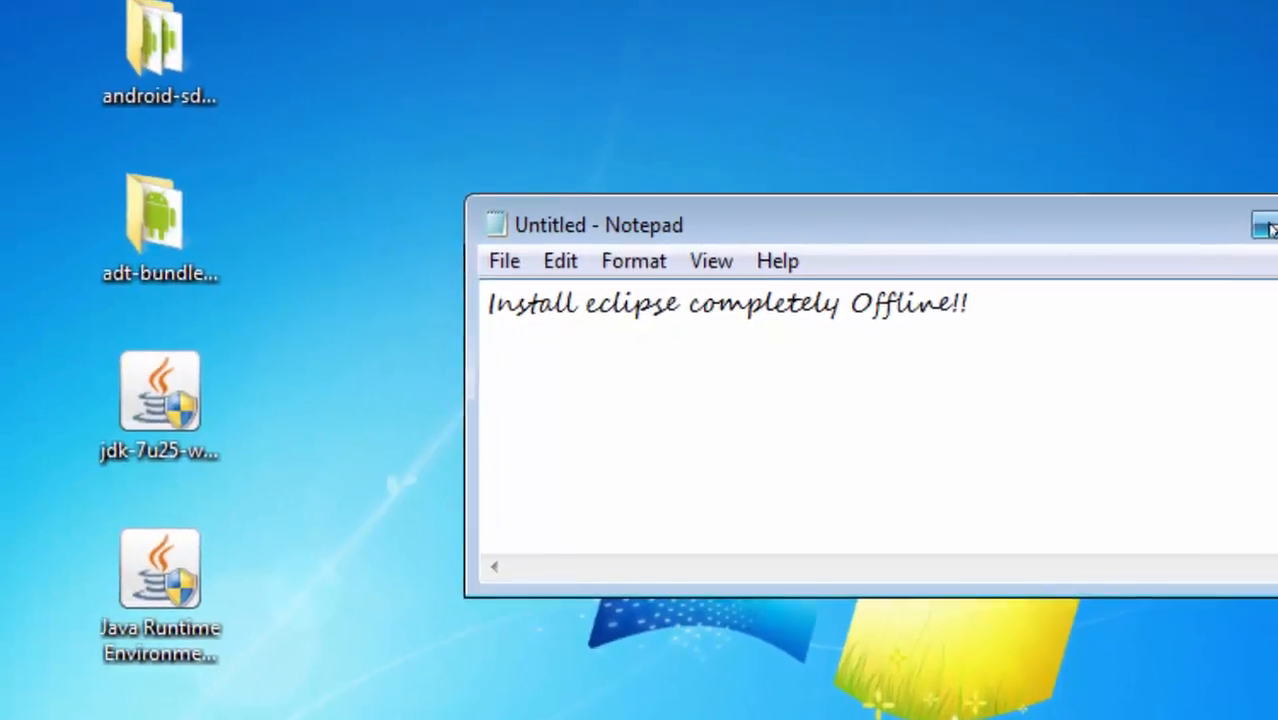
- Close Notepad and launch the JDK 7u25 installer, allowing it through UAC
{"action": "left_click", "coordinate": [1262, 224]}
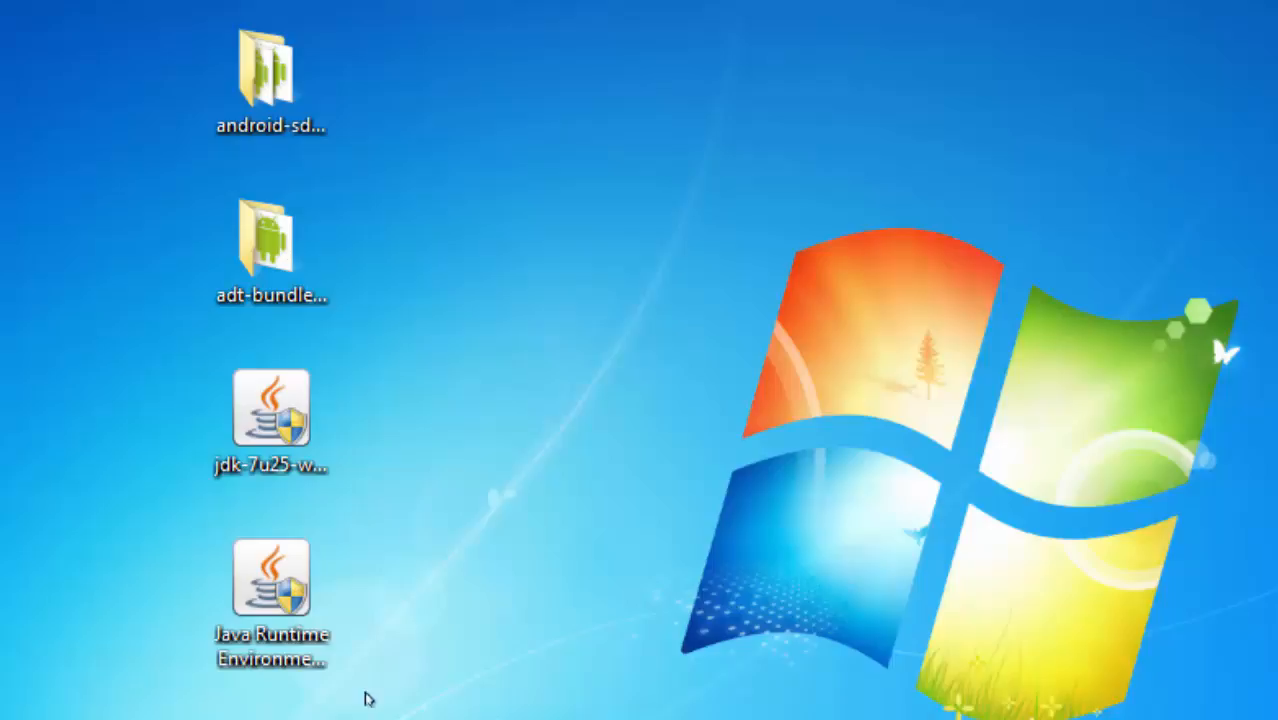
{"action": "left_click", "coordinate": [272, 414]}
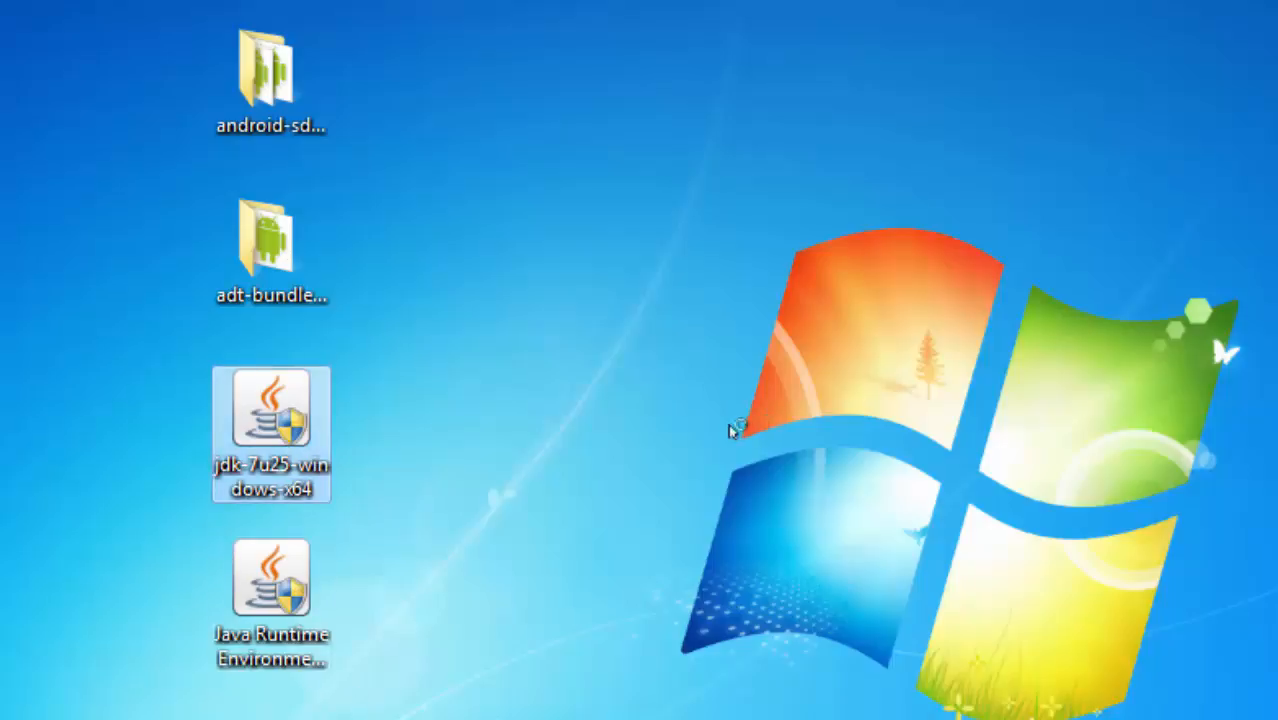
{"action": "double_click", "coordinate": [272, 436]}
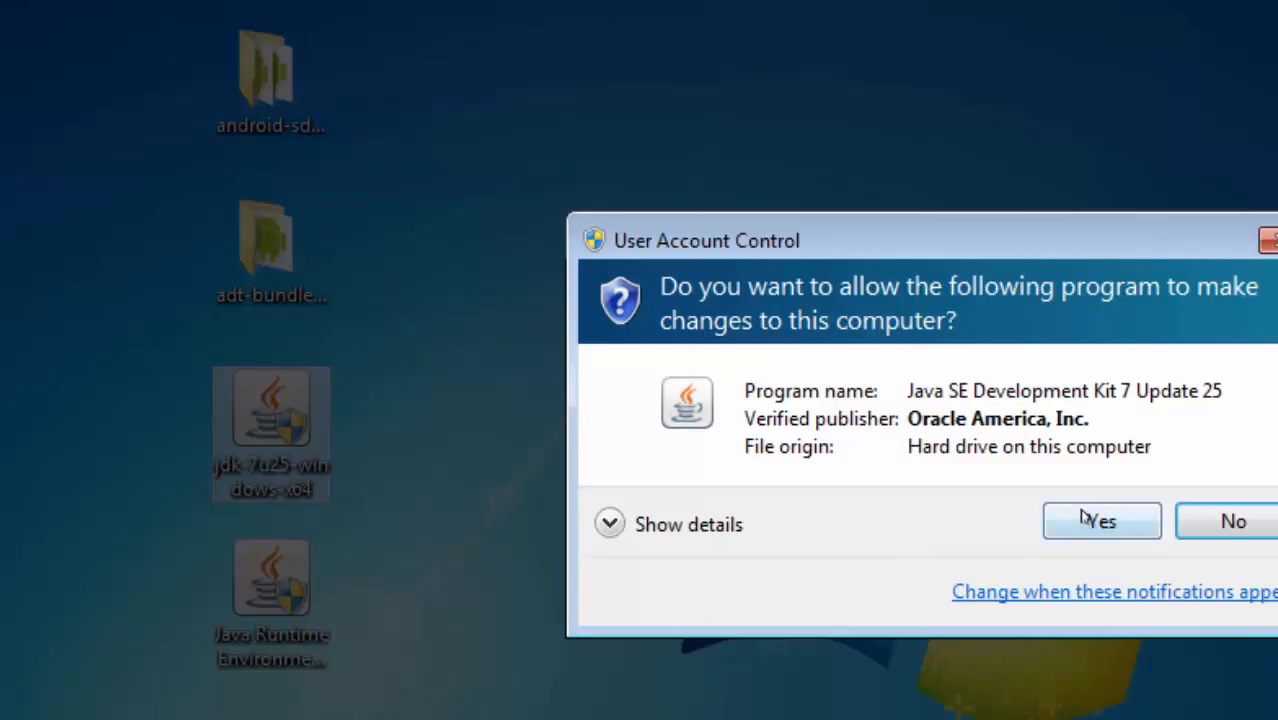
{"action": "left_click", "coordinate": [1100, 520]}
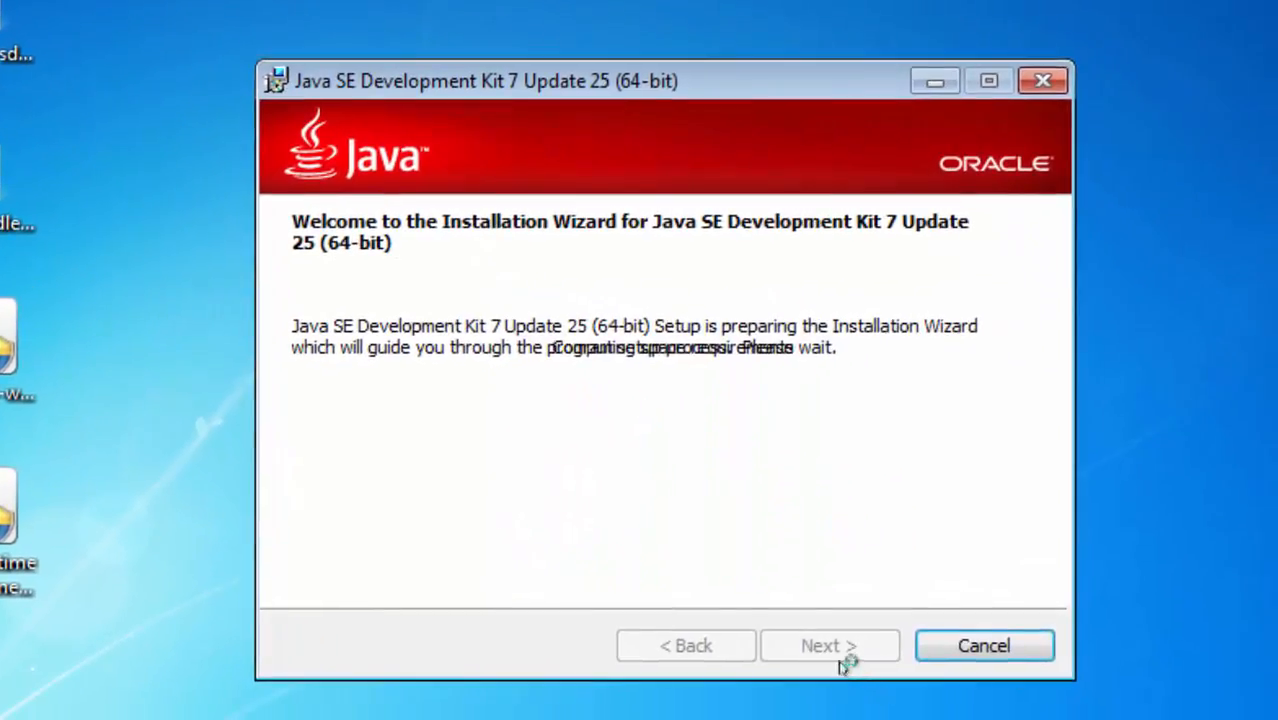
- Install JDK 7 Update 25 (64-bit) with default features and JRE folder, then close the installer
{"action": "left_click", "coordinate": [828, 644]}
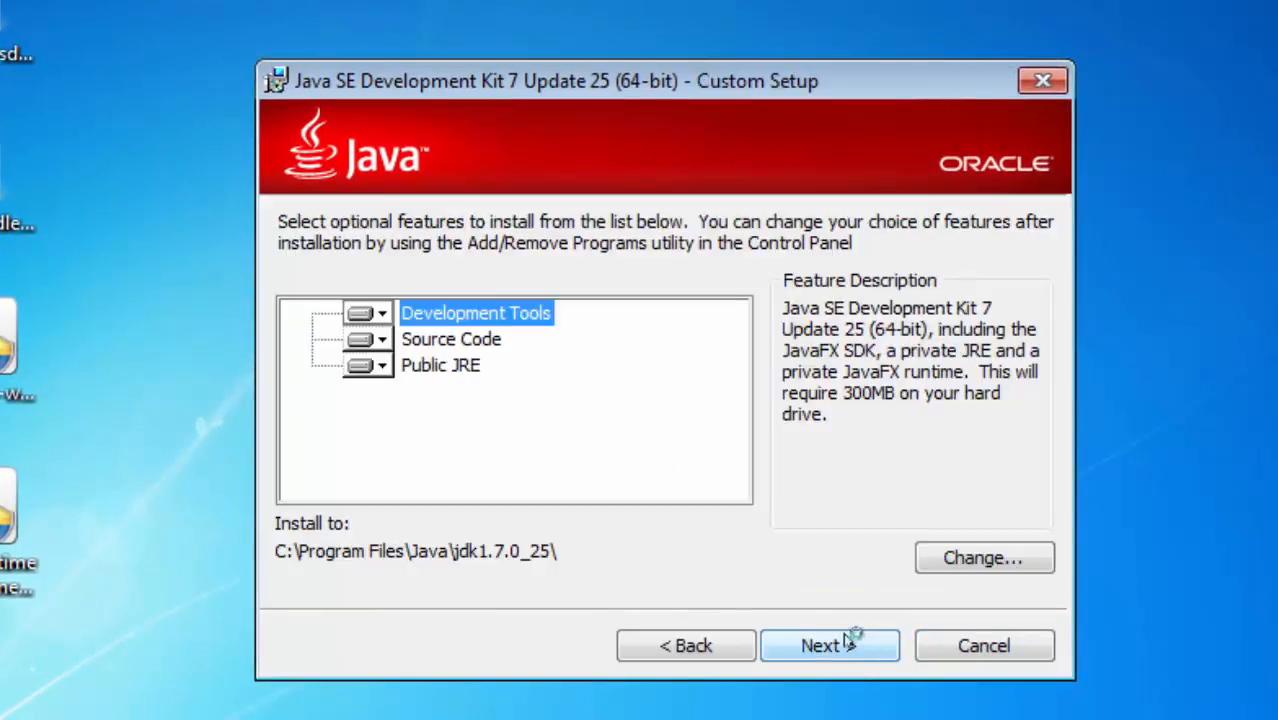
{"action": "left_click", "coordinate": [828, 644]}
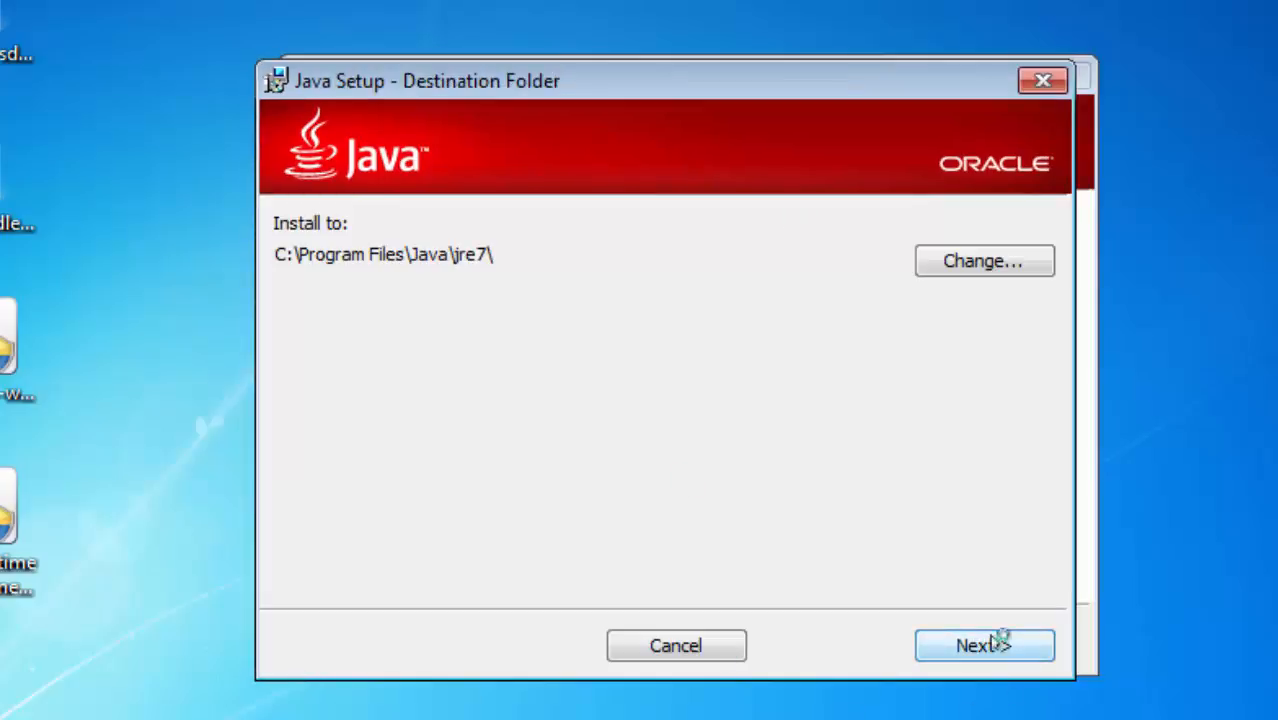
{"action": "left_click", "coordinate": [984, 644]}
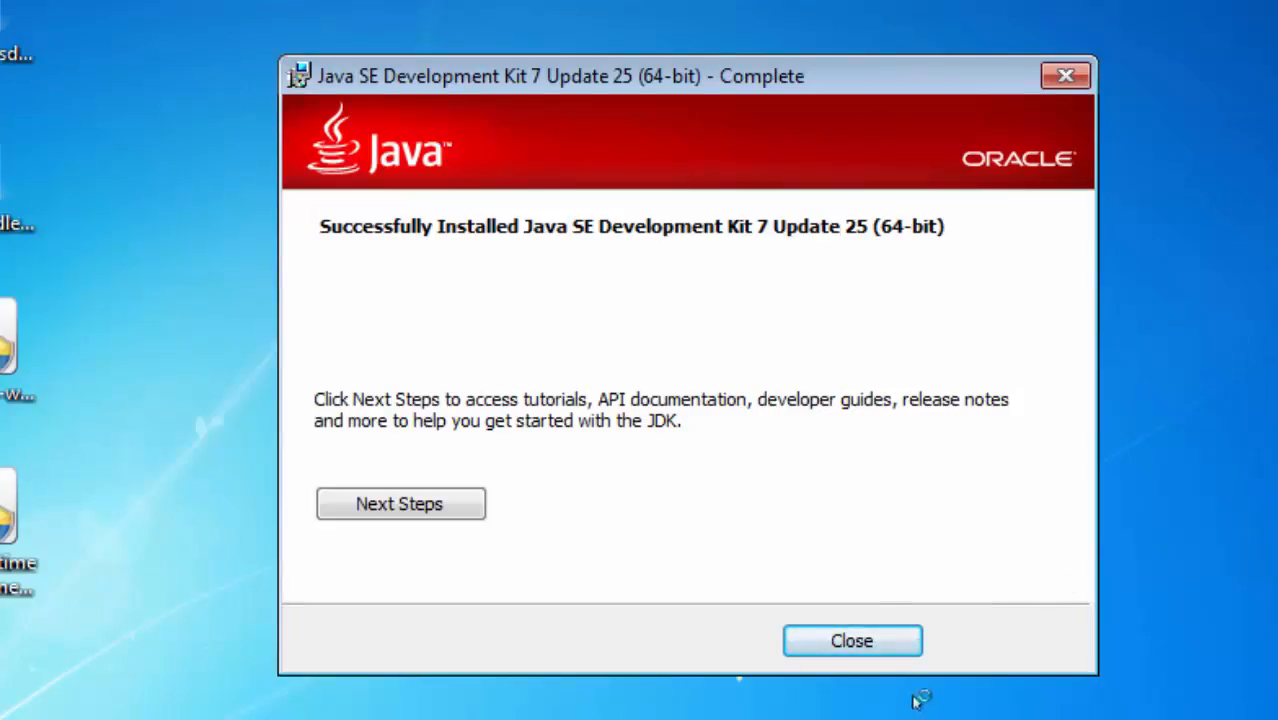
{"action": "left_click", "coordinate": [850, 640]}
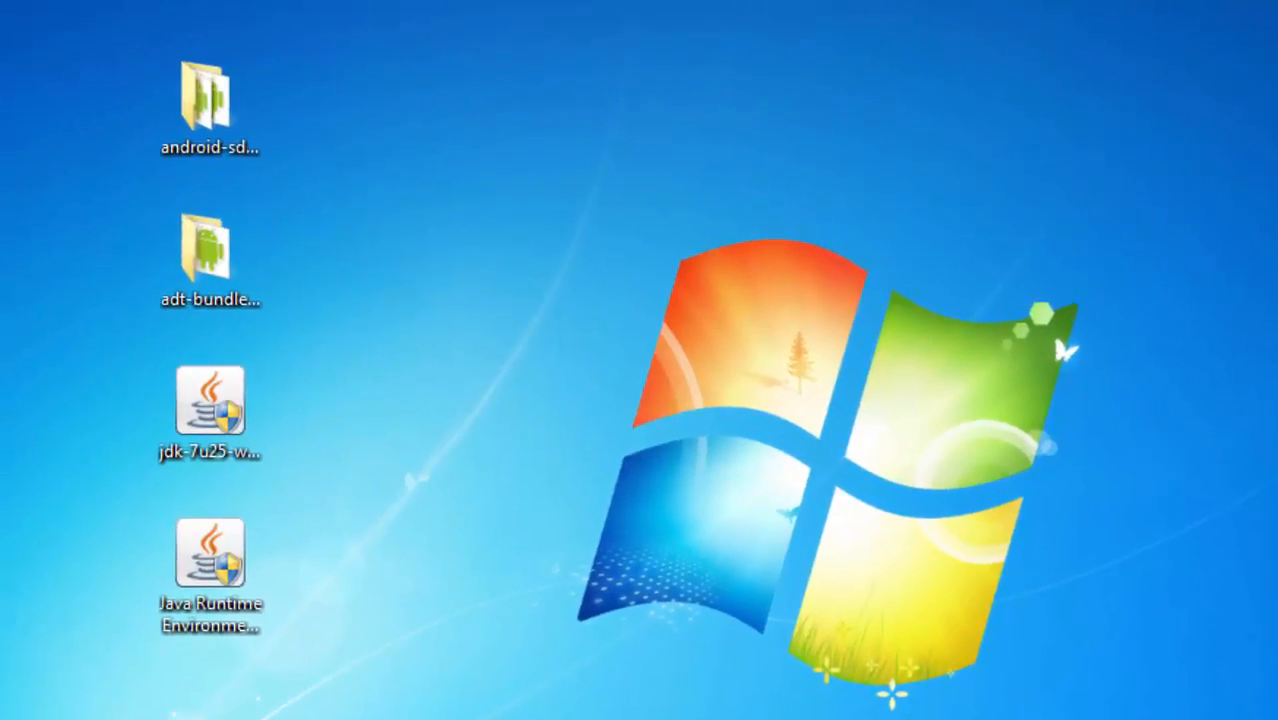
{"action": "mouse_move", "coordinate": [260, 508]}
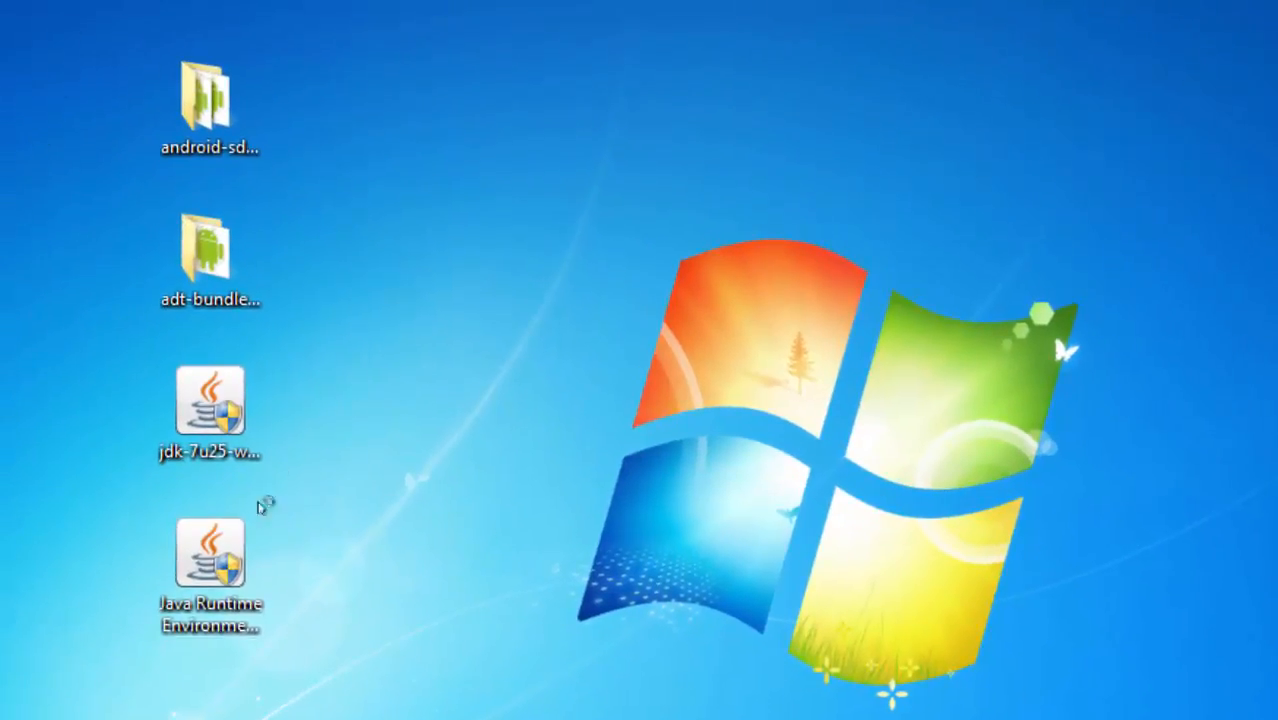
{"action": "left_click", "coordinate": [208, 556]}
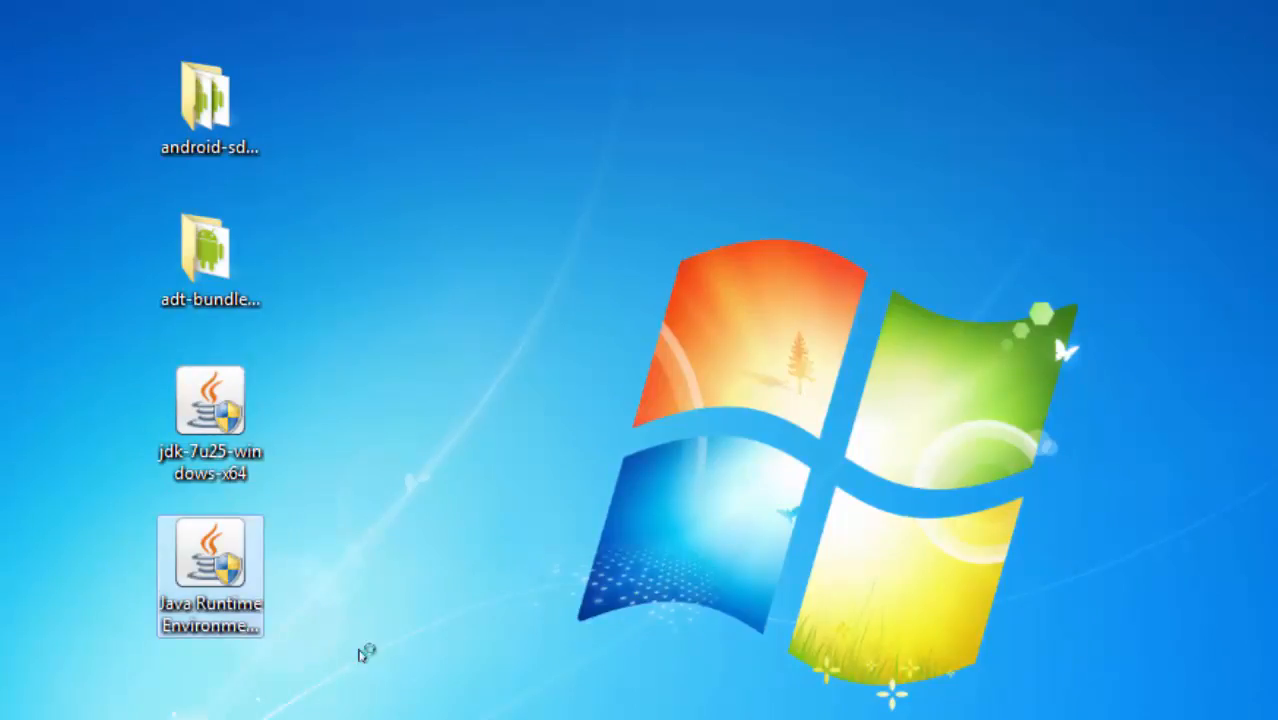
{"action": "left_click", "coordinate": [210, 404]}
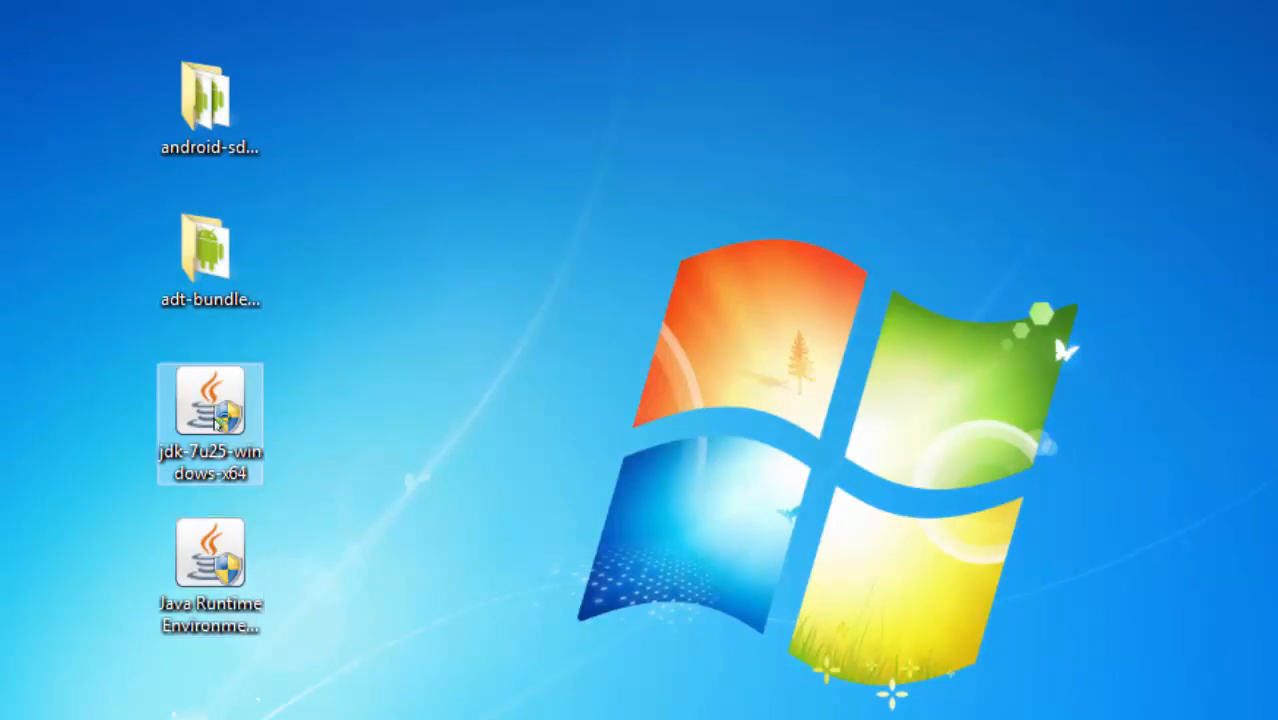
{"action": "mouse_move", "coordinate": [210, 410]}
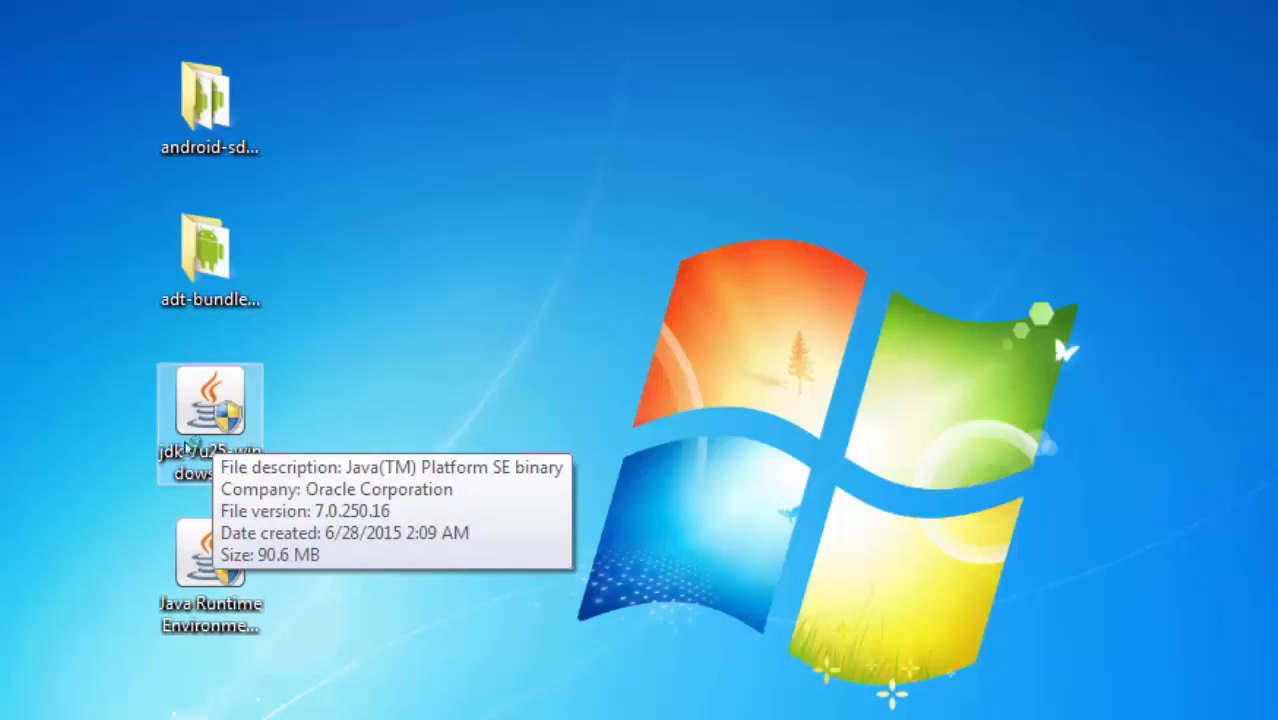
{"action": "mouse_move", "coordinate": [550, 486]}
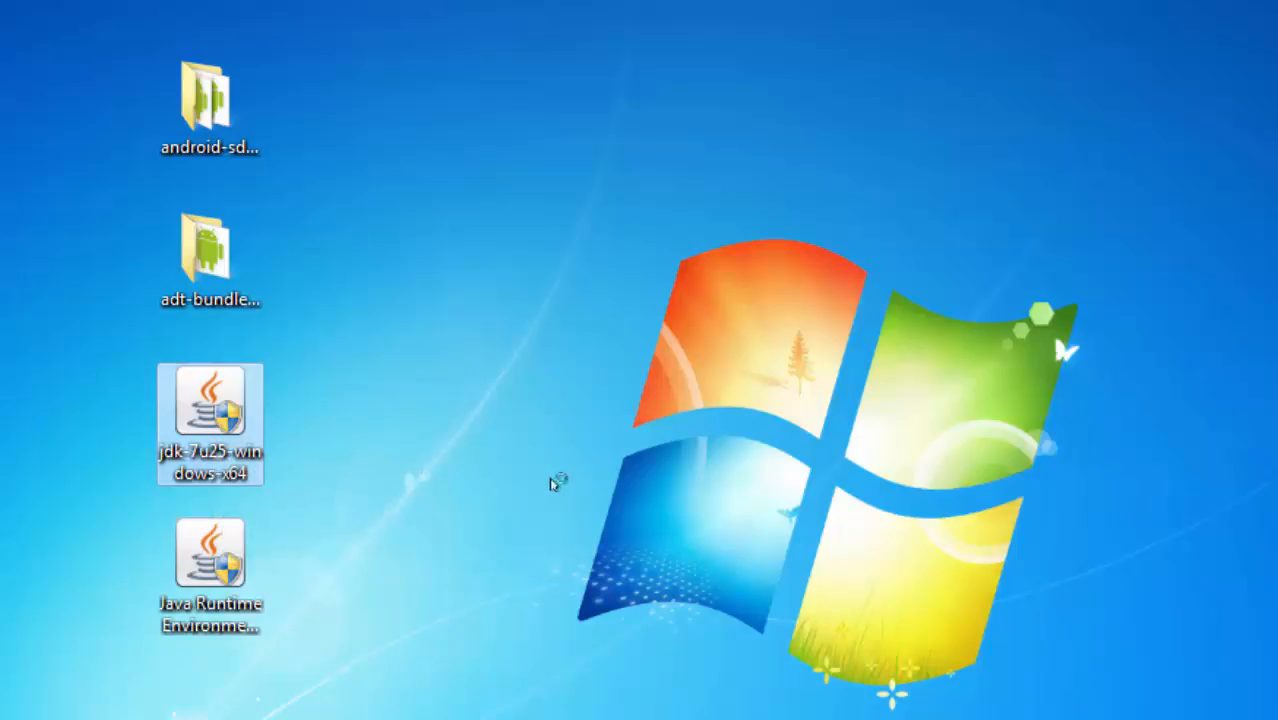
{"action": "double_click", "coordinate": [210, 414]}
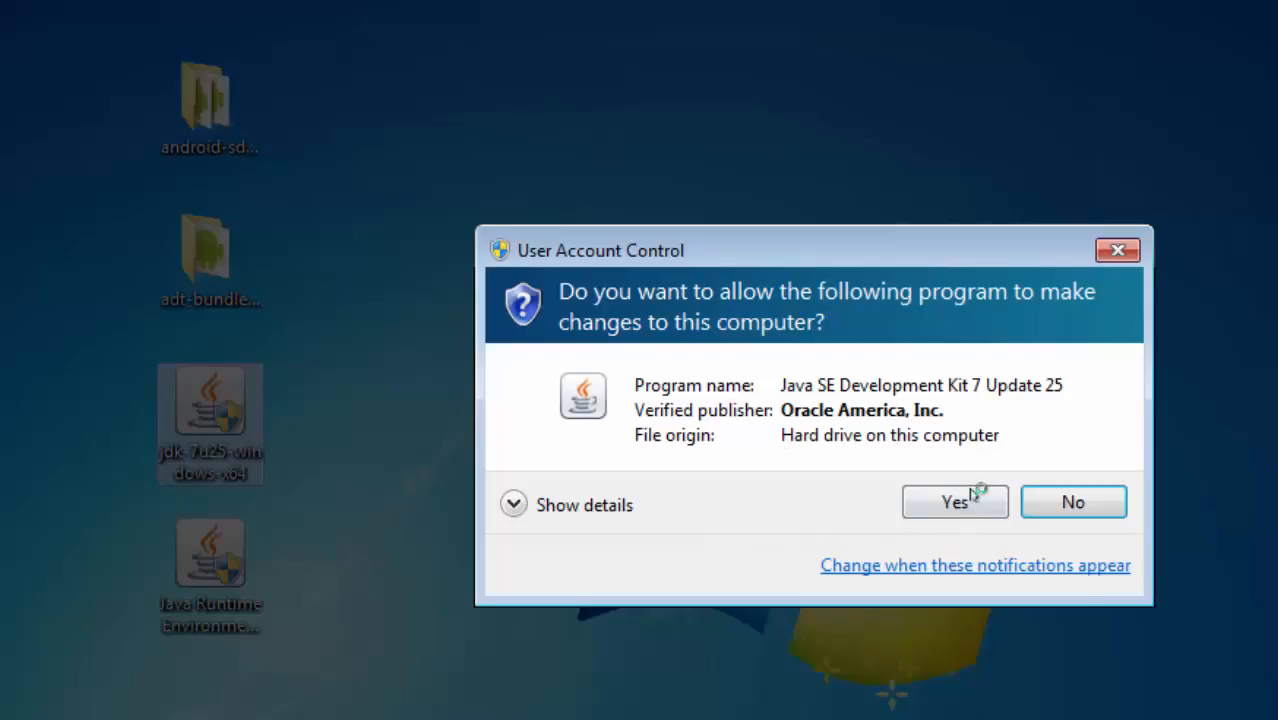
{"action": "left_click", "coordinate": [954, 500]}
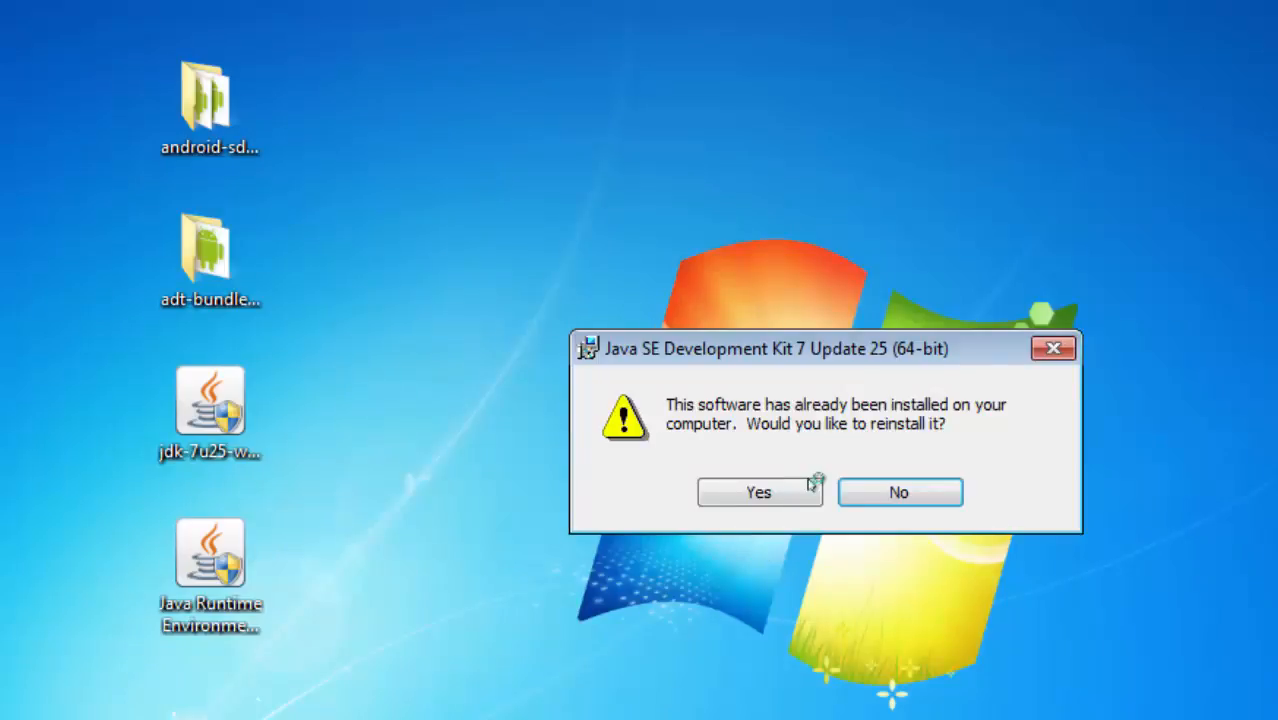
{"action": "mouse_move", "coordinate": [300, 704]}
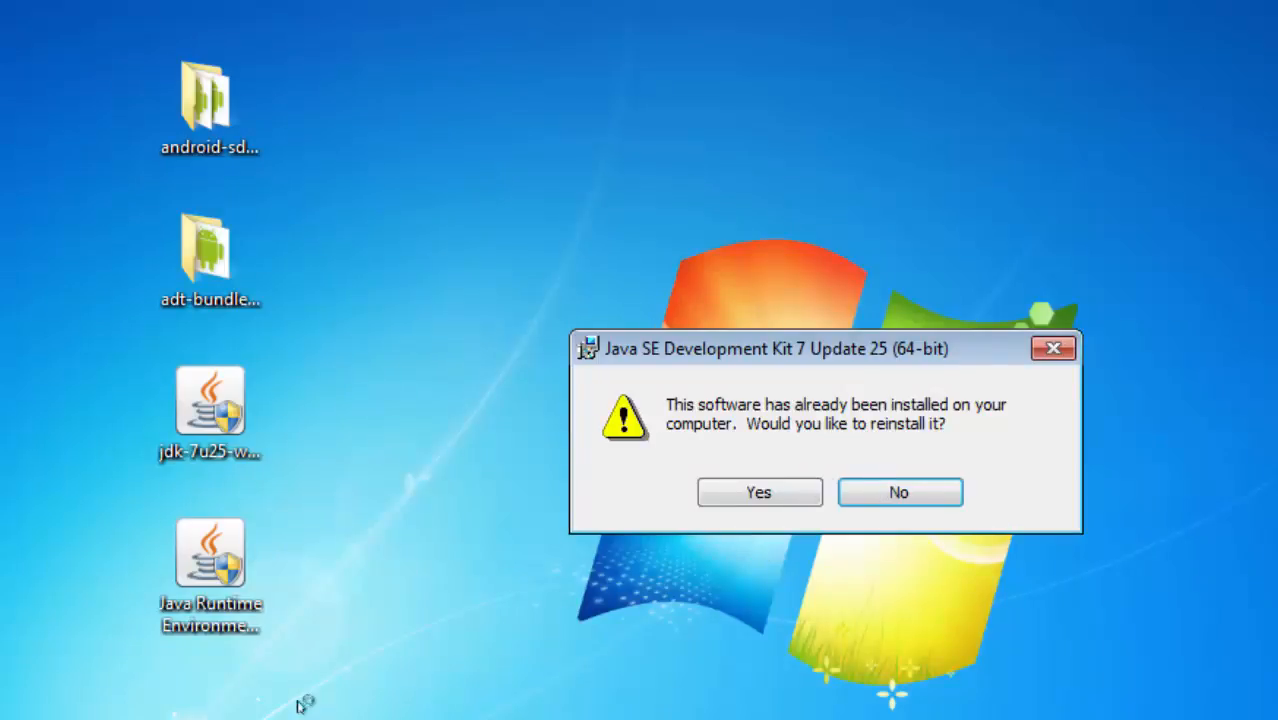
{"action": "left_click", "coordinate": [896, 492]}
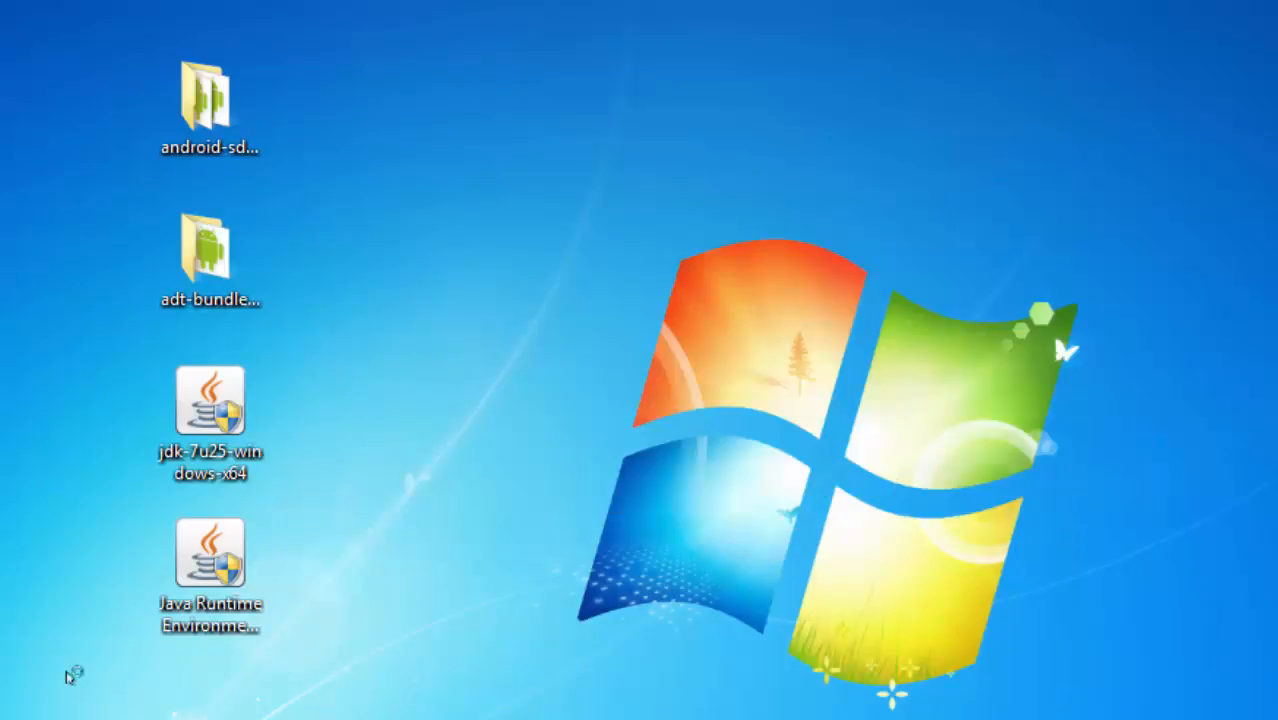
- Install Java Runtime Environment 7 Update 9 via its installer and close the completed setup
{"action": "double_click", "coordinate": [210, 556]}
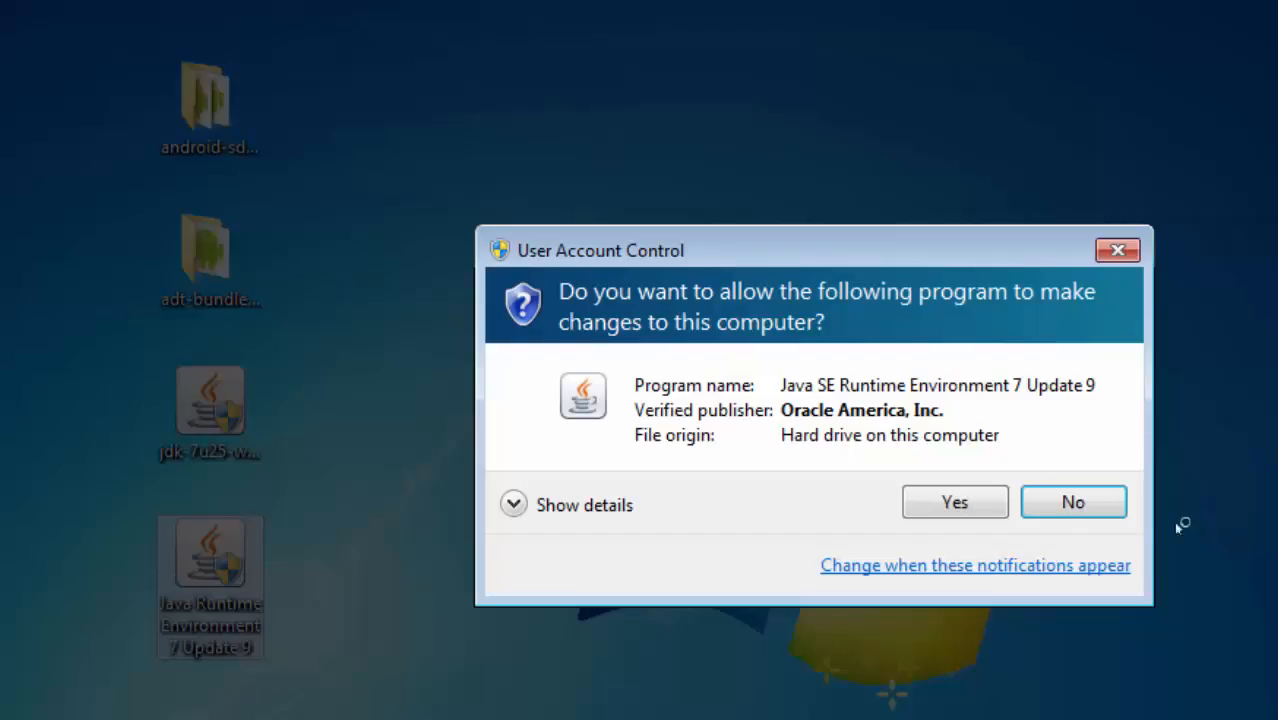
{"action": "left_click", "coordinate": [954, 500]}
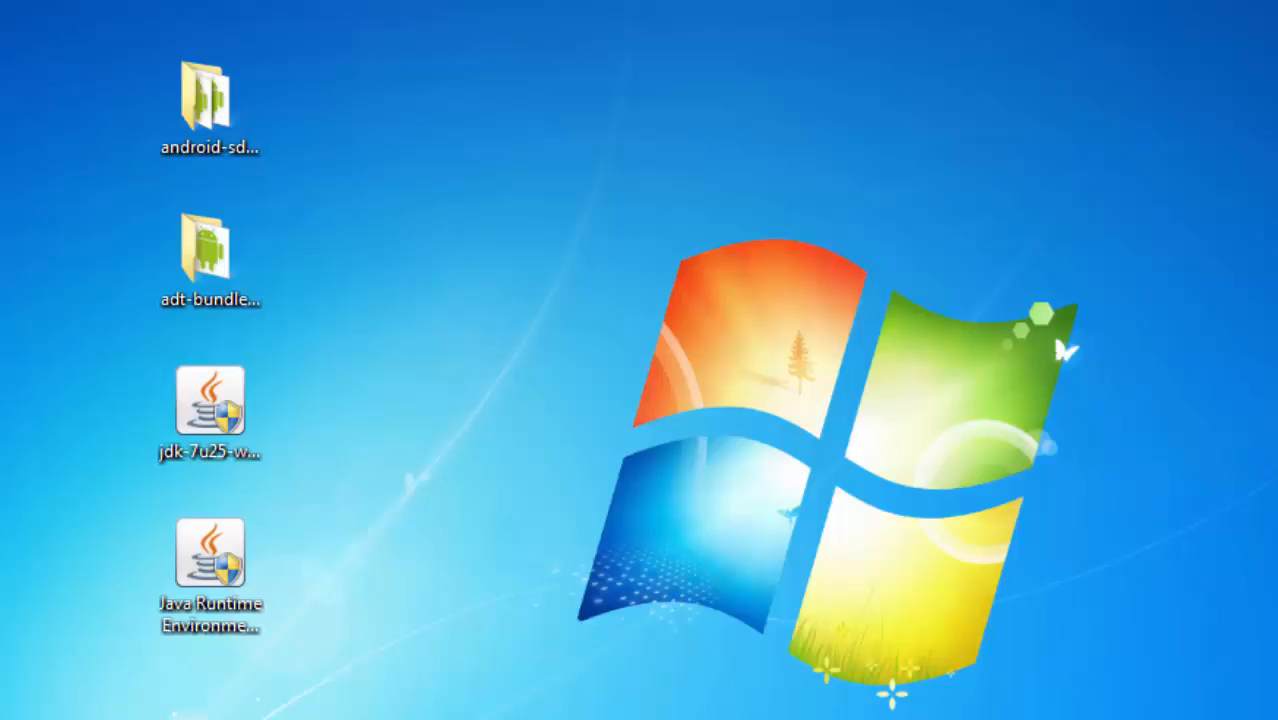
{"action": "mouse_move", "coordinate": [998, 82]}
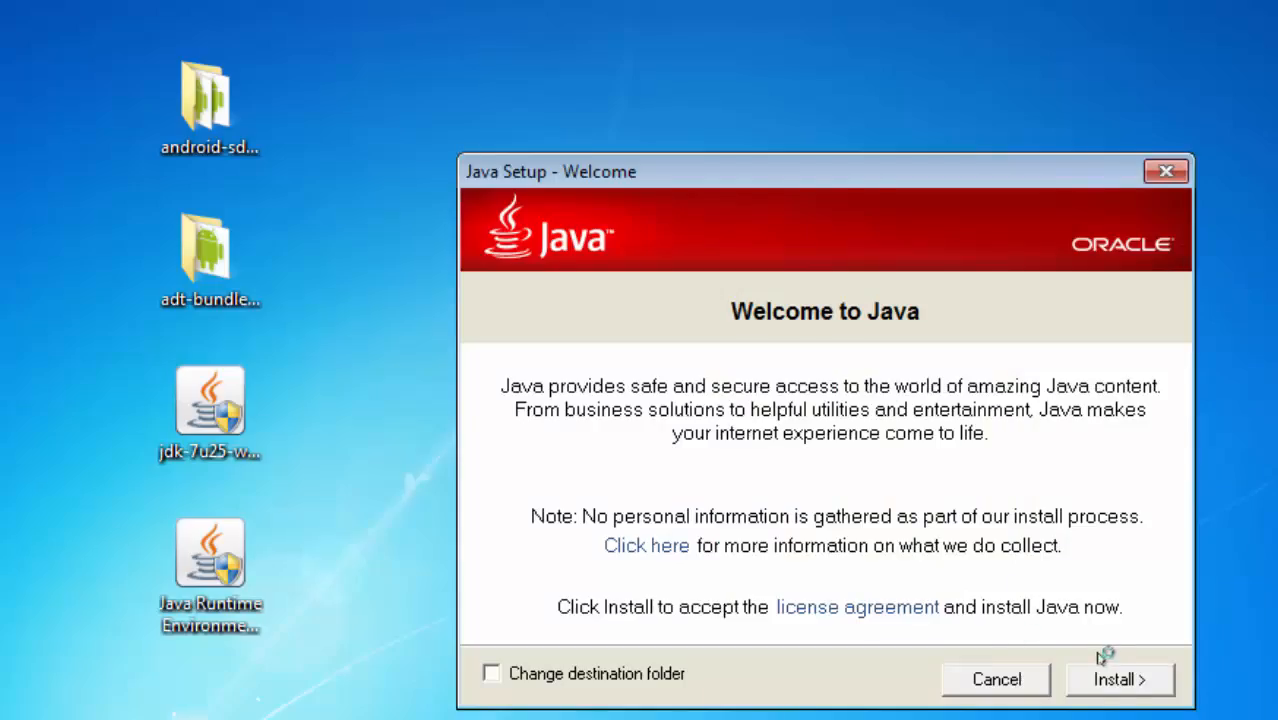
{"action": "left_click", "coordinate": [1118, 680]}
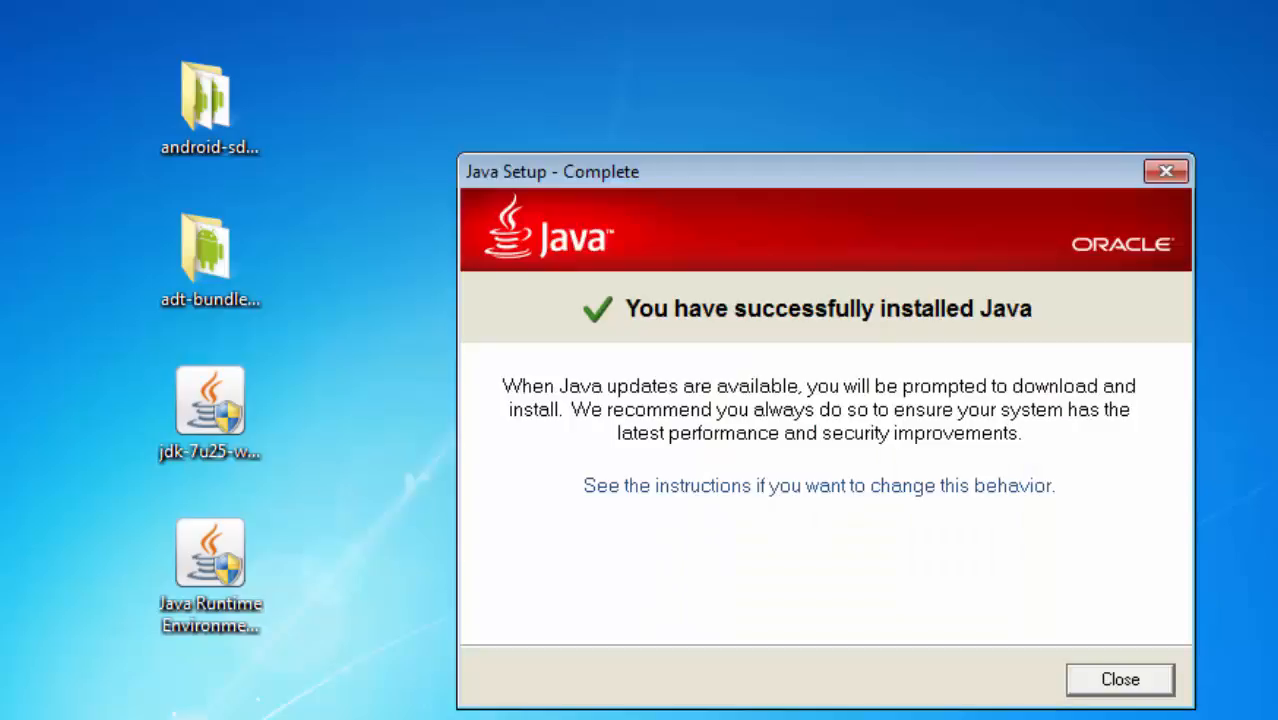
{"action": "left_click", "coordinate": [1120, 680]}
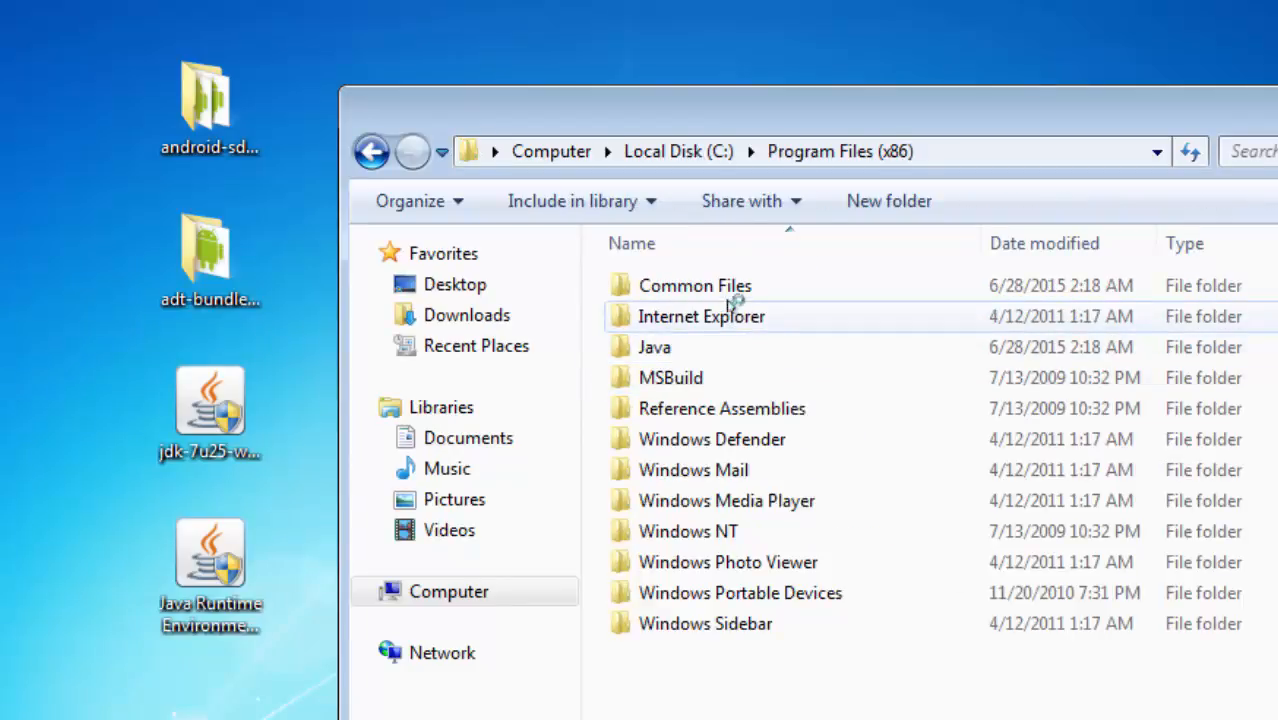
- Browse into Program Files (x86)\Java\jre7 to confirm the new JRE folder
{"action": "double_click", "coordinate": [654, 348]}
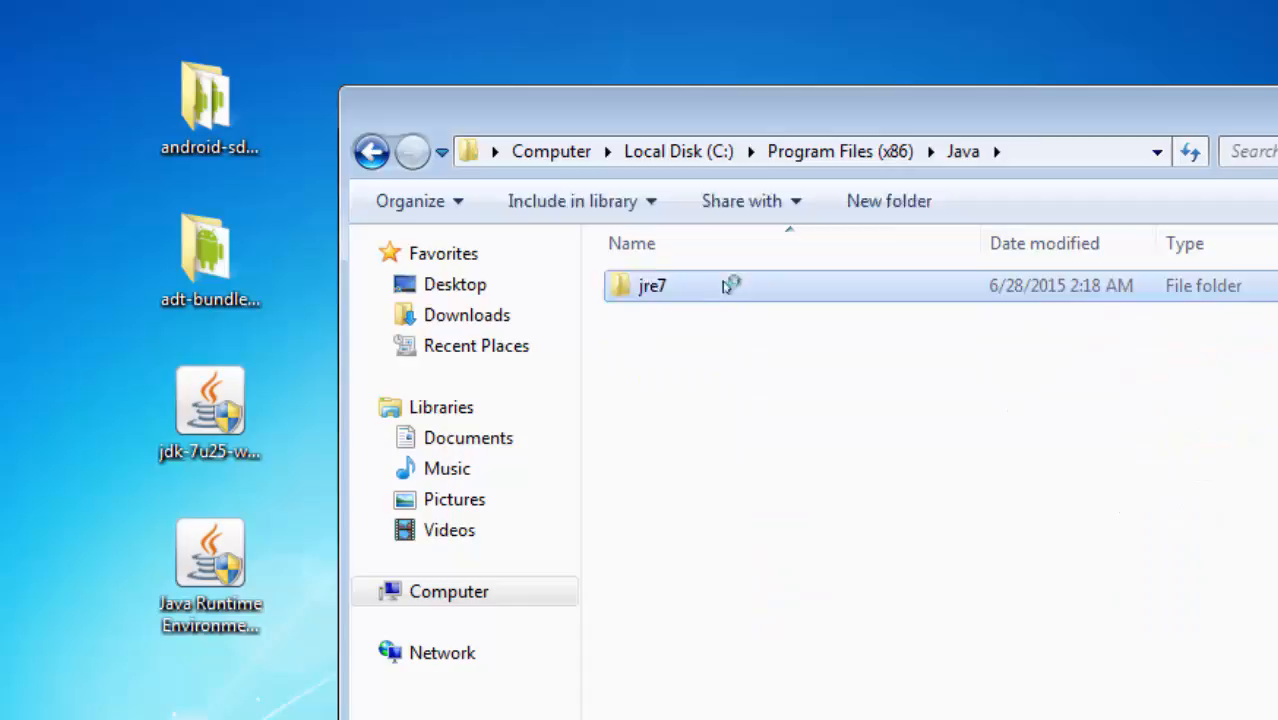
{"action": "double_click", "coordinate": [652, 286]}
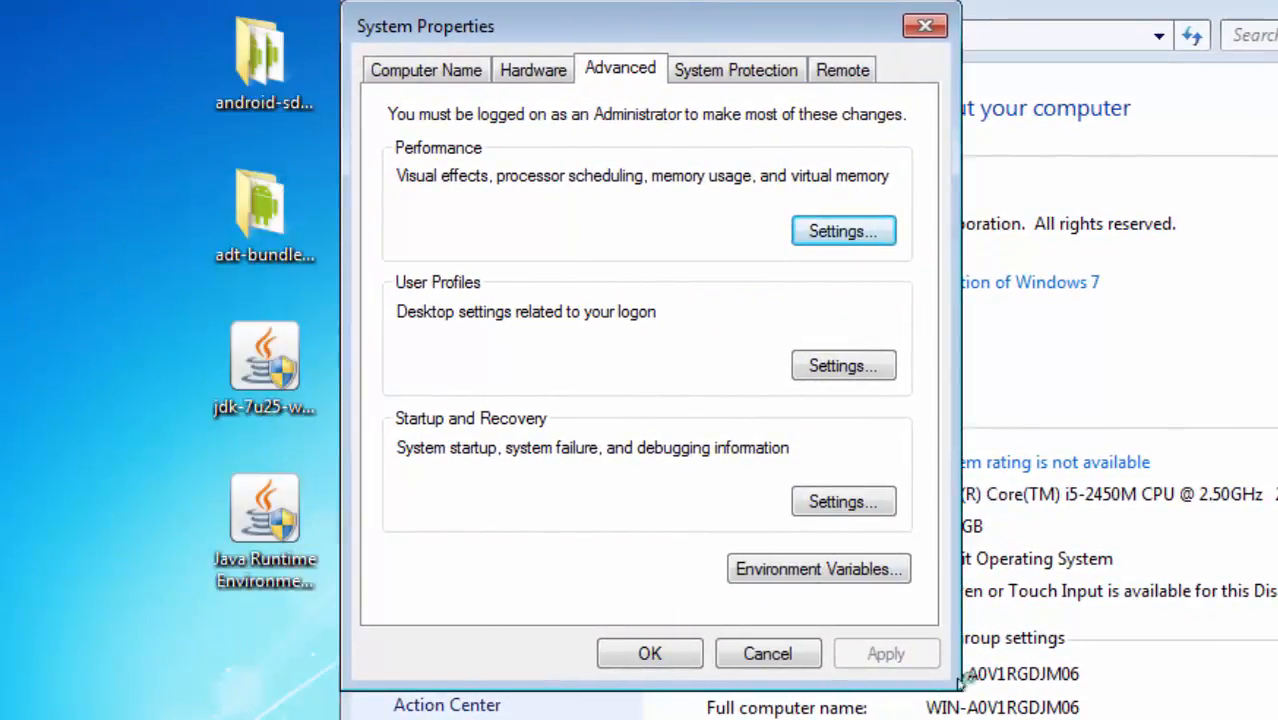
- Append C:\Program Files (x86)\Java\jre7\bin to the system Path variable and confirm
{"action": "left_click", "coordinate": [818, 568]}
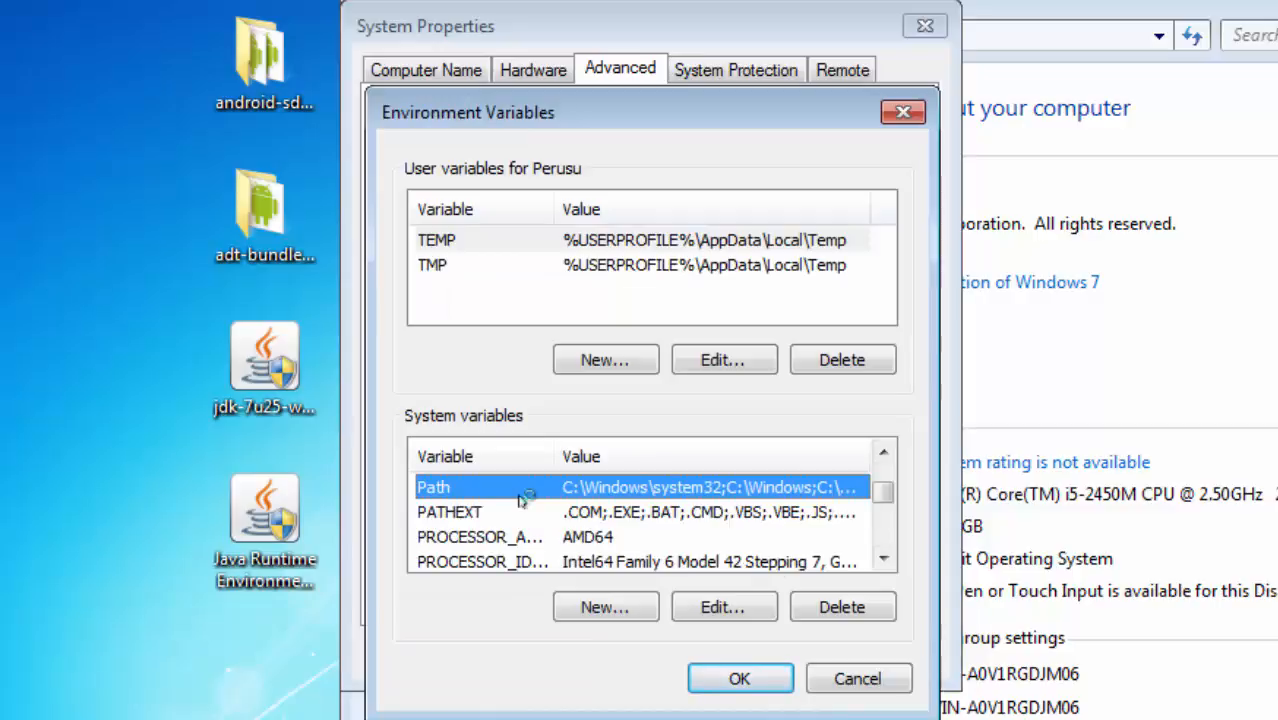
{"action": "left_click", "coordinate": [722, 608]}
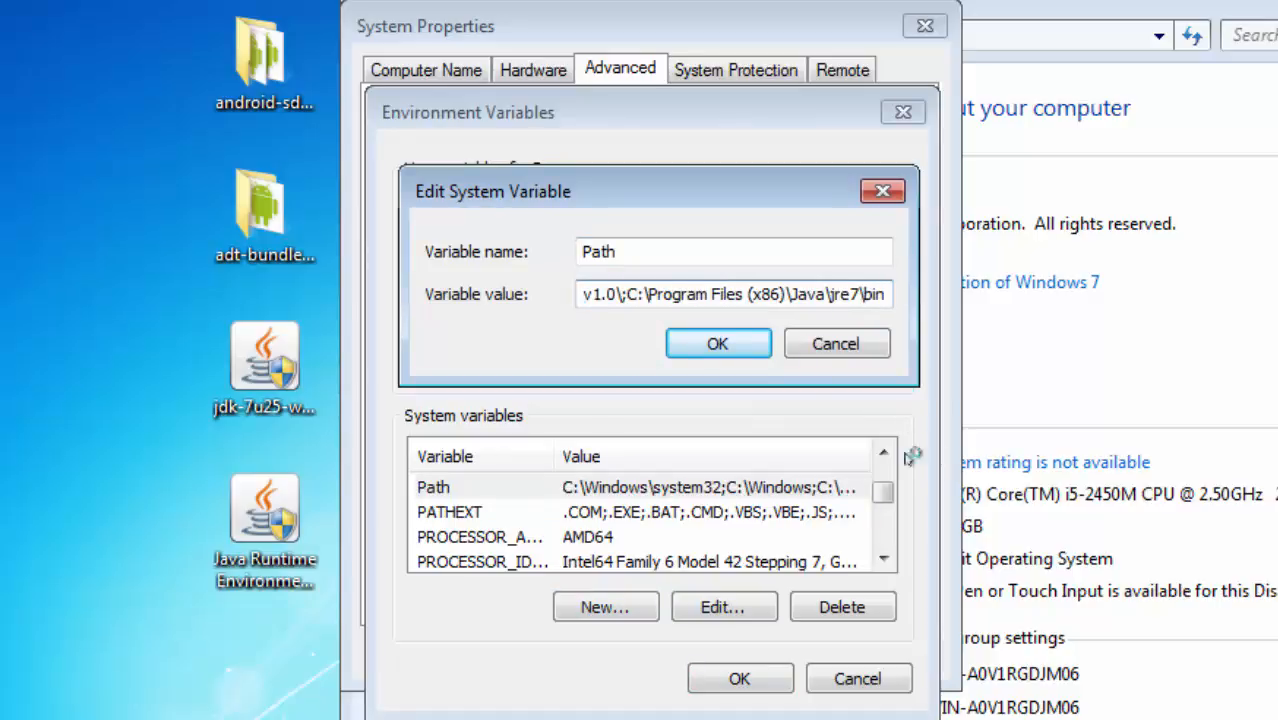
{"action": "left_click", "coordinate": [716, 344]}
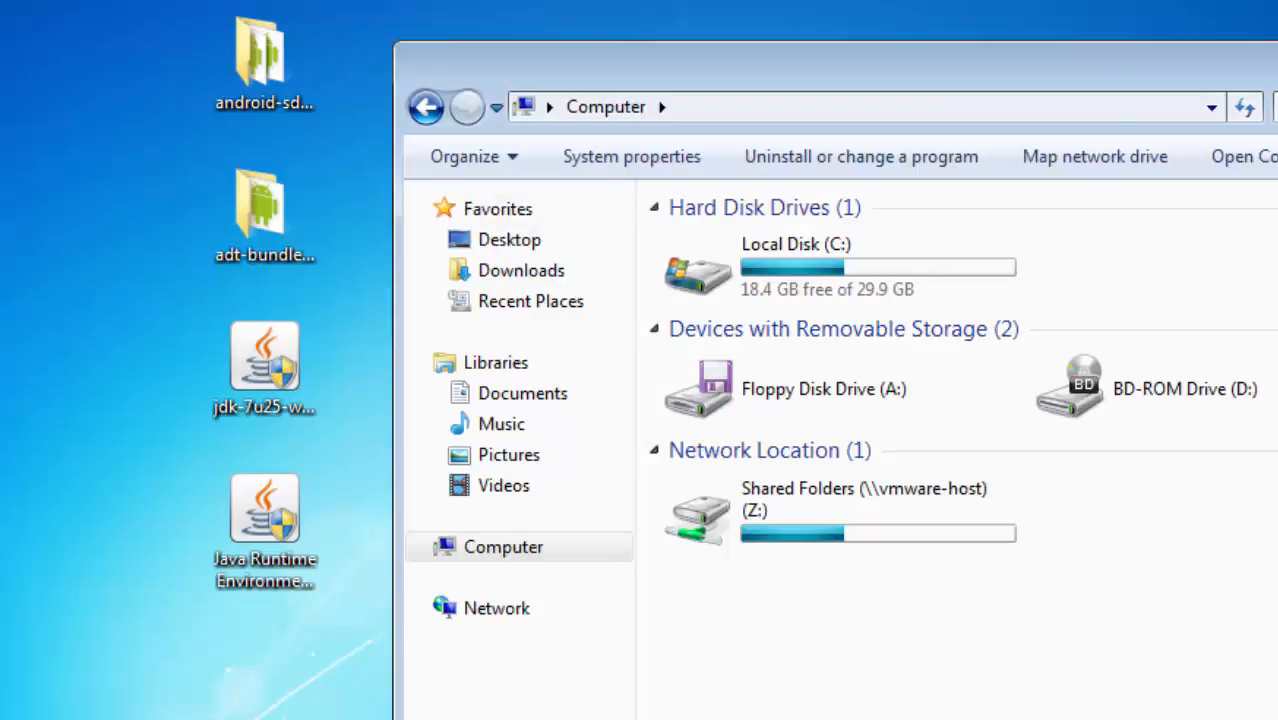
- Close the Computer window and browse into the ADT bundle's eclipse folder
{"action": "right_click", "coordinate": [584, 184]}
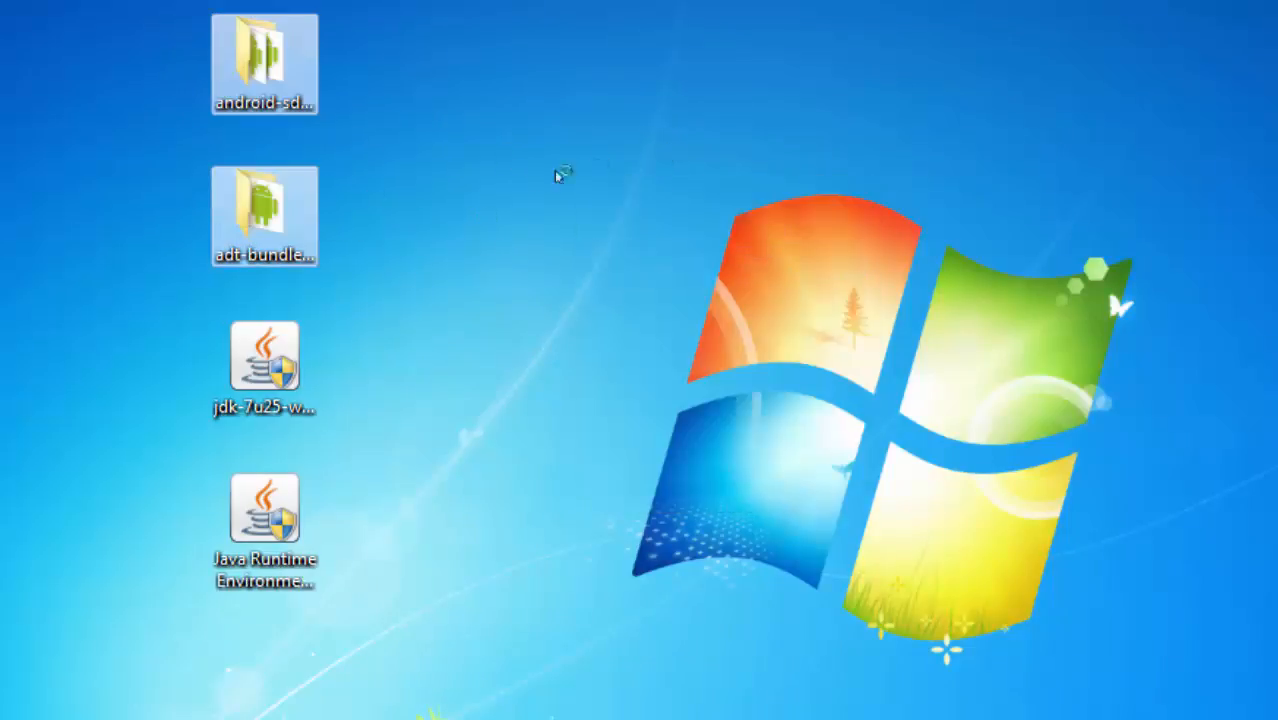
{"action": "mouse_move", "coordinate": [900, 200]}
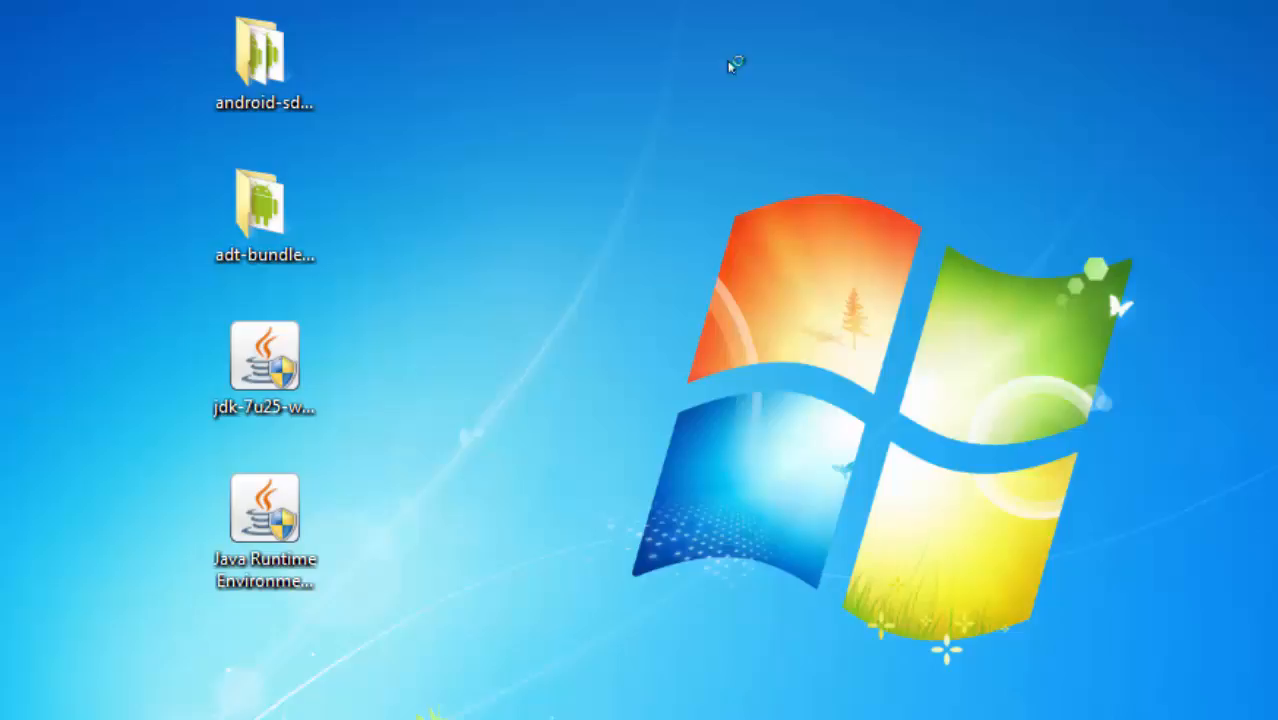
{"action": "mouse_move", "coordinate": [150, 28]}
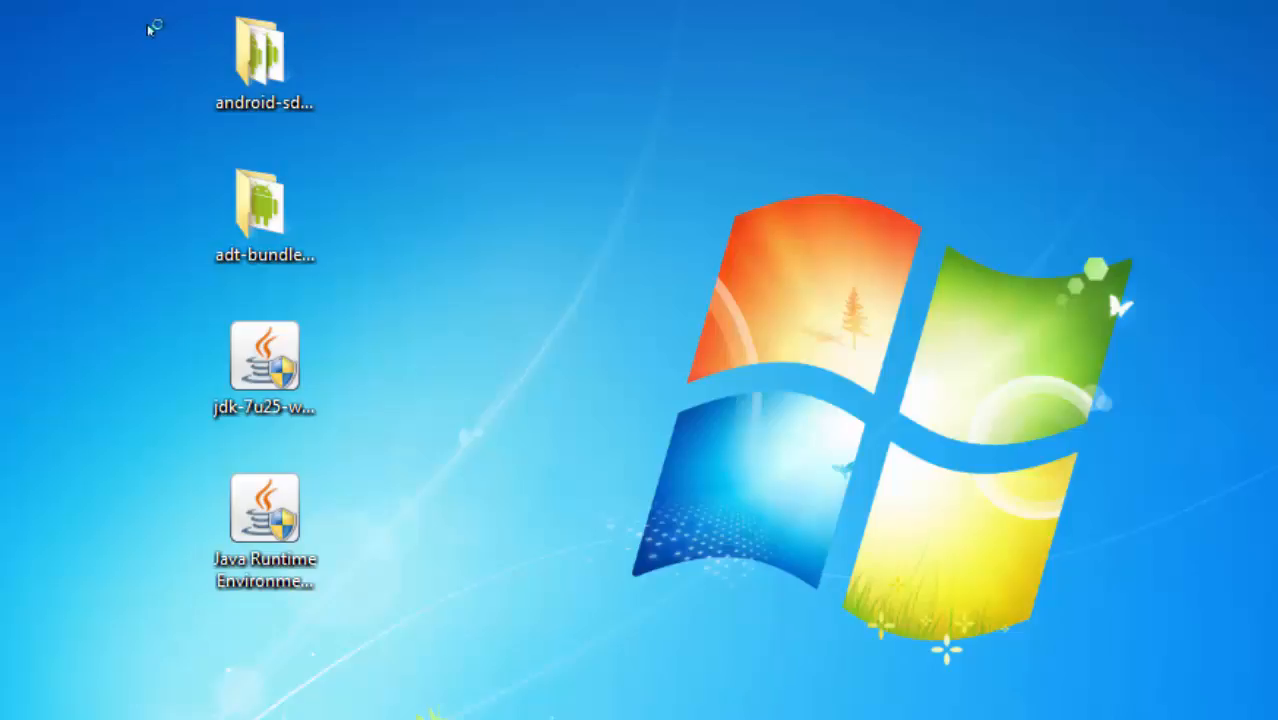
{"action": "mouse_move", "coordinate": [418, 104]}
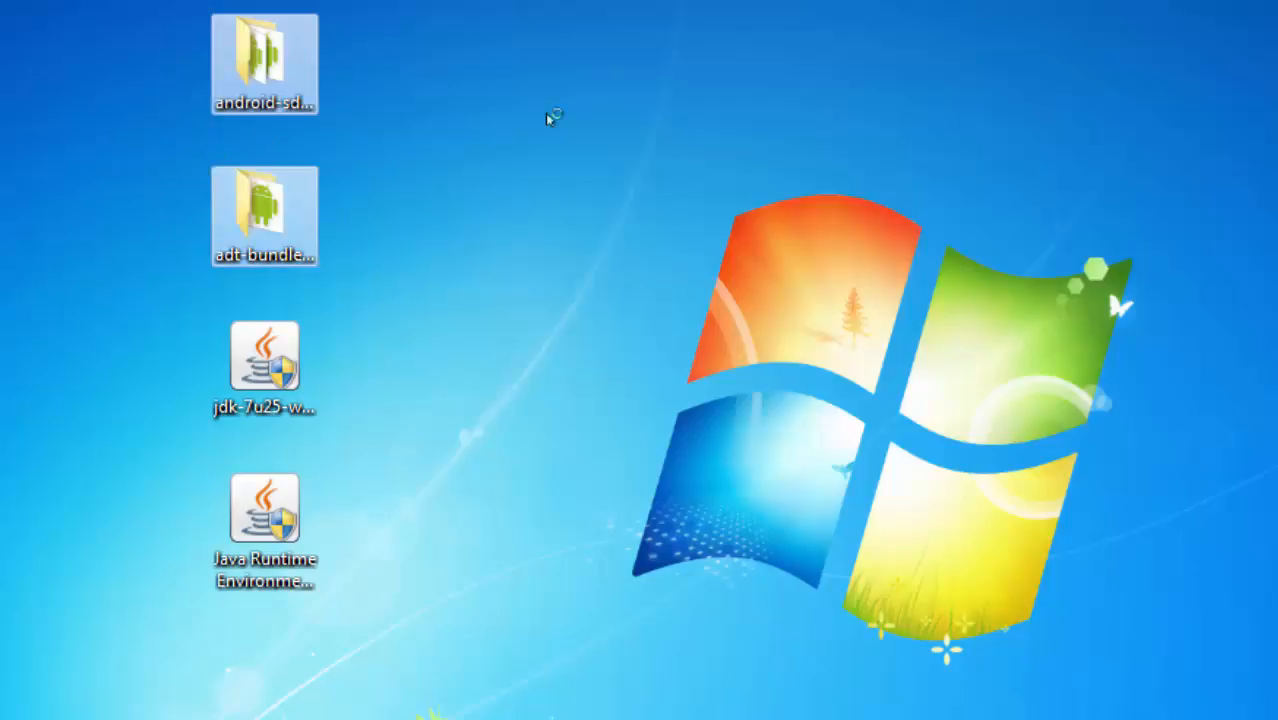
{"action": "double_click", "coordinate": [264, 60]}
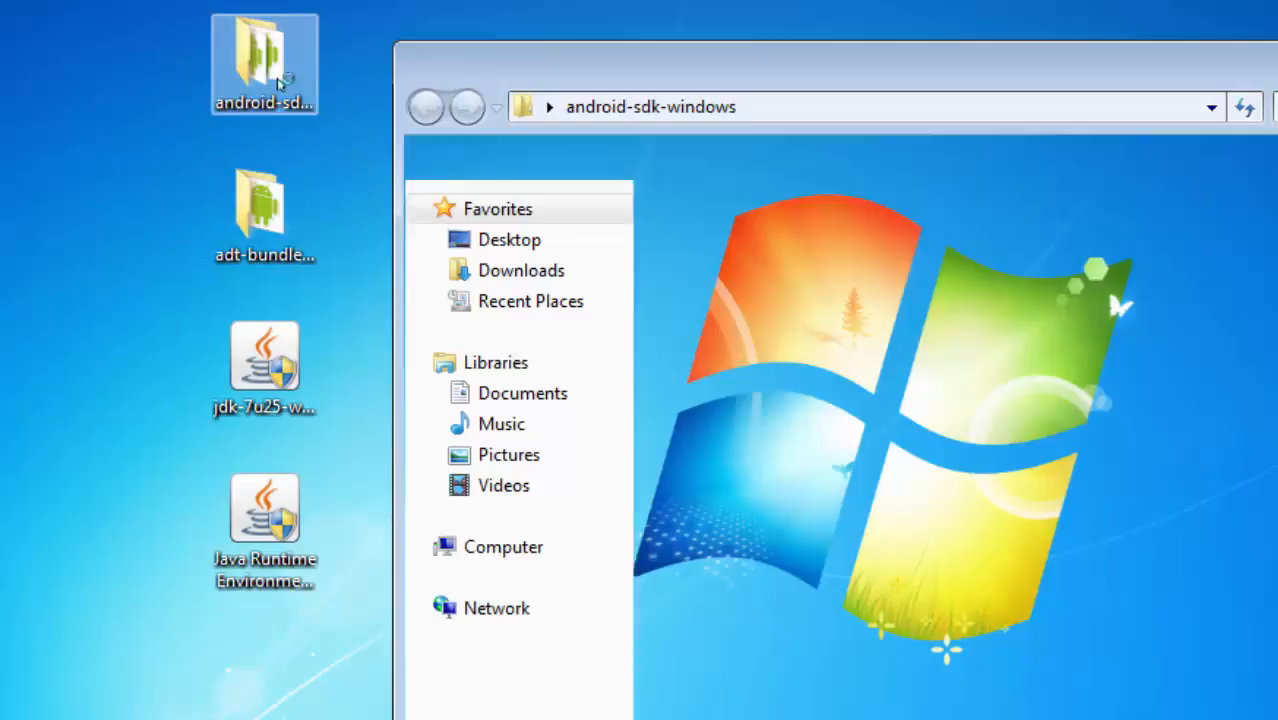
{"action": "double_click", "coordinate": [264, 62]}
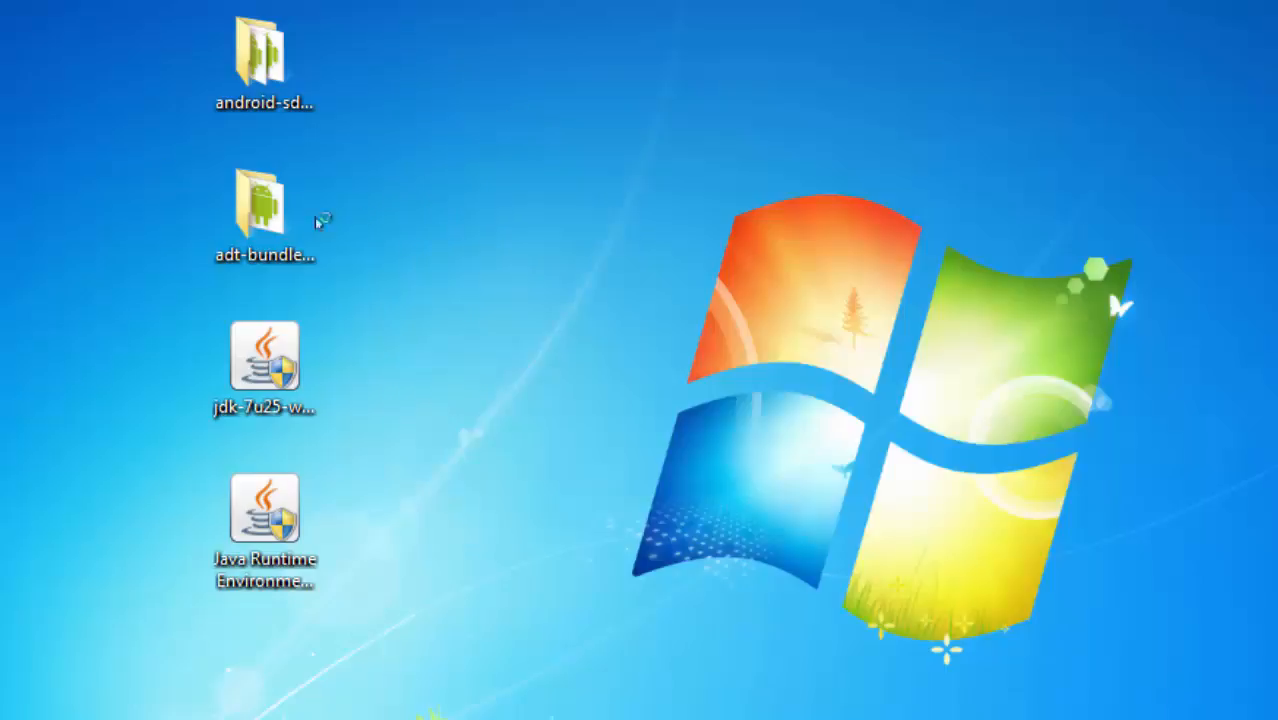
{"action": "left_click", "coordinate": [264, 204]}
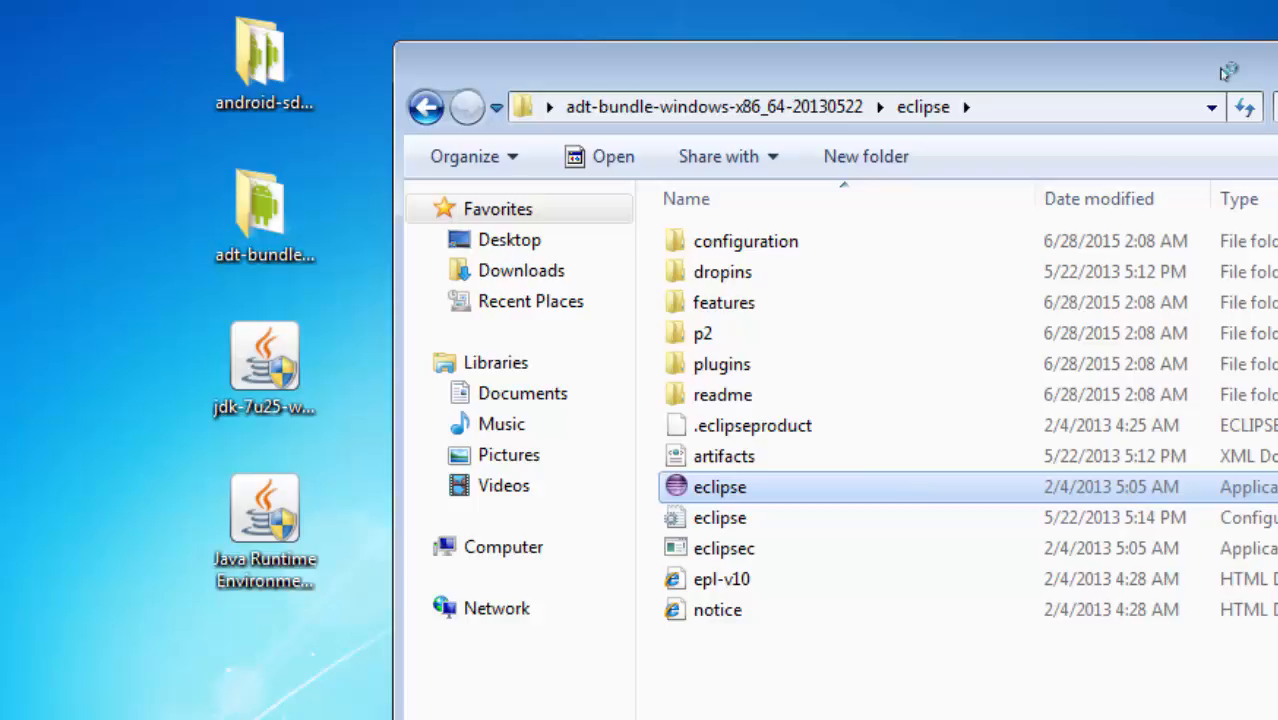
- Launch eclipse.exe from the ADT bundle and accept the default workspace location
{"action": "double_click", "coordinate": [720, 488]}
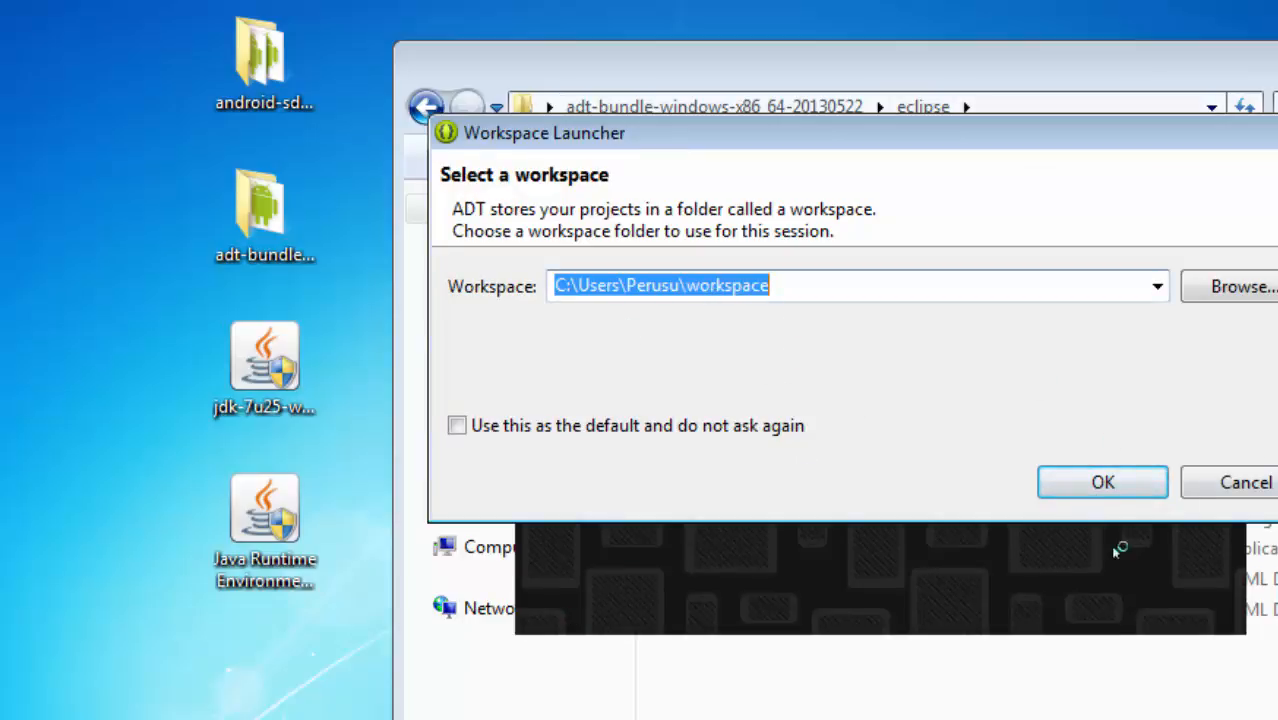
{"action": "left_click", "coordinate": [1102, 482]}
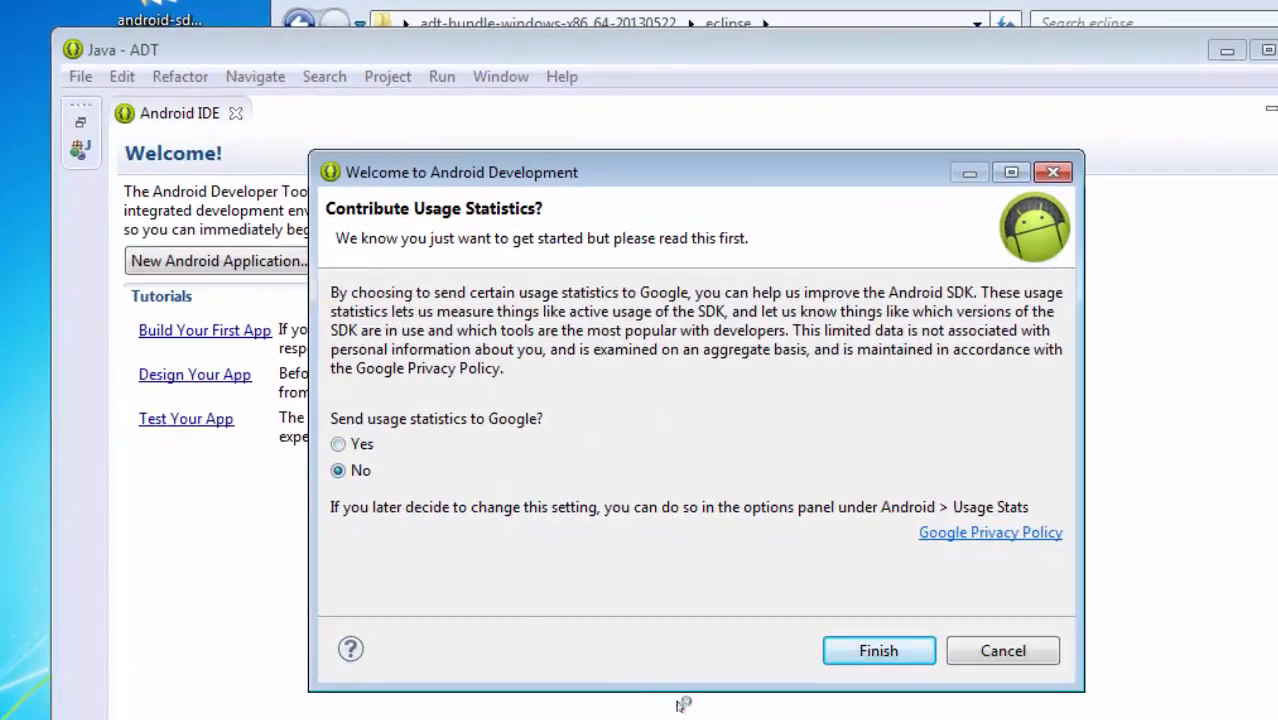
- Finish the welcome setup with 'No' for sending usage statistics to Google
{"action": "left_click", "coordinate": [878, 652]}
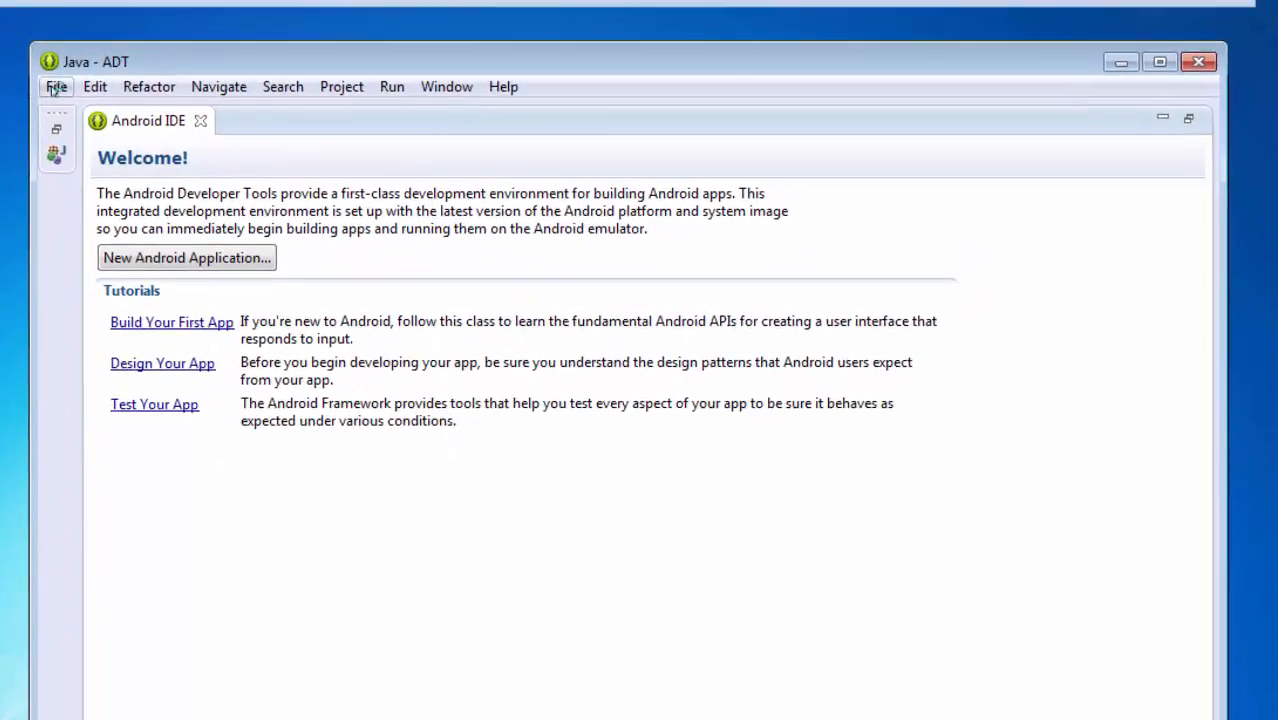
{"action": "left_click", "coordinate": [56, 86]}
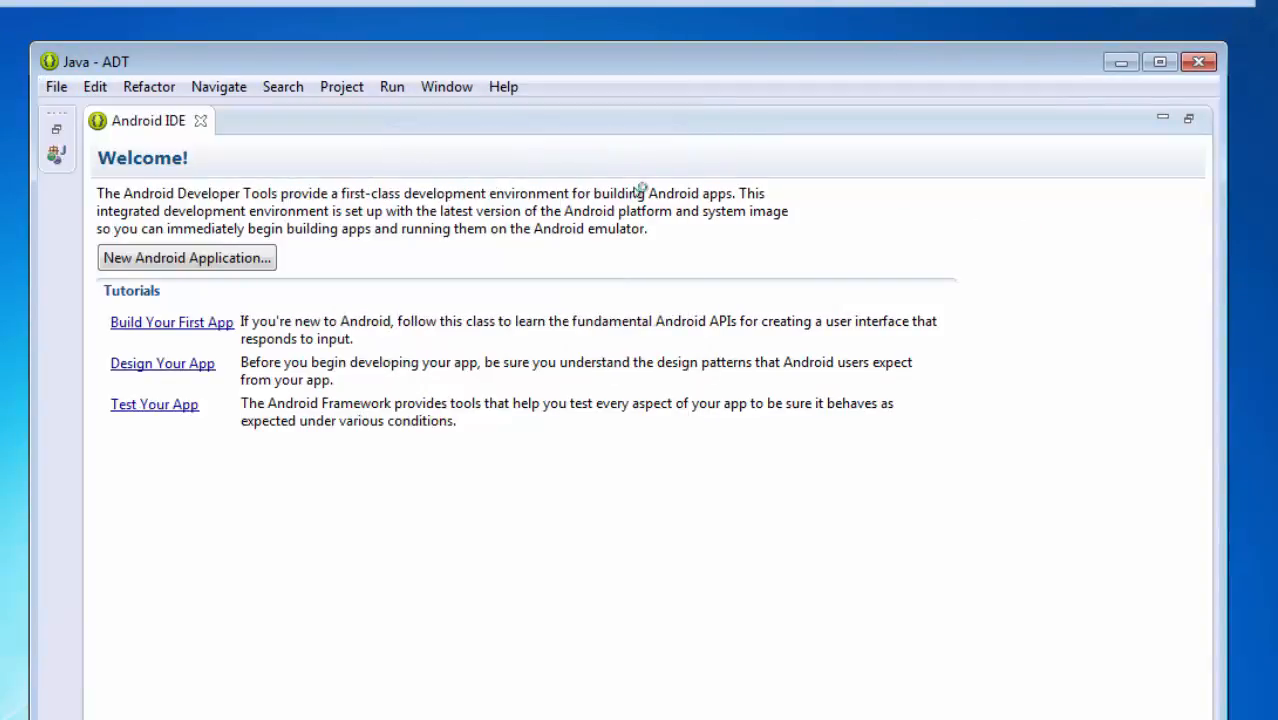
- Create Android application 'abc' with default configuration, launcher icon and blank MainActivity
{"action": "left_click", "coordinate": [186, 256]}
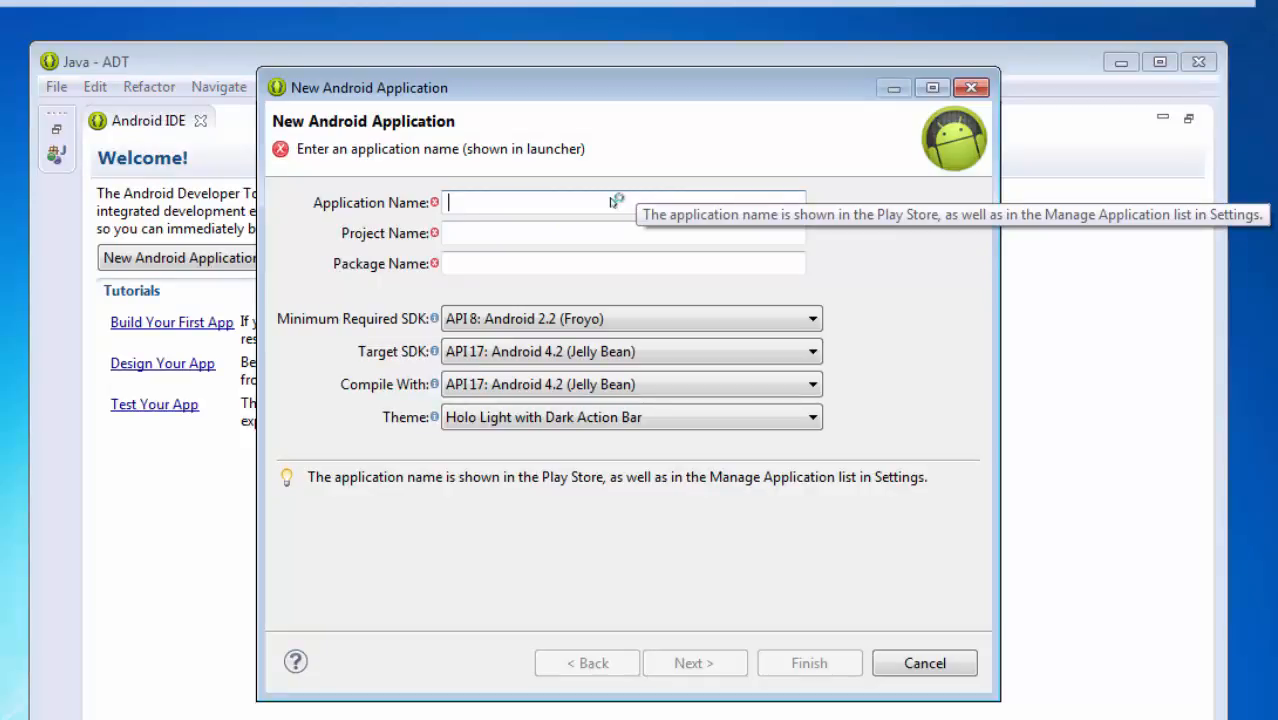
{"action": "type", "text": "abc"}
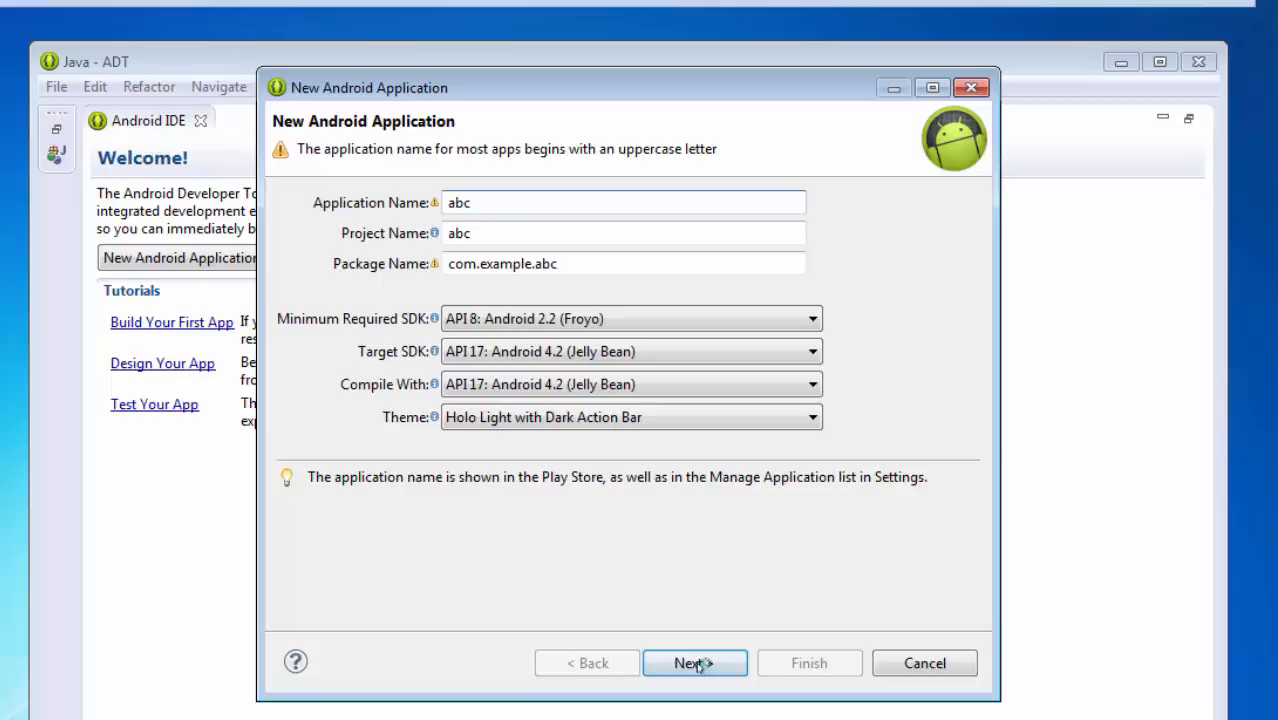
{"action": "left_click", "coordinate": [694, 664]}
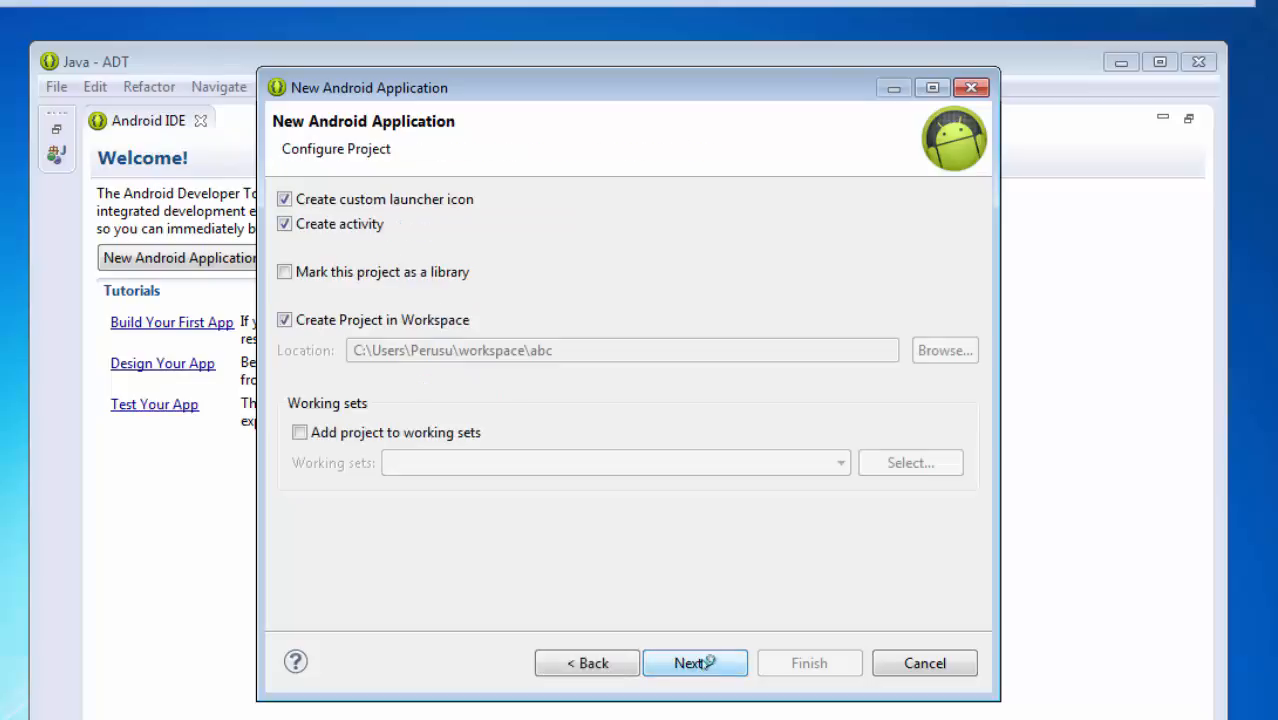
{"action": "left_click", "coordinate": [696, 664]}
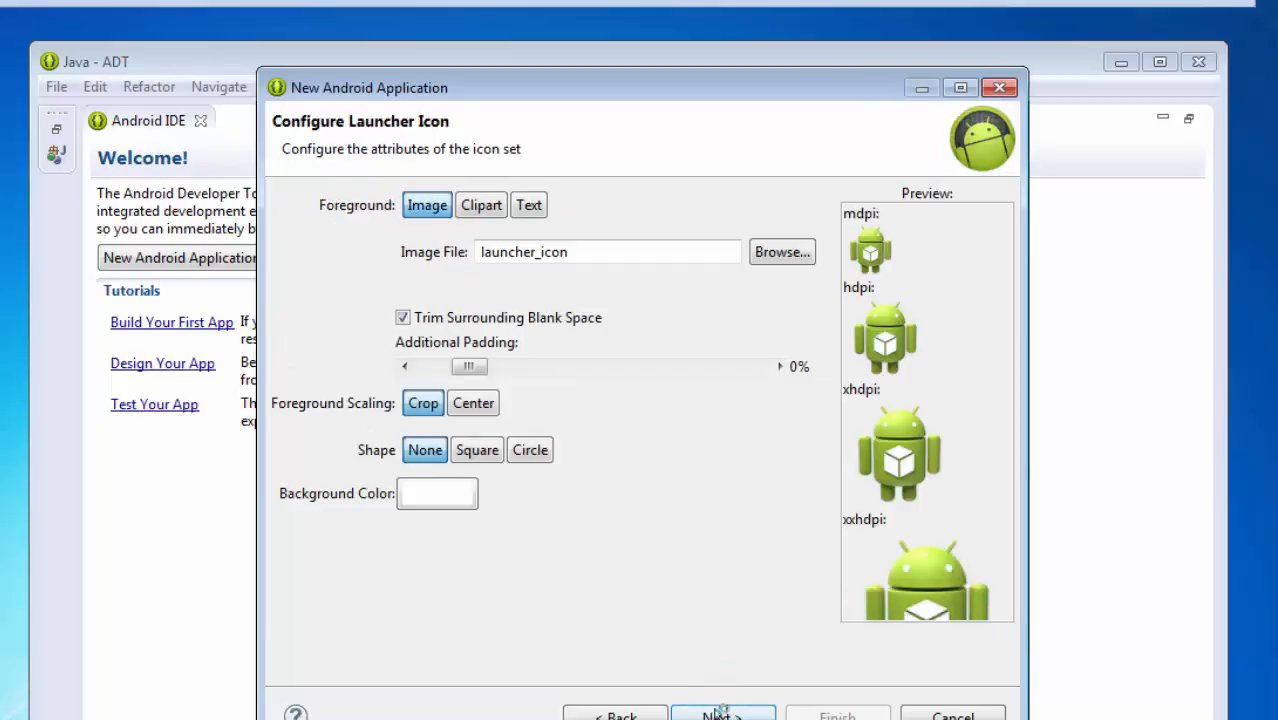
{"action": "left_click", "coordinate": [722, 714]}
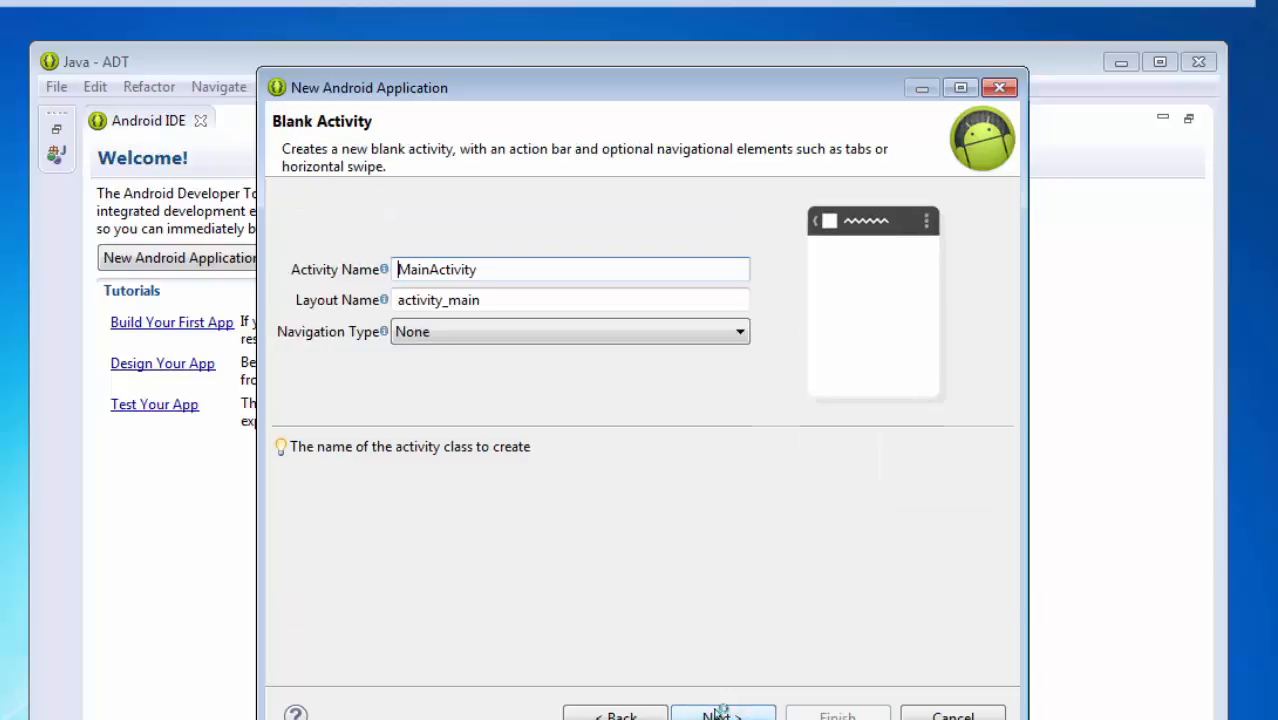
{"action": "left_click", "coordinate": [722, 716]}
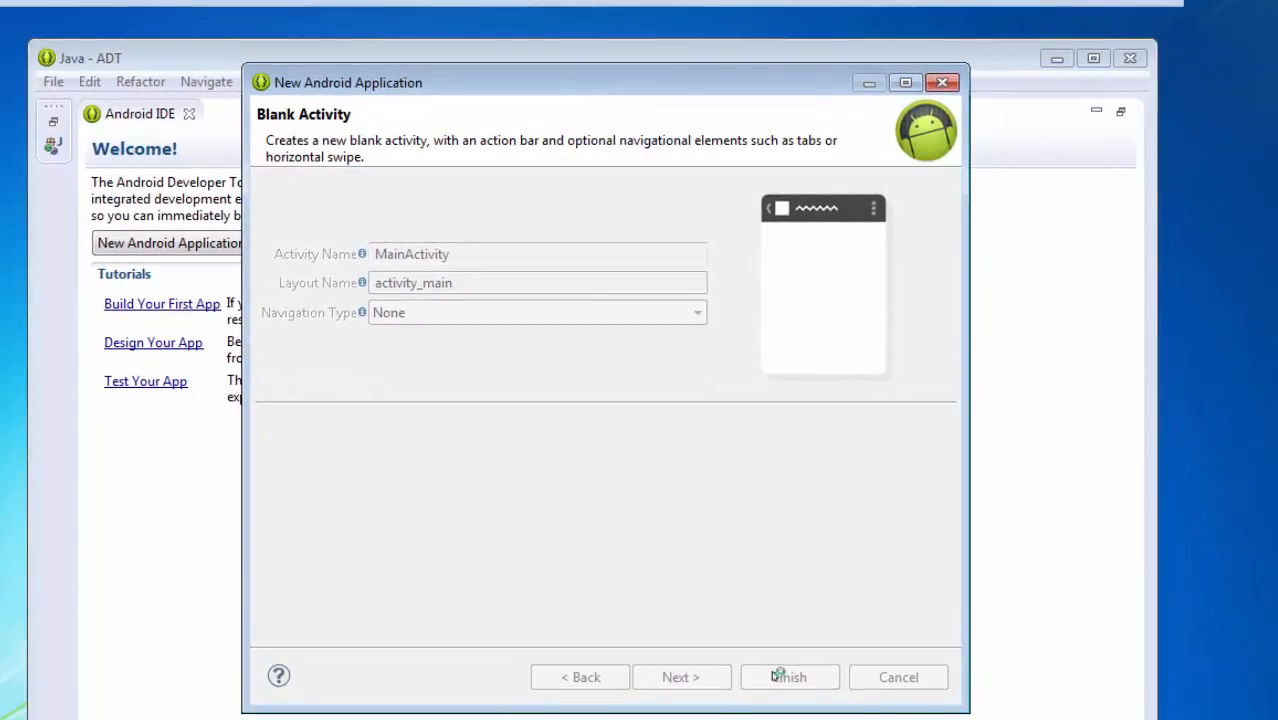
{"action": "left_click", "coordinate": [788, 676]}
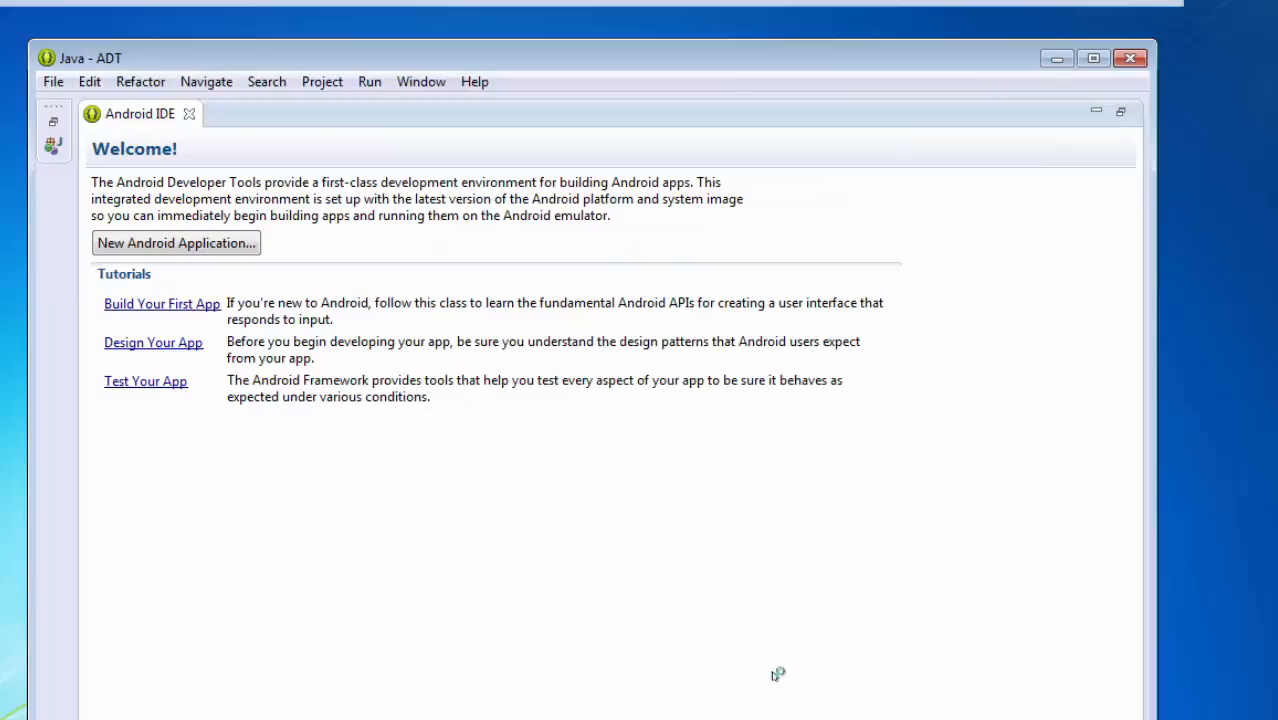
{"action": "mouse_move", "coordinate": [776, 186]}
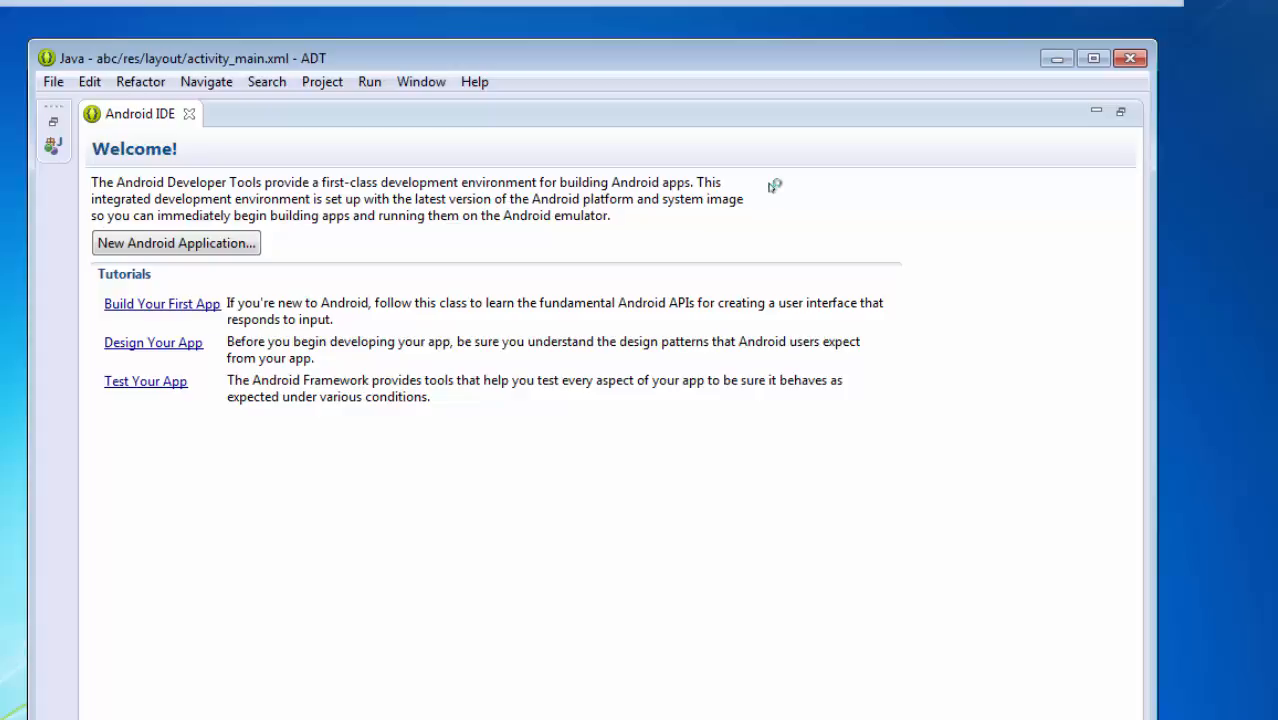
{"action": "mouse_move", "coordinate": [140, 80]}
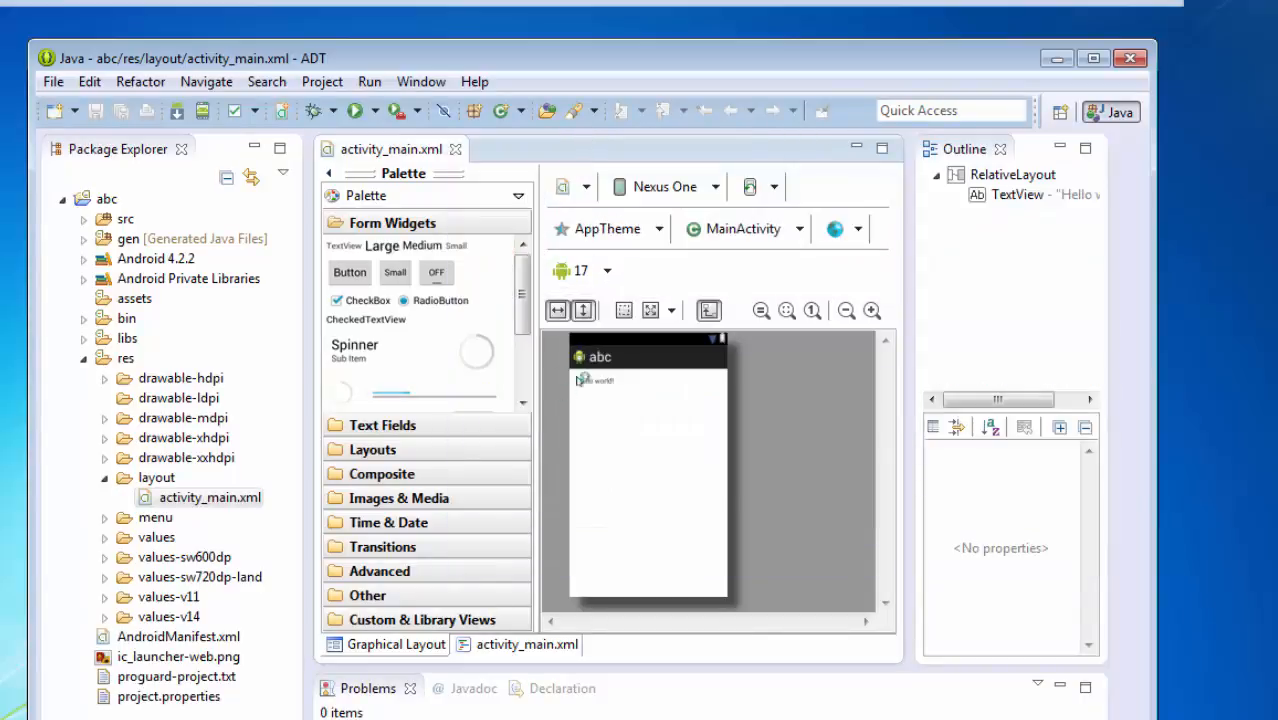
- Start a new virtual device from the Android Virtual Device Manager
{"action": "left_click", "coordinate": [420, 80]}
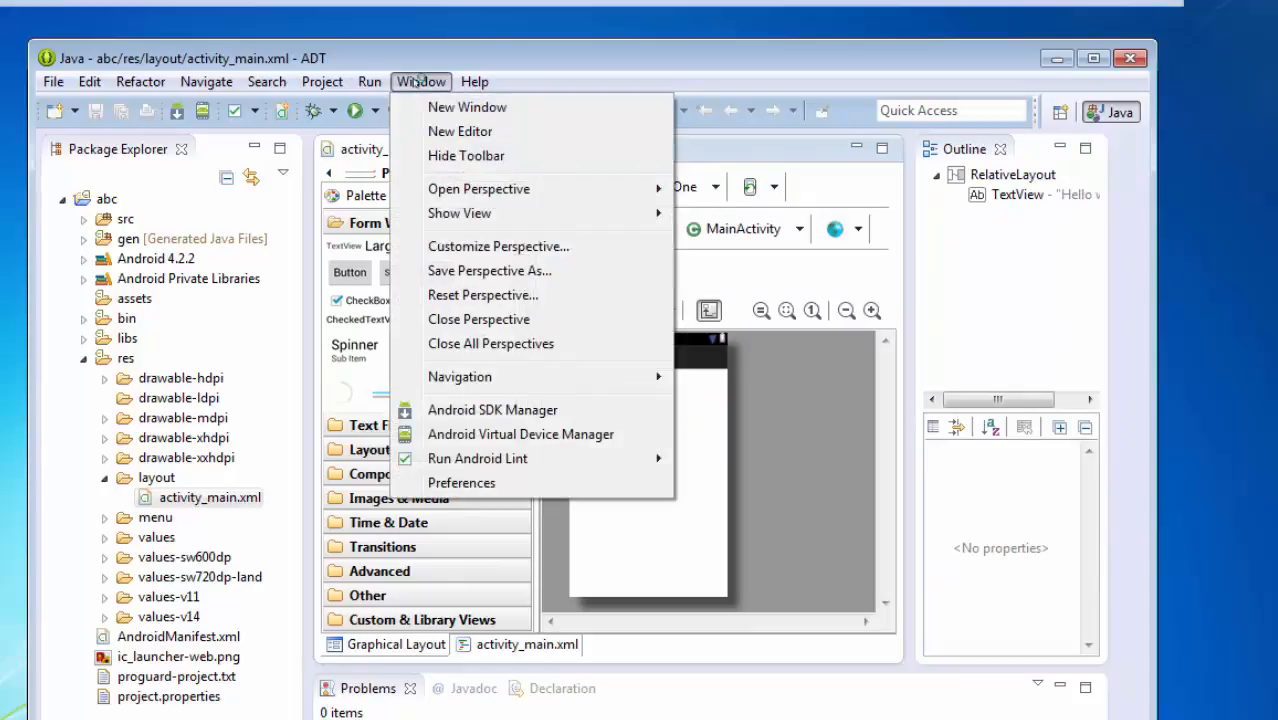
{"action": "mouse_move", "coordinate": [520, 434]}
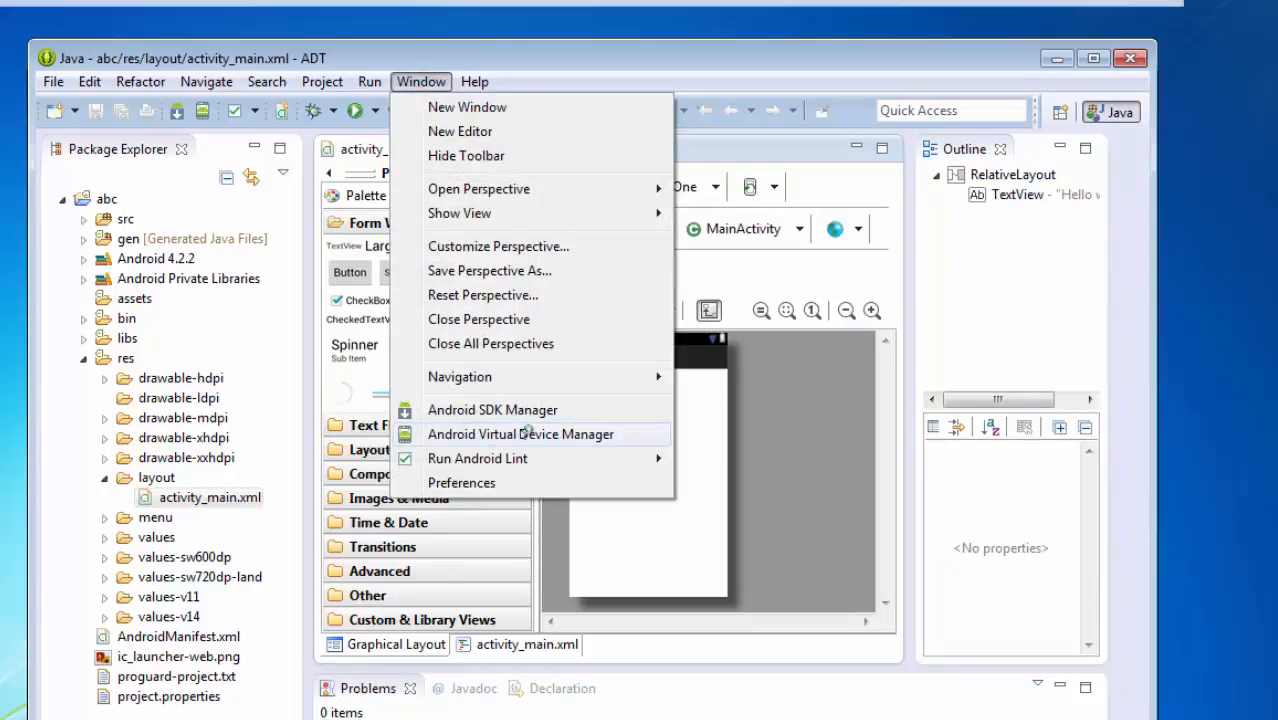
{"action": "left_click", "coordinate": [520, 434]}
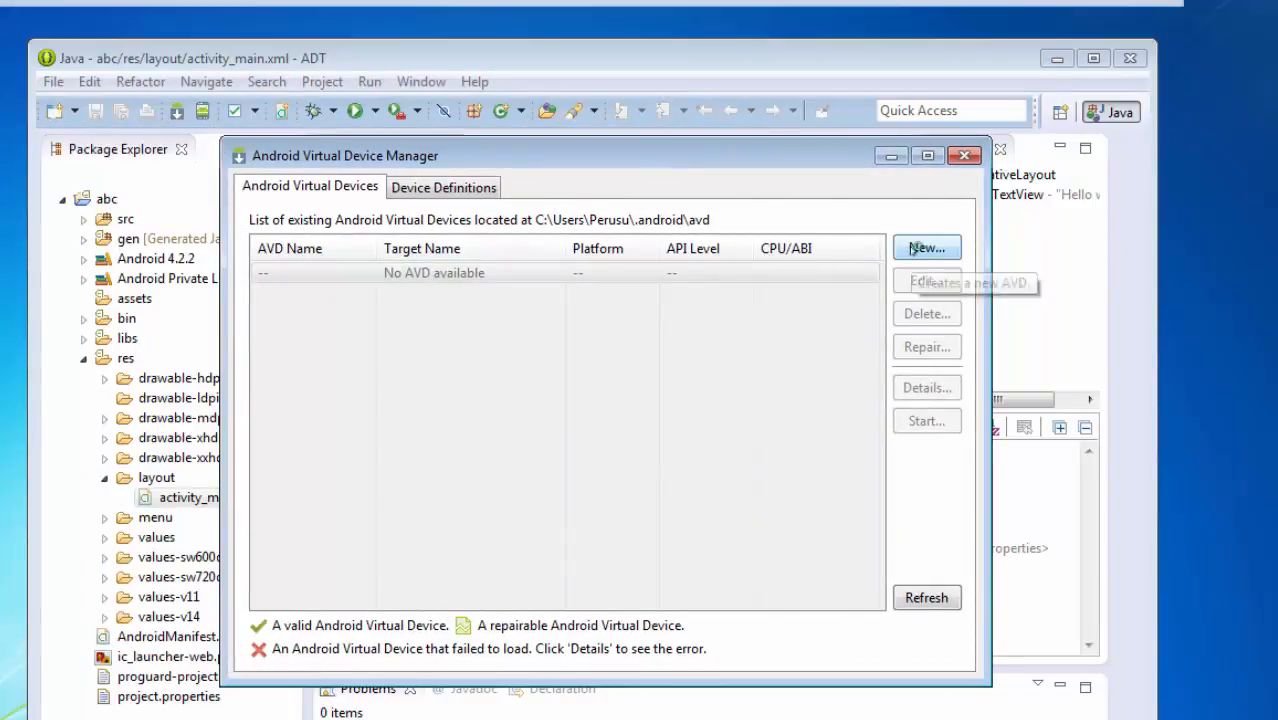
{"action": "left_click", "coordinate": [924, 248]}
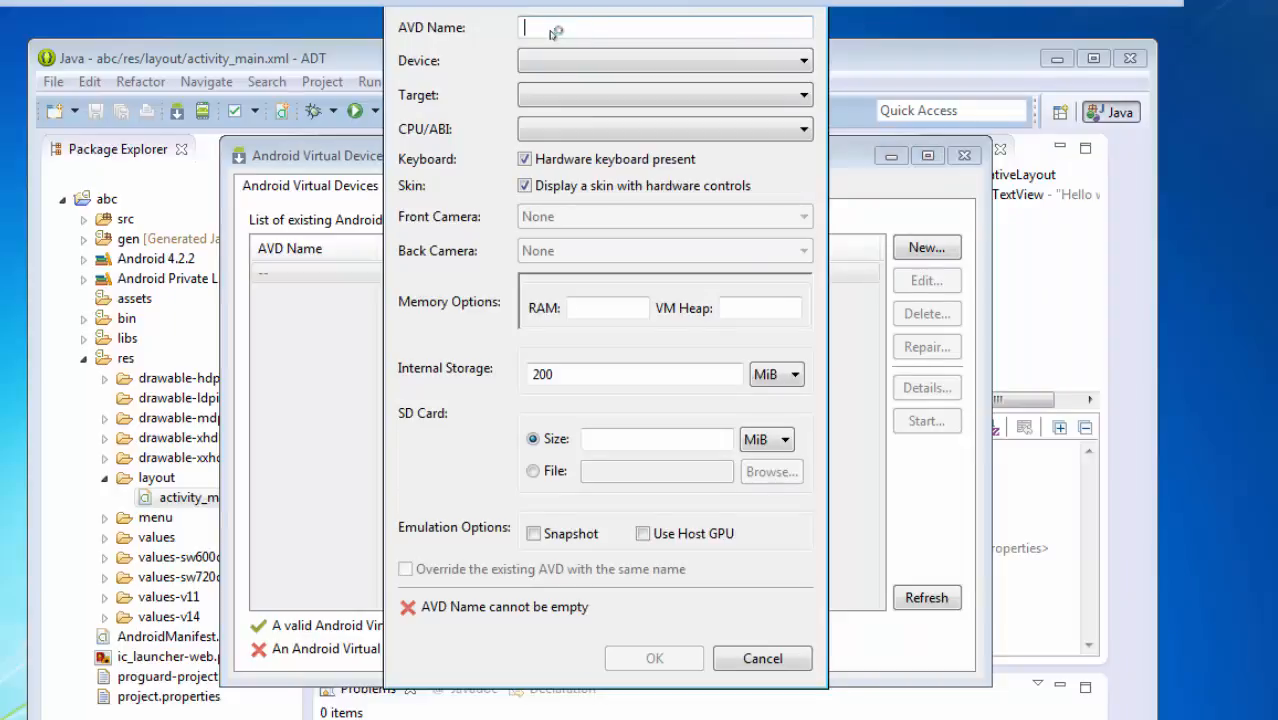
{"action": "mouse_move", "coordinate": [600, 30]}
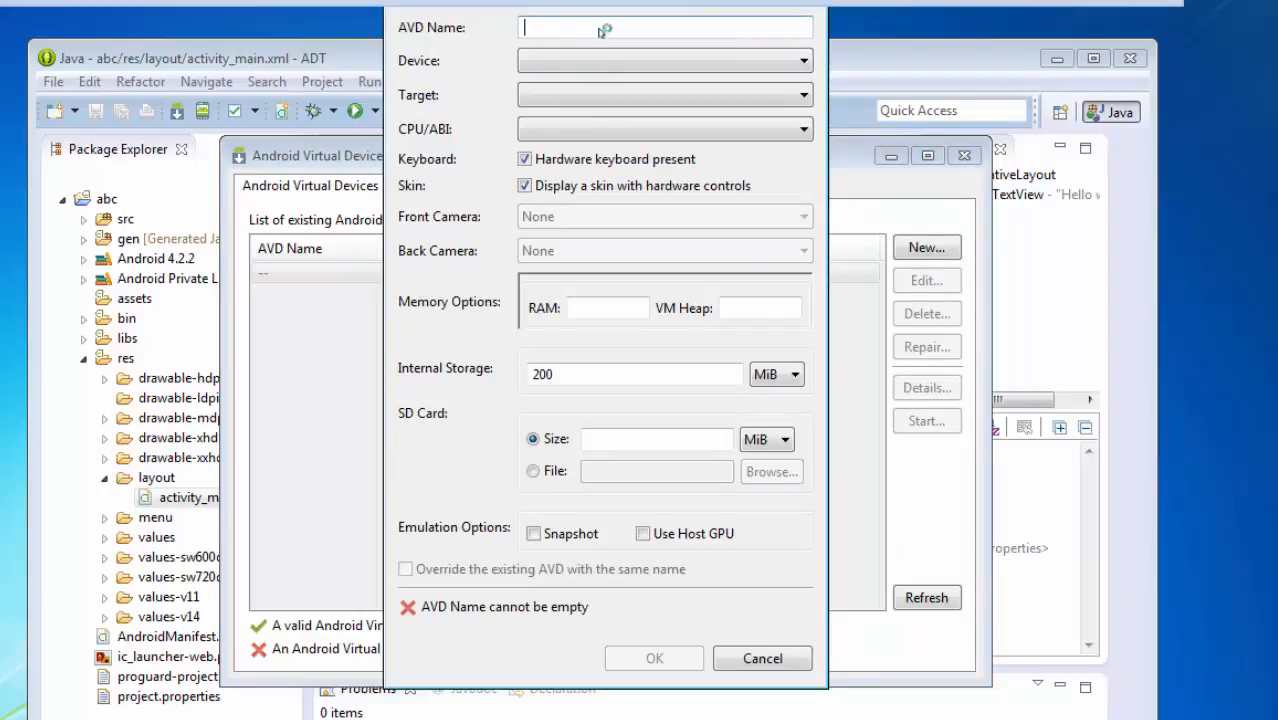
- Define AVD 'htc' as Nexus 4, Android 4.2.2 API 17 target, 512 MiB RAM, and confirm
{"action": "type", "text": "htc"}
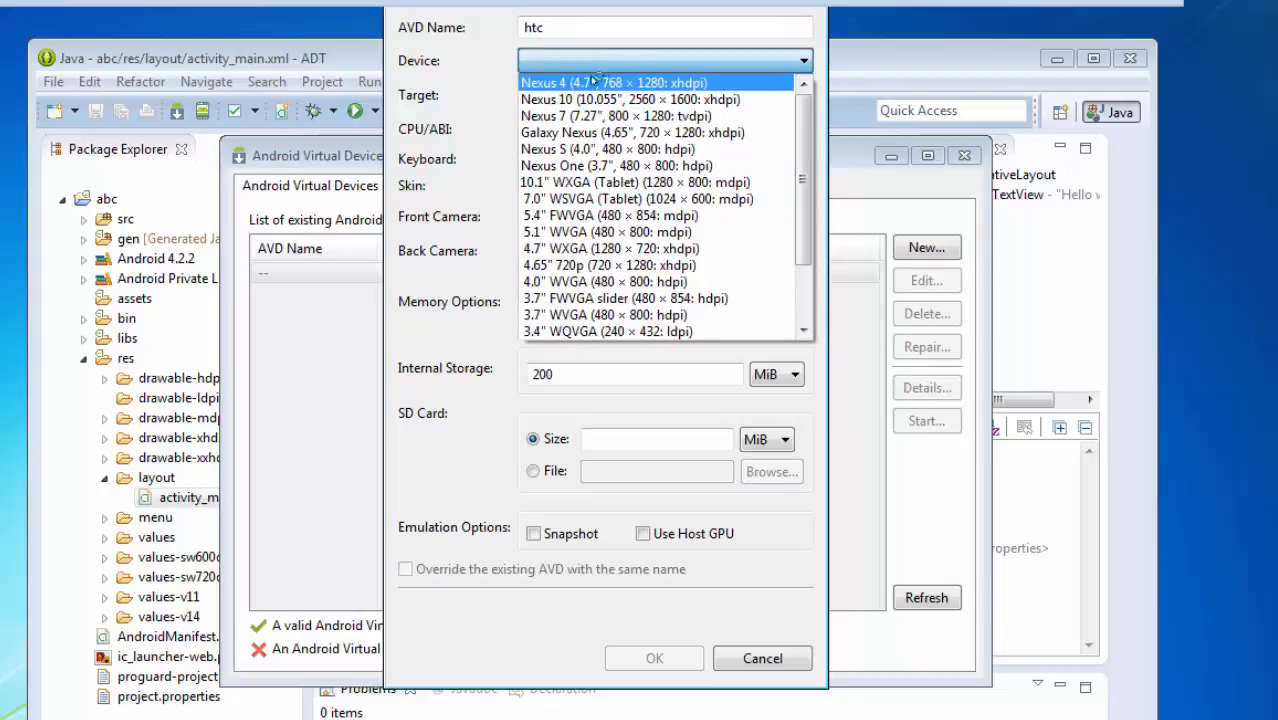
{"action": "left_click", "coordinate": [600, 82]}
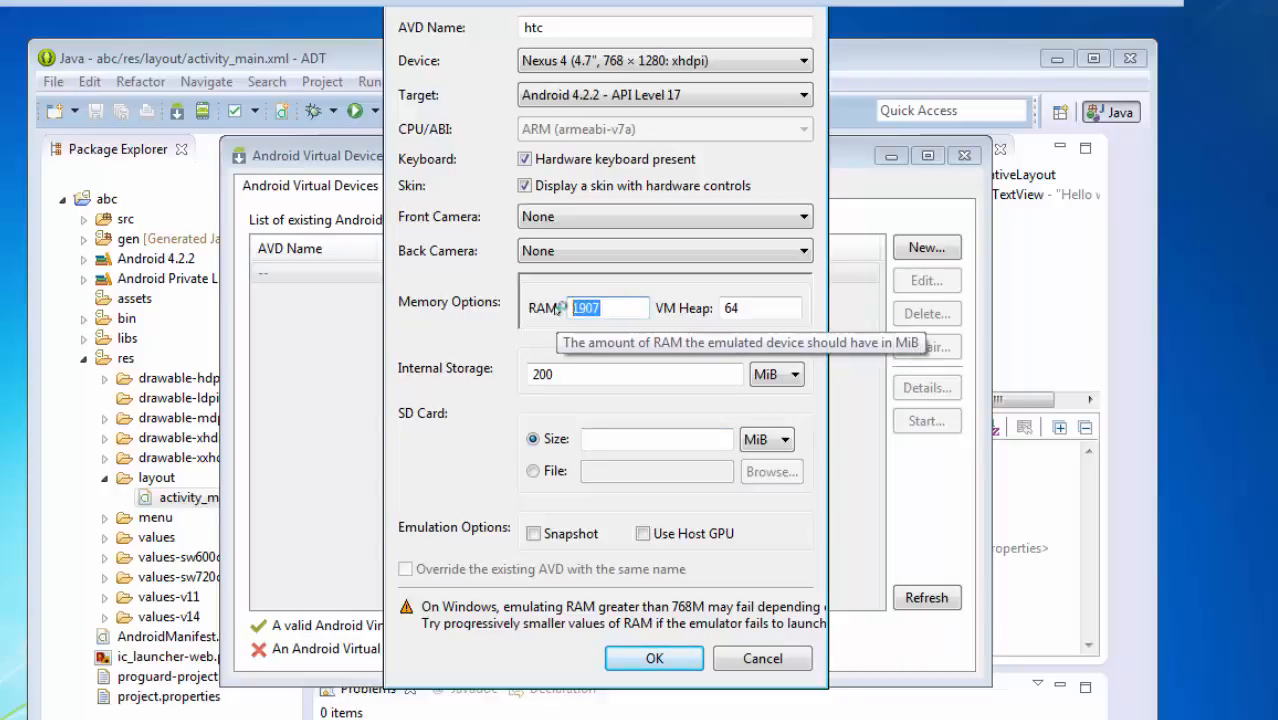
{"action": "type", "text": "512"}
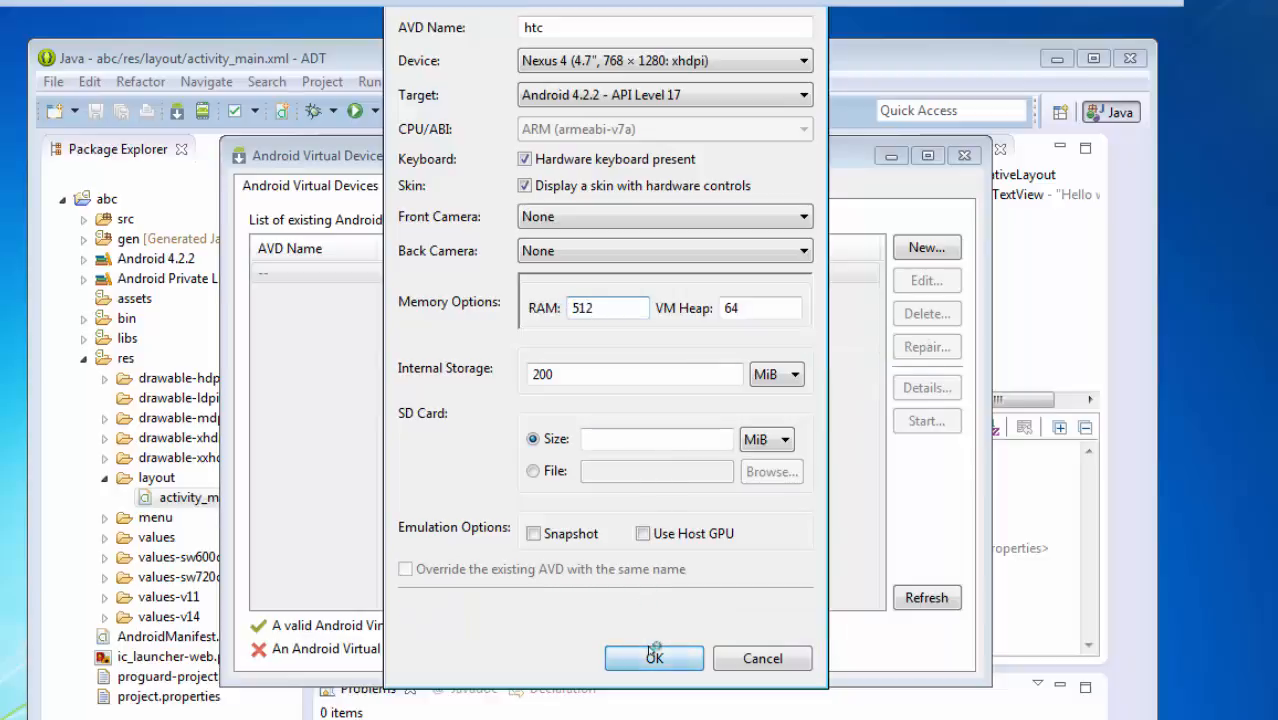
{"action": "left_click", "coordinate": [654, 658]}
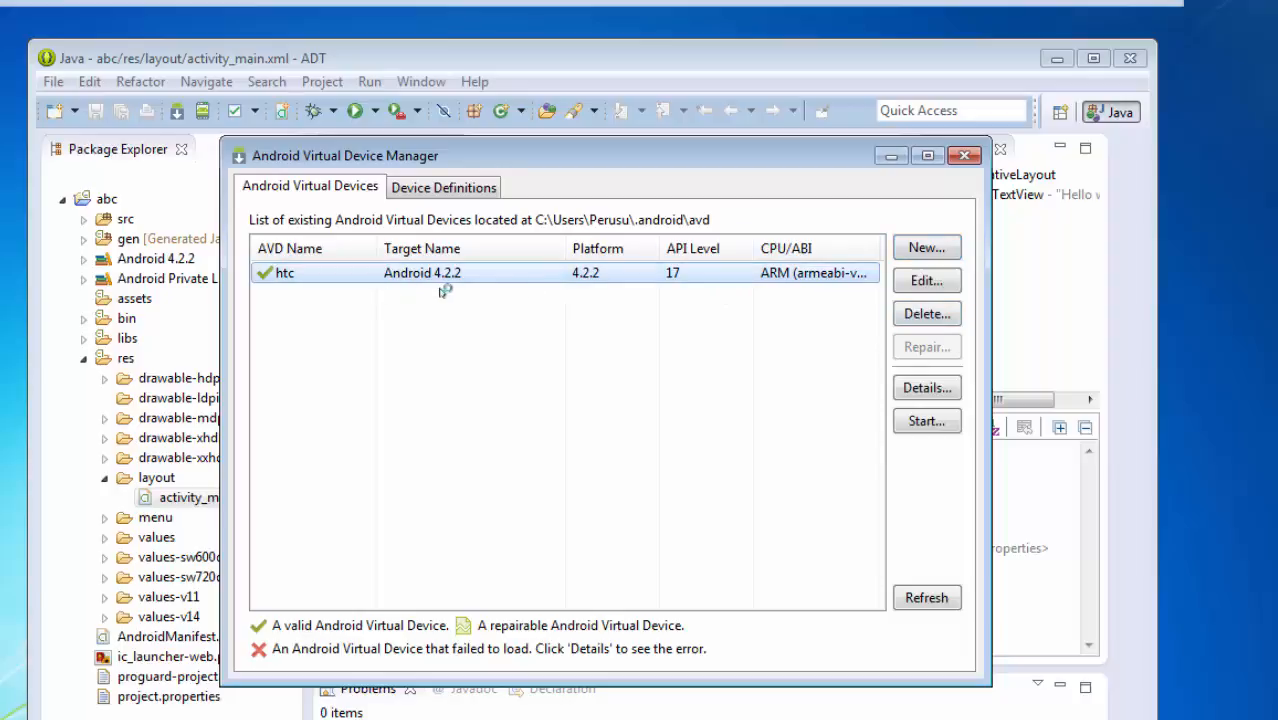
- Start the htc virtual device in the emulator via Launch Options
{"action": "left_click", "coordinate": [924, 420]}
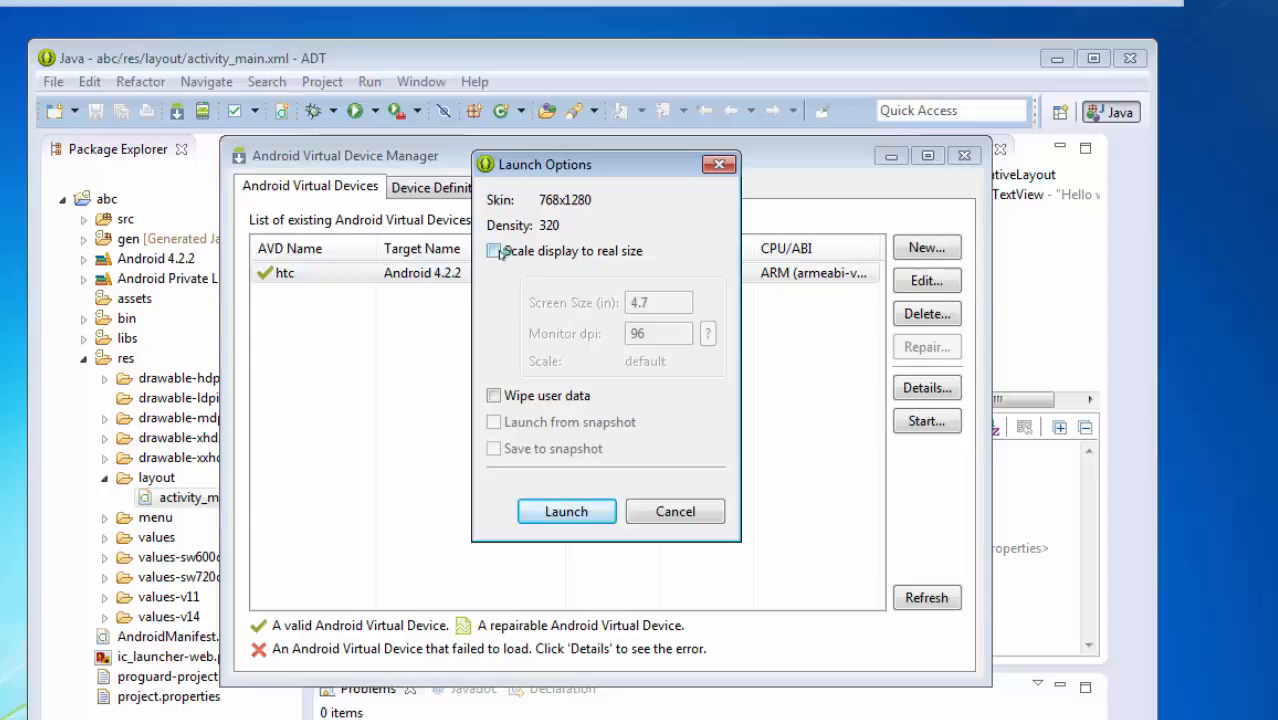
{"action": "left_click", "coordinate": [566, 512]}
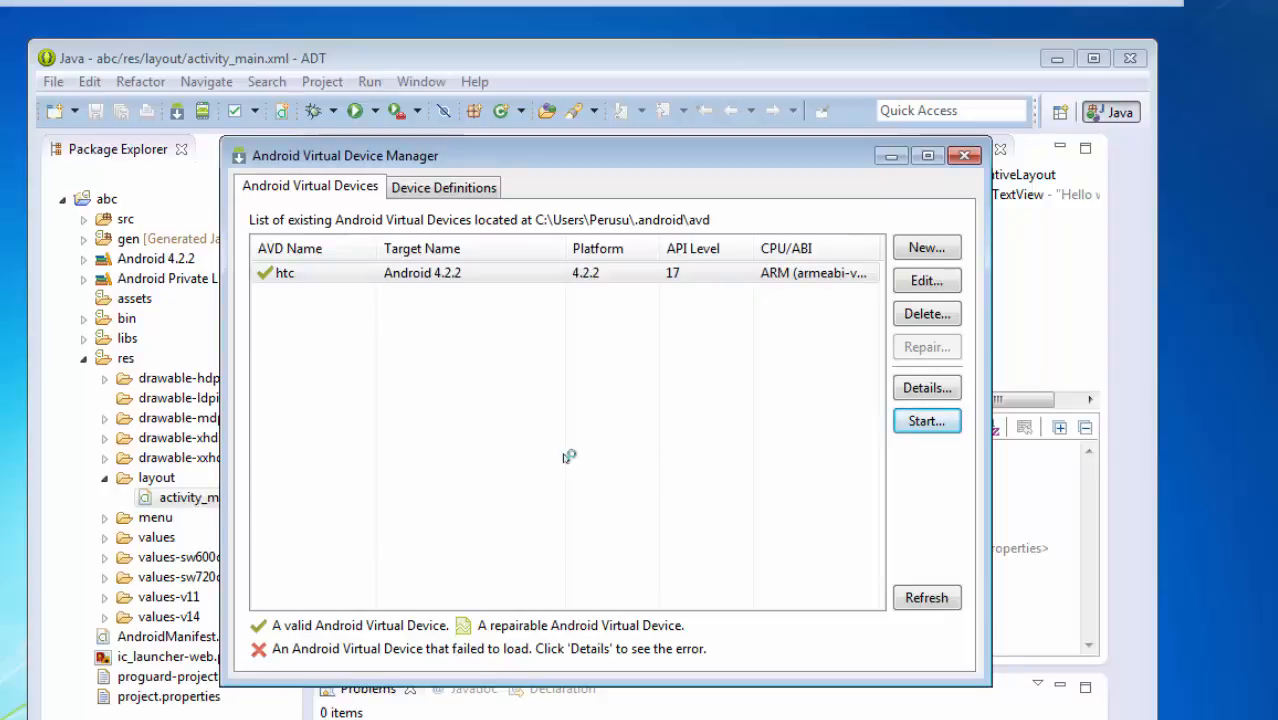
{"action": "left_click", "coordinate": [924, 420]}
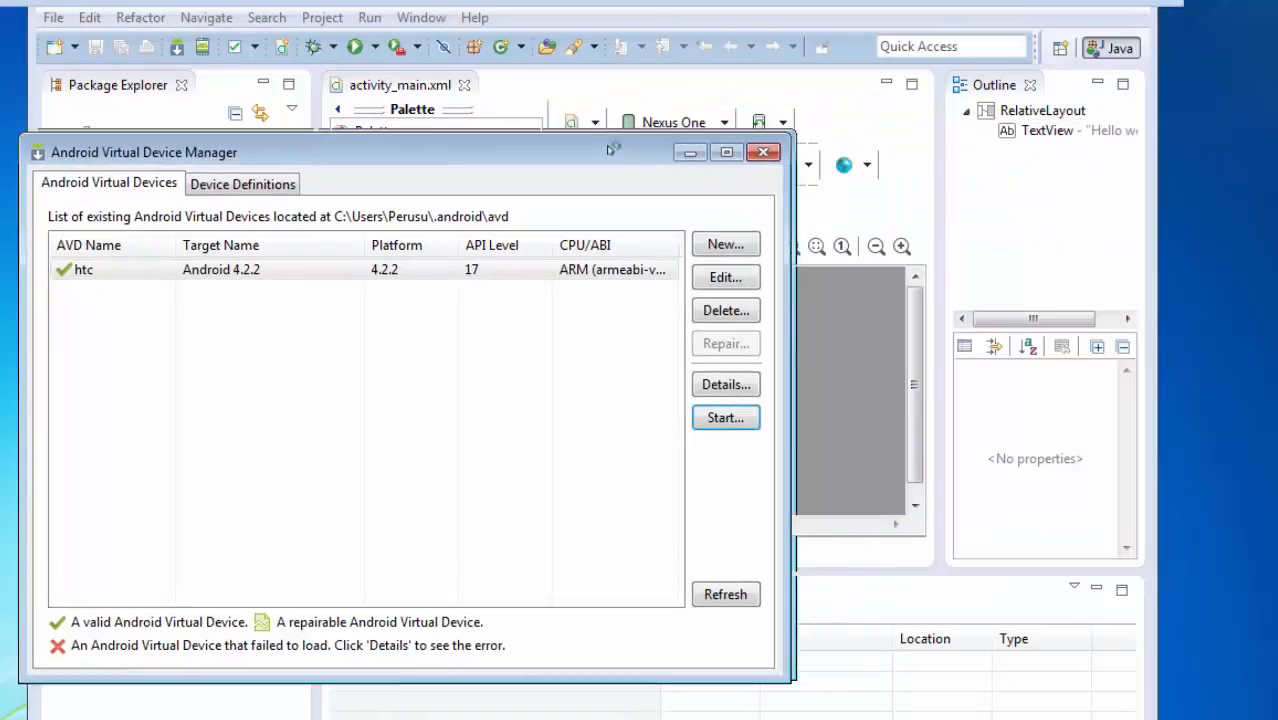
- Close the Virtual Device Manager and bring up MainActivity.java from src > com.example.abc
{"action": "left_click", "coordinate": [764, 152]}
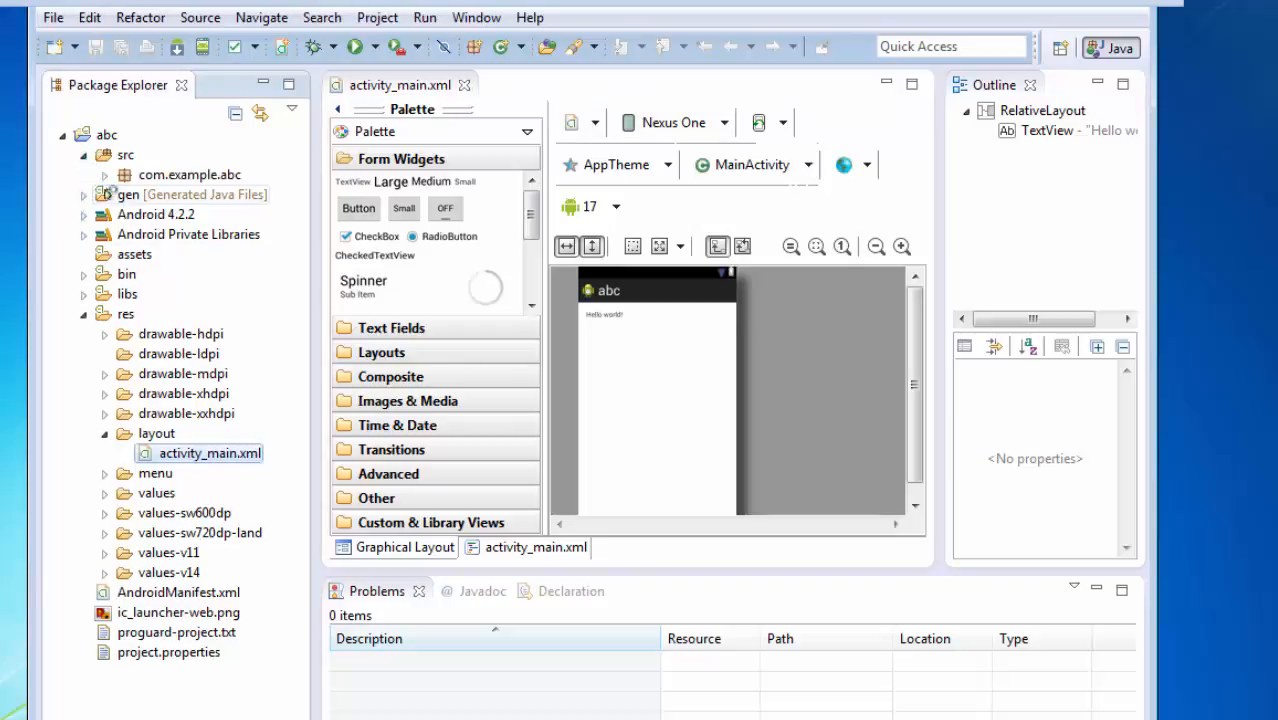
{"action": "left_click", "coordinate": [90, 174]}
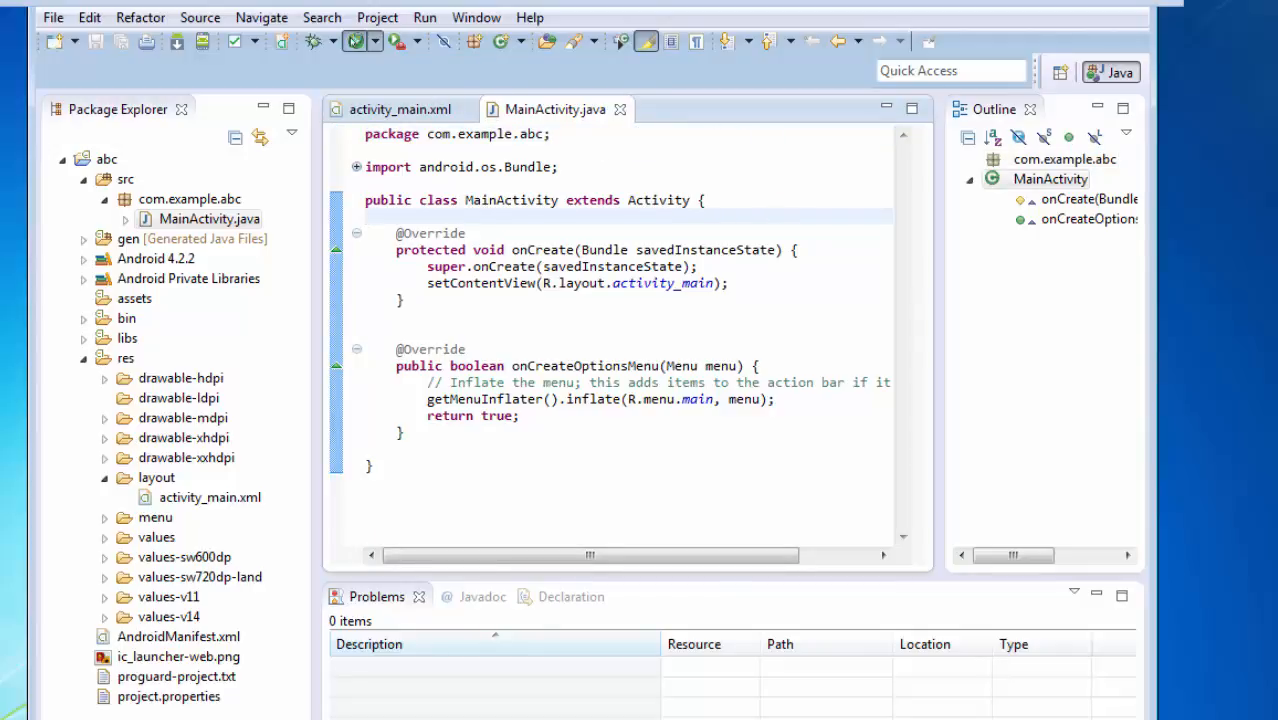
- Run abc as an Android Application so the htc emulator shows 'Hello world!'
{"action": "left_click", "coordinate": [352, 40]}
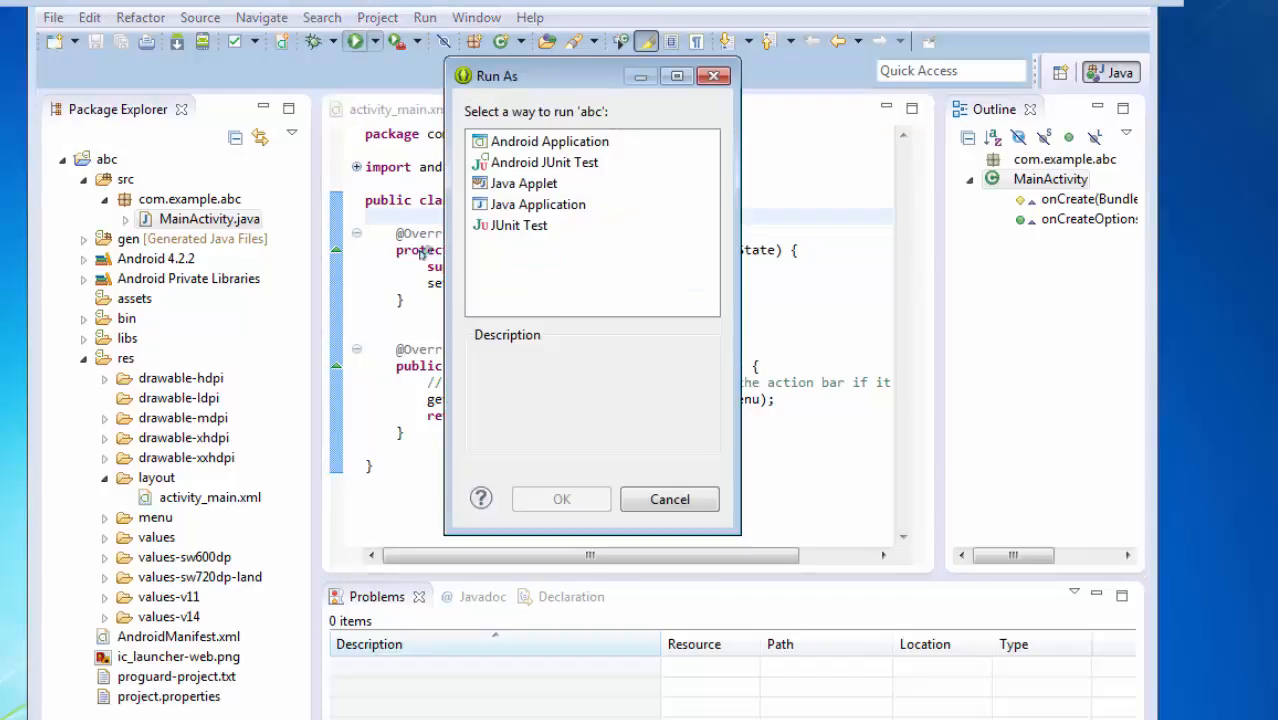
{"action": "left_click", "coordinate": [548, 140]}
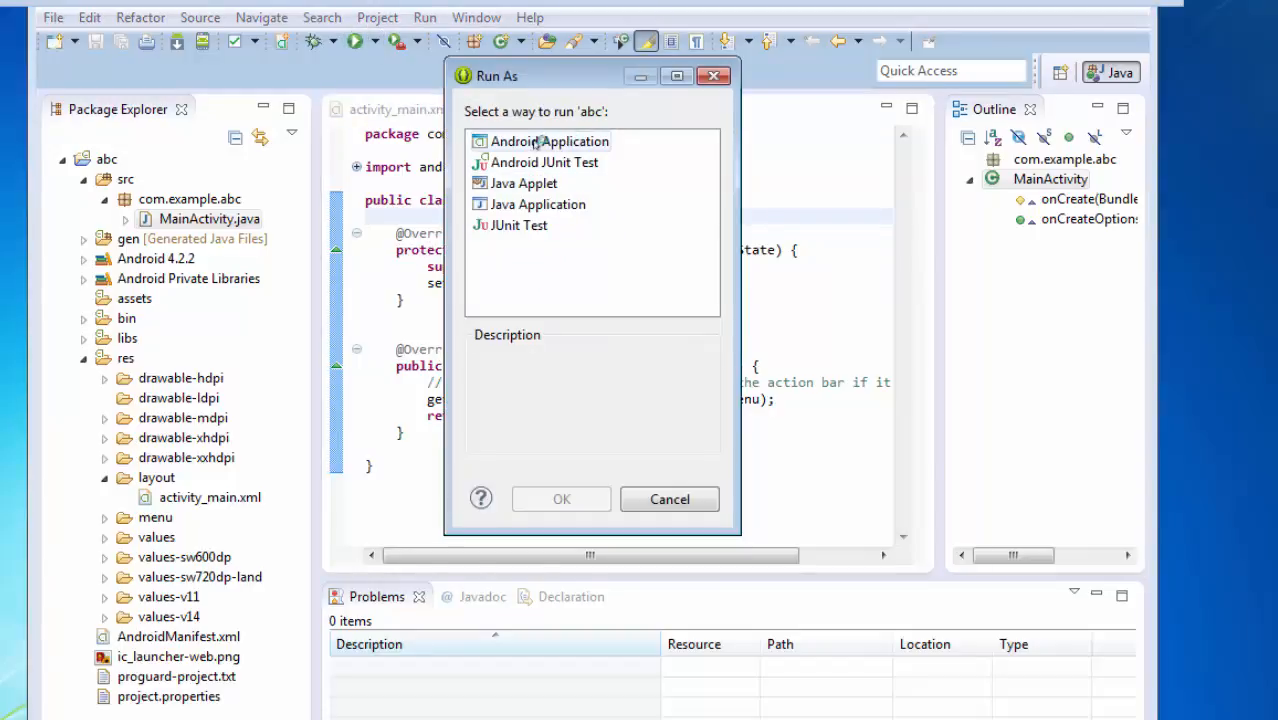
{"action": "left_click", "coordinate": [548, 140]}
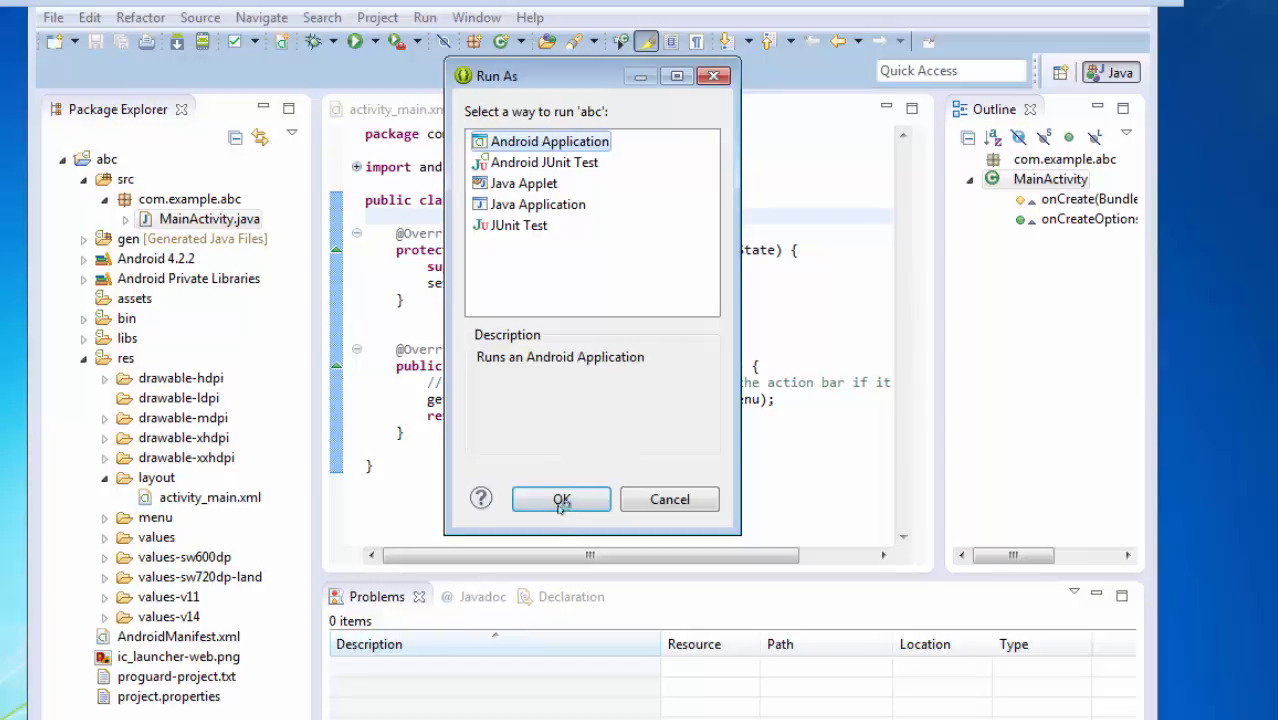
{"action": "left_click", "coordinate": [560, 500]}
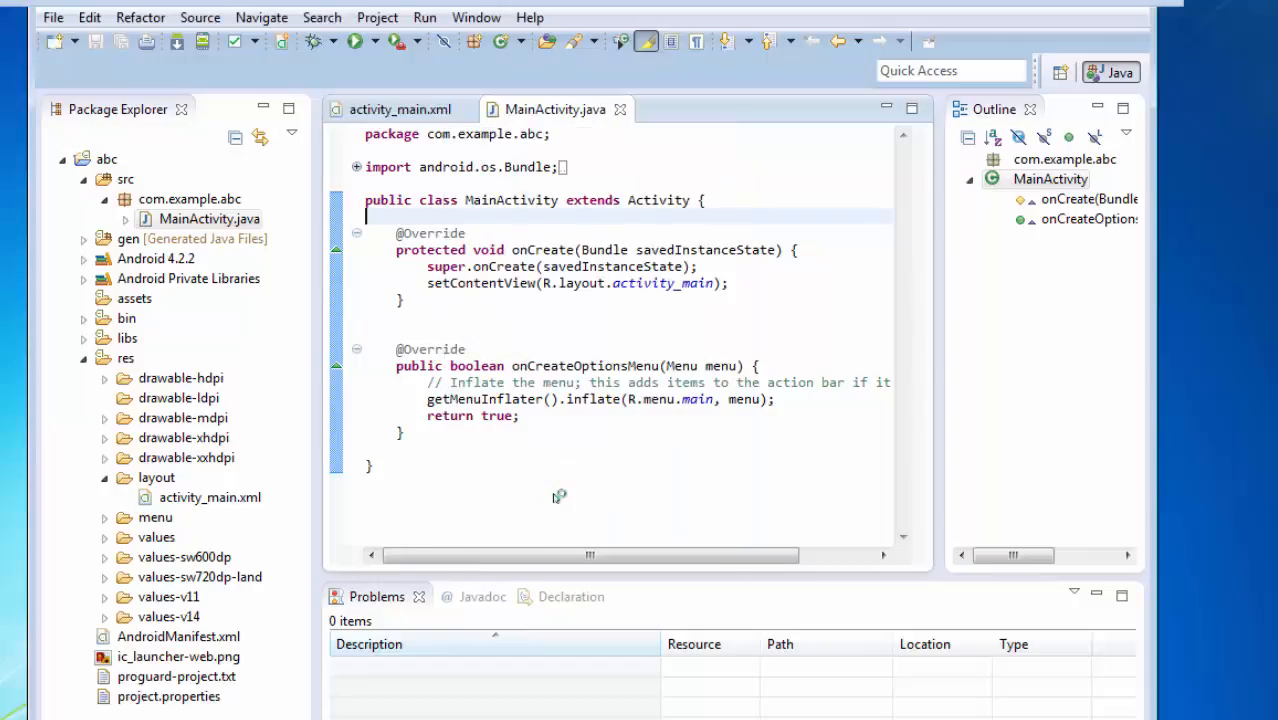
{"action": "mouse_move", "coordinate": [528, 482]}
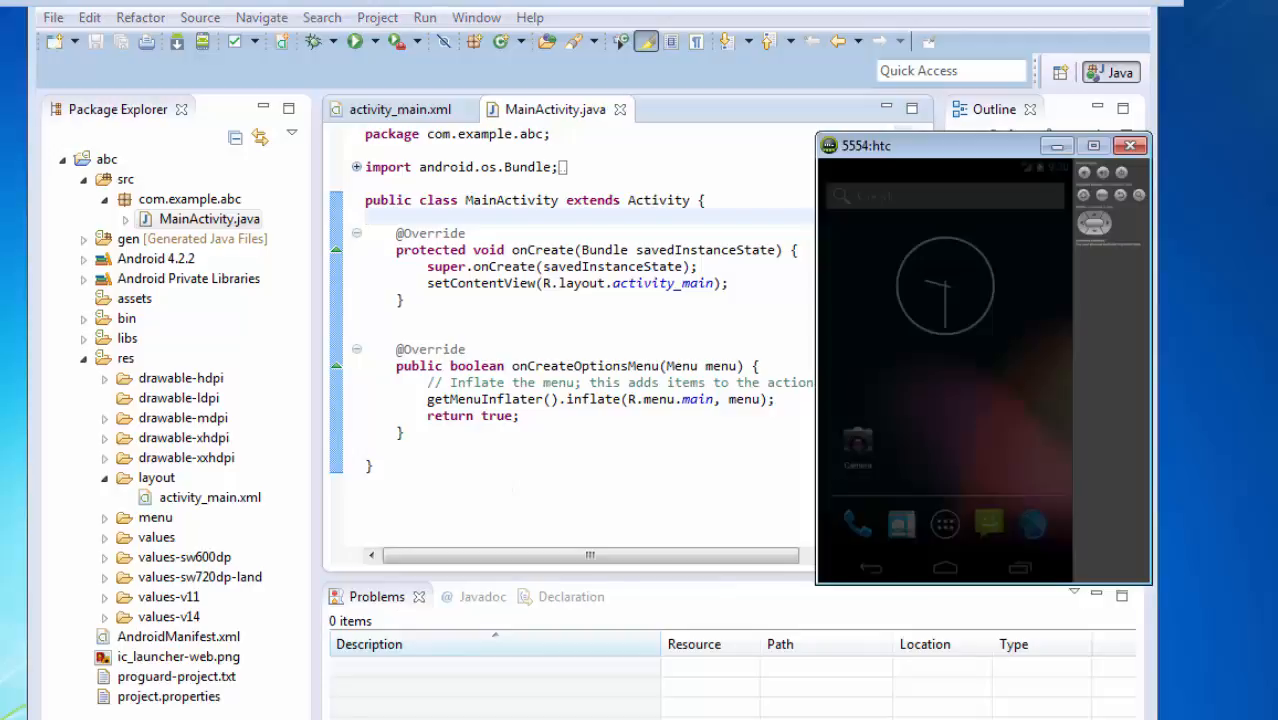
{"action": "mouse_move", "coordinate": [930, 148]}
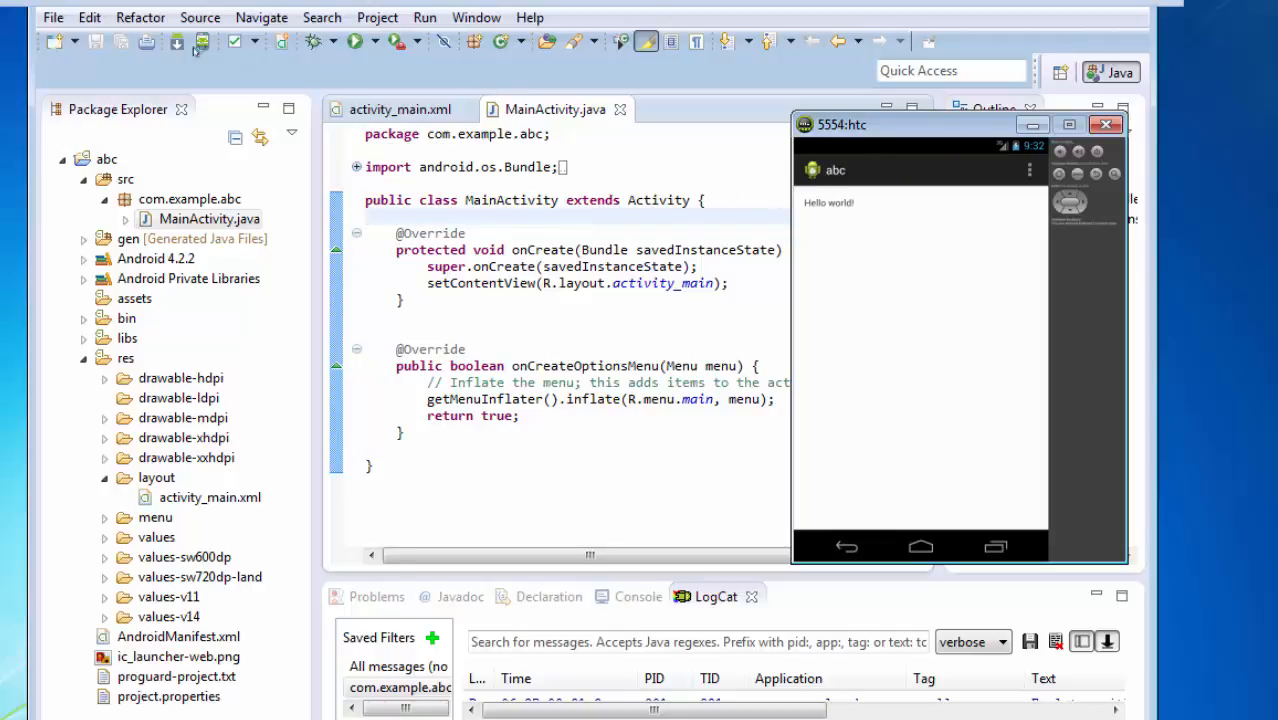
{"action": "left_click", "coordinate": [476, 16]}
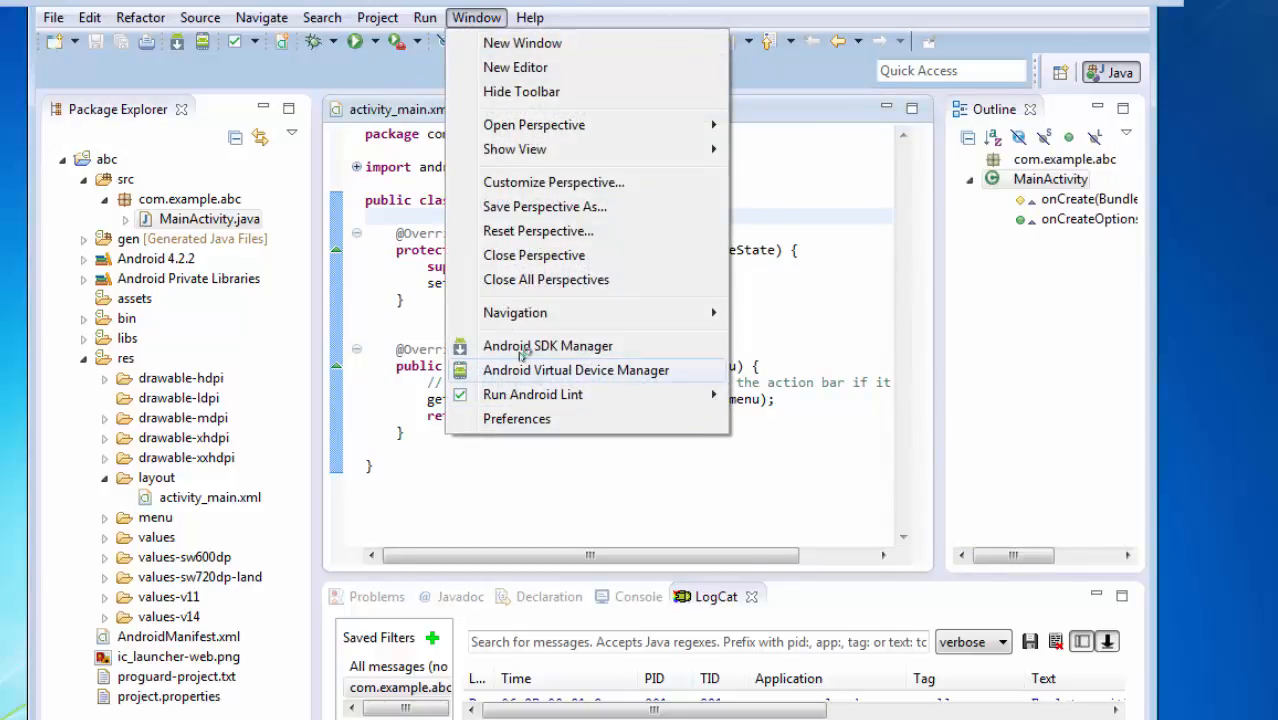
{"action": "left_click", "coordinate": [548, 344]}
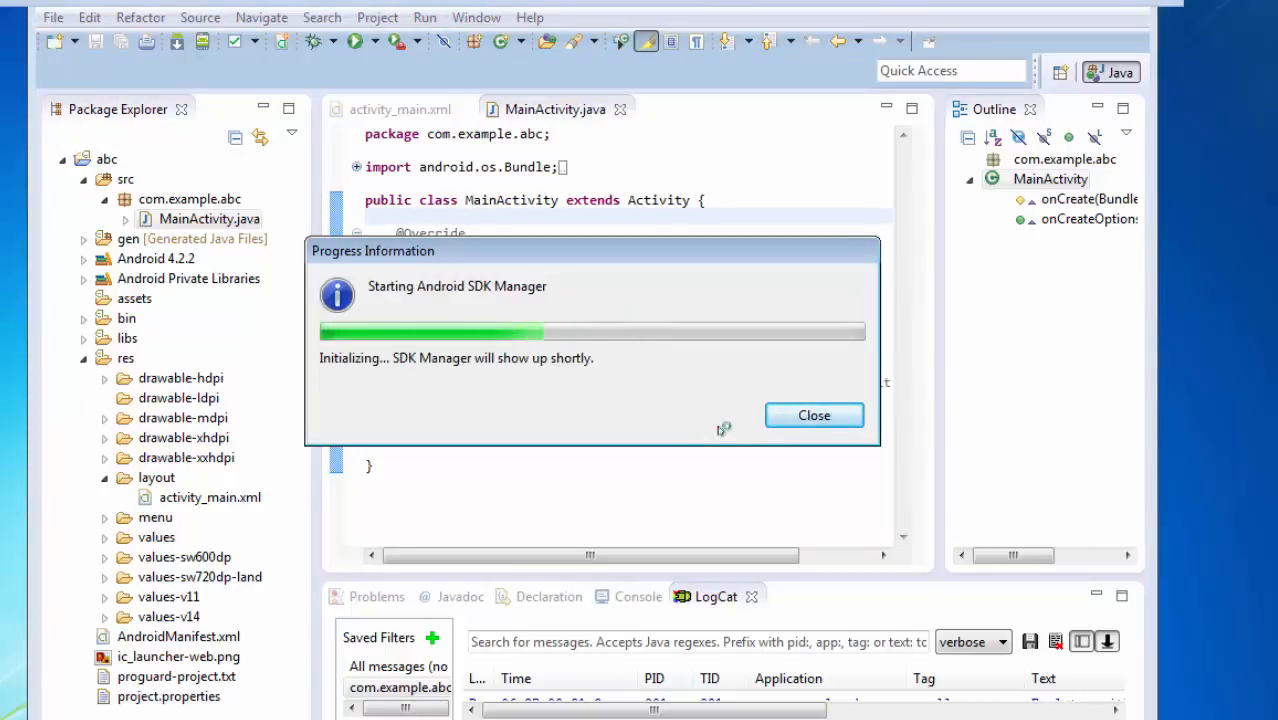
{"action": "left_click", "coordinate": [814, 414]}
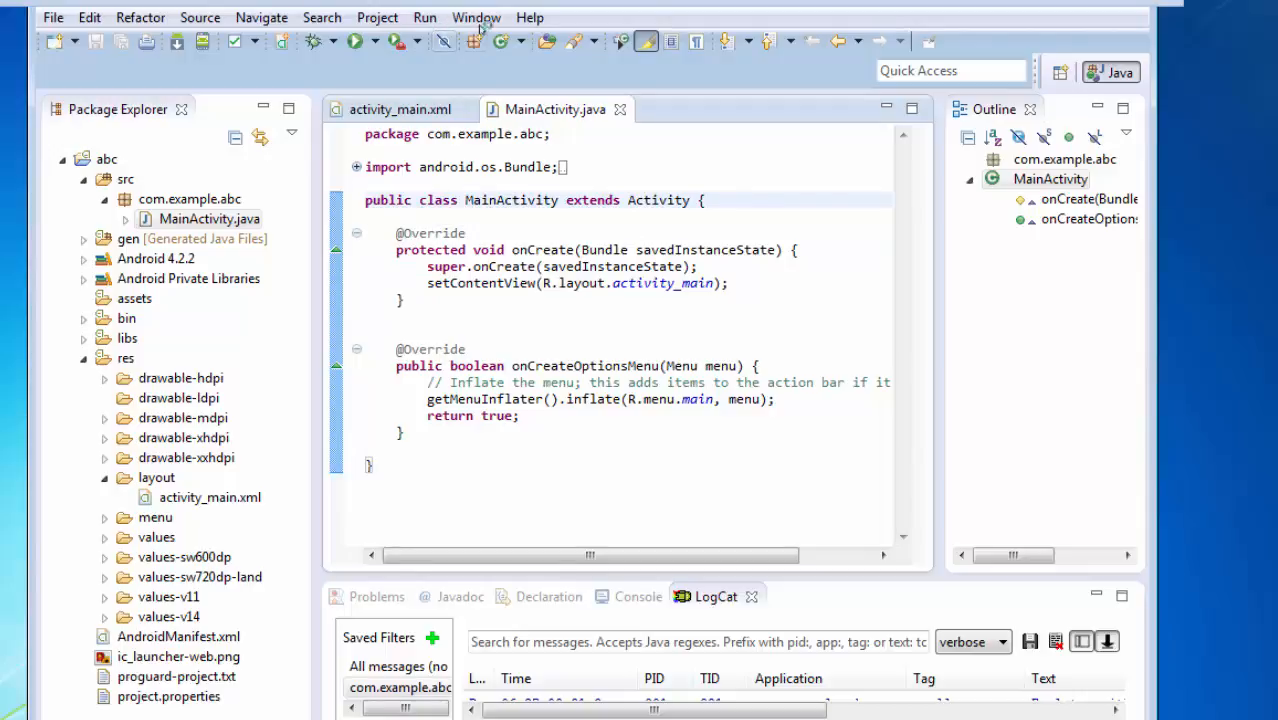
{"action": "left_click", "coordinate": [476, 16]}
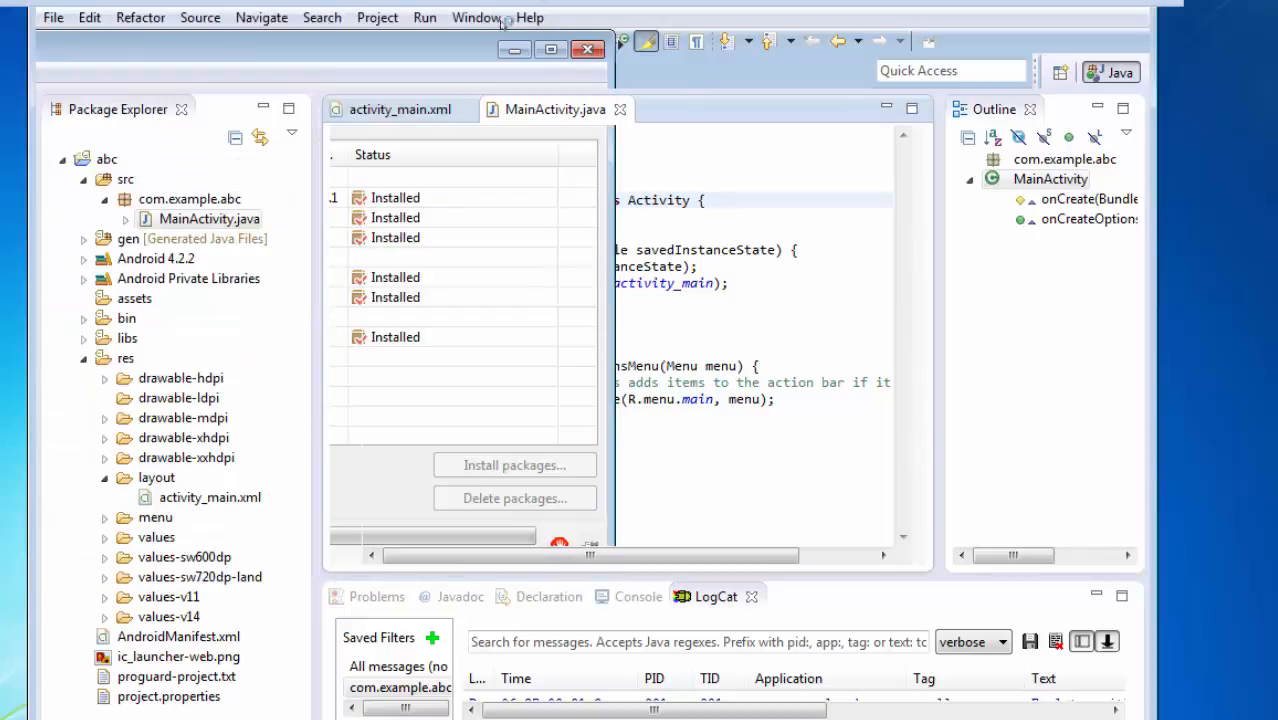
{"action": "left_click", "coordinate": [476, 16]}
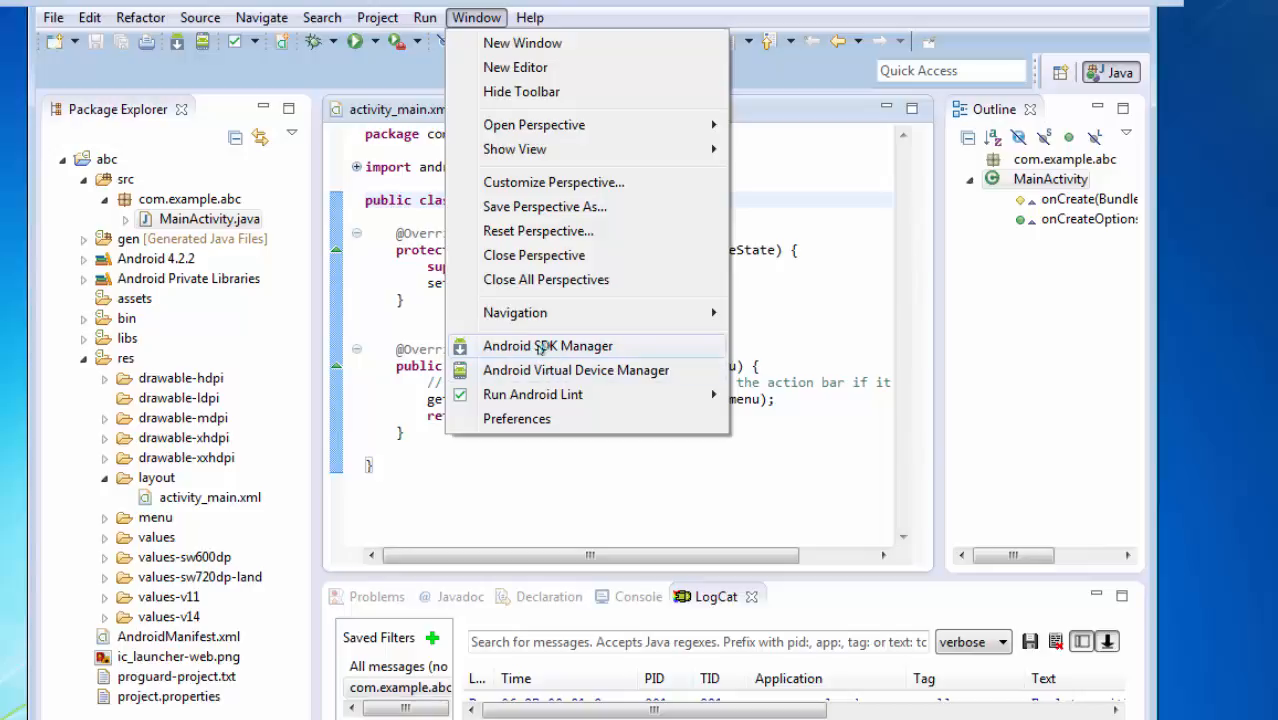
- Show the Android preferences page and select the ADT bundle's SDK Location path
{"action": "left_click", "coordinate": [516, 418]}
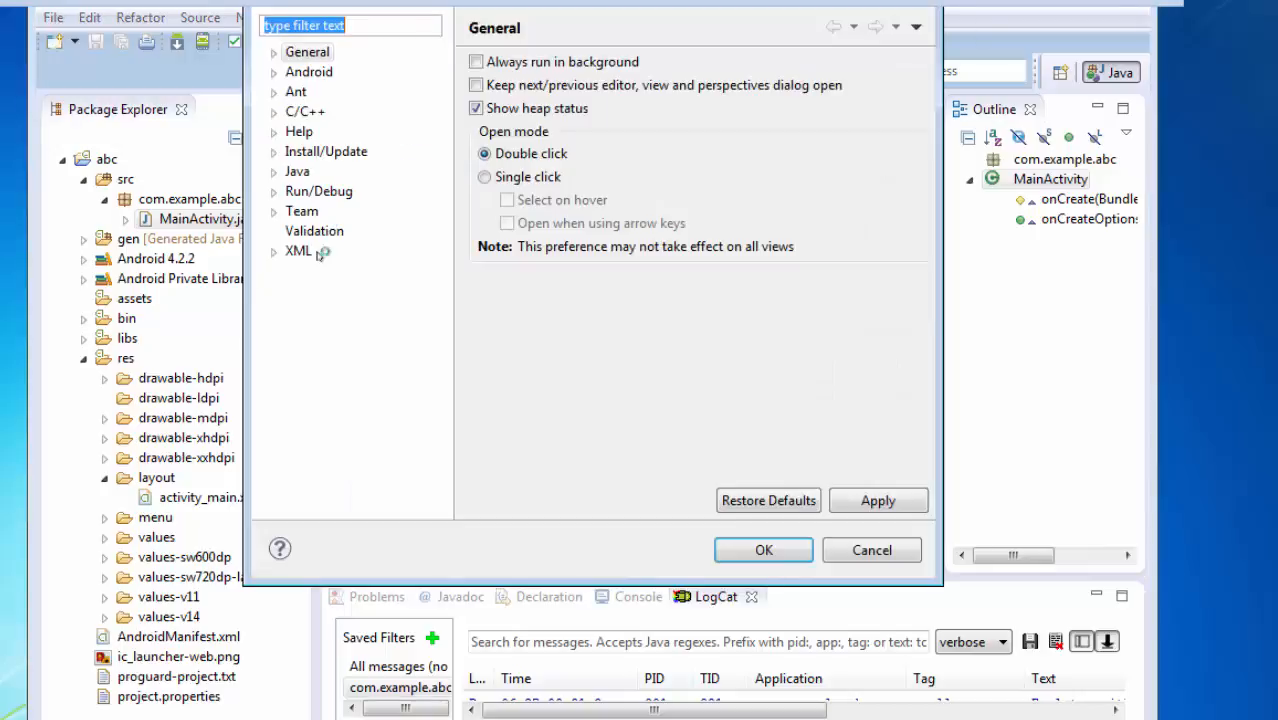
{"action": "left_click", "coordinate": [308, 72]}
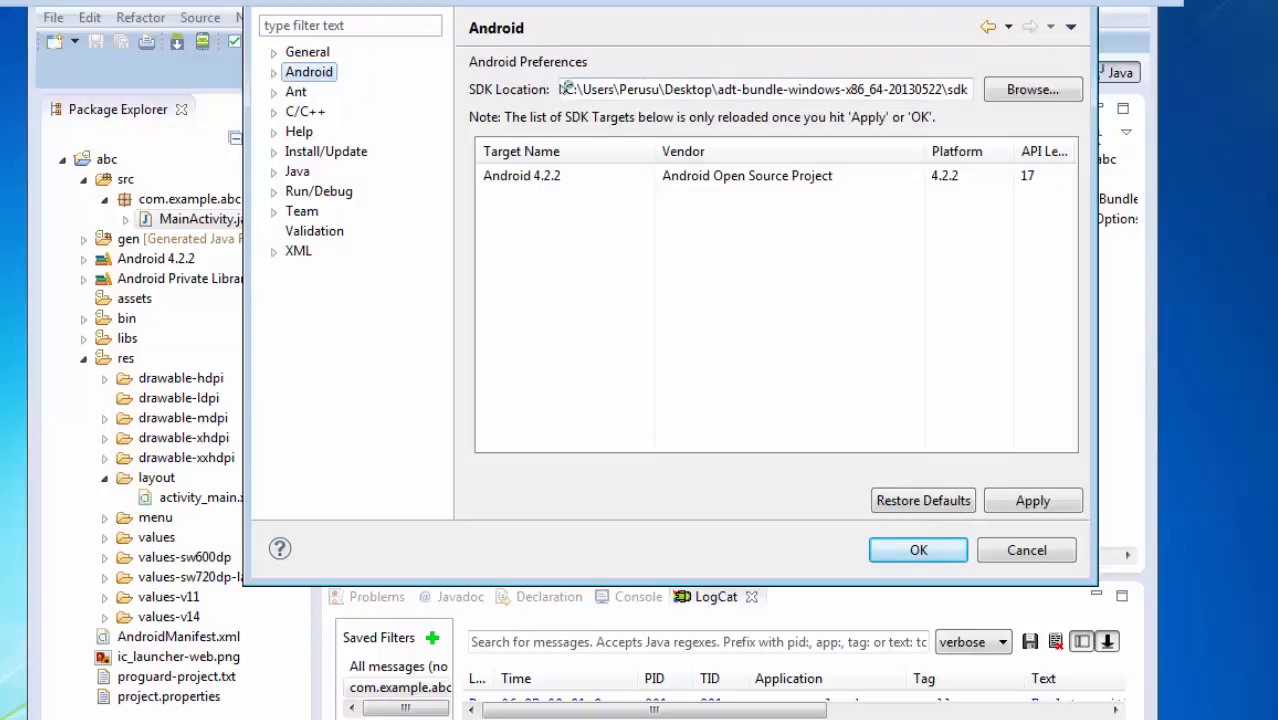
{"action": "triple_click", "coordinate": [764, 88]}
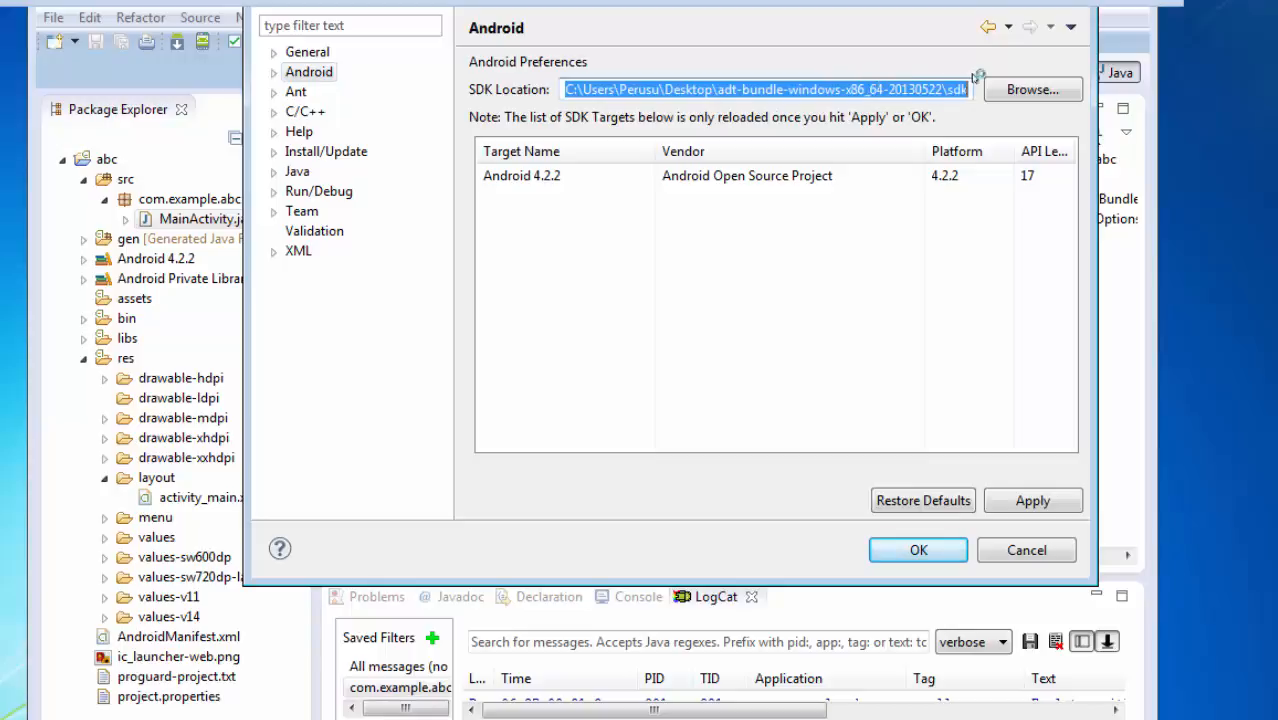